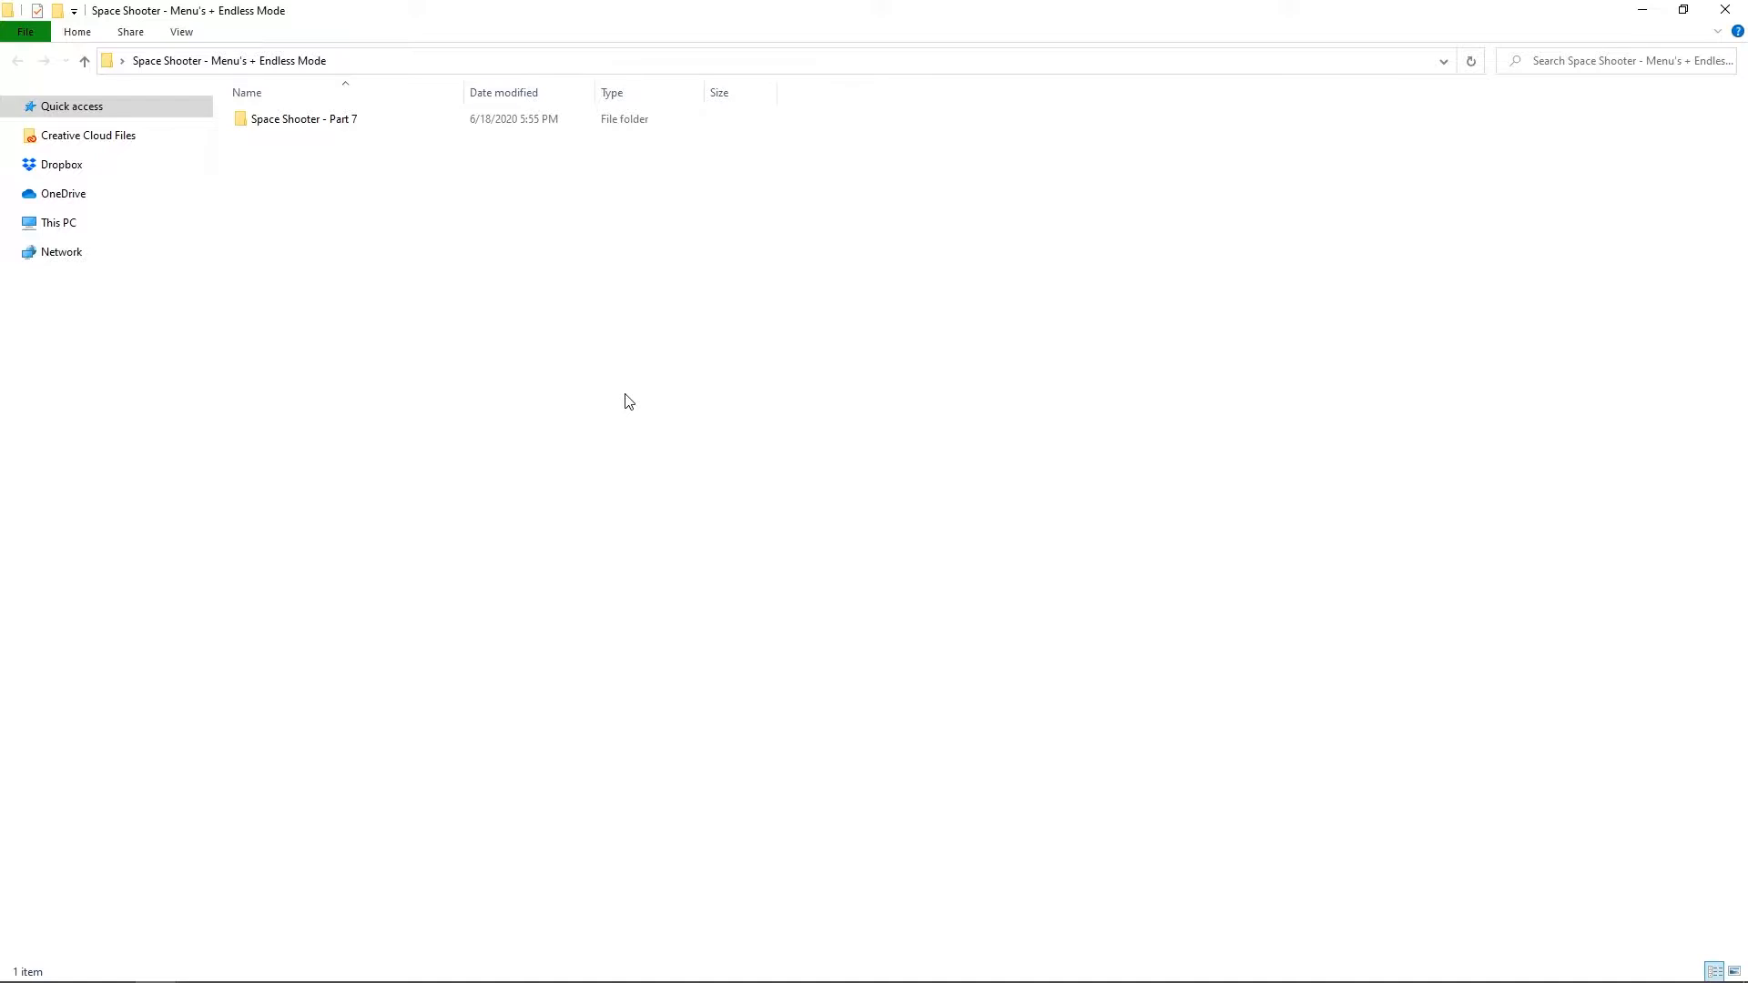
Open Space Shooter - Part 7.yyp from its folder in GameMaker Studio 2
double_click(303, 118)
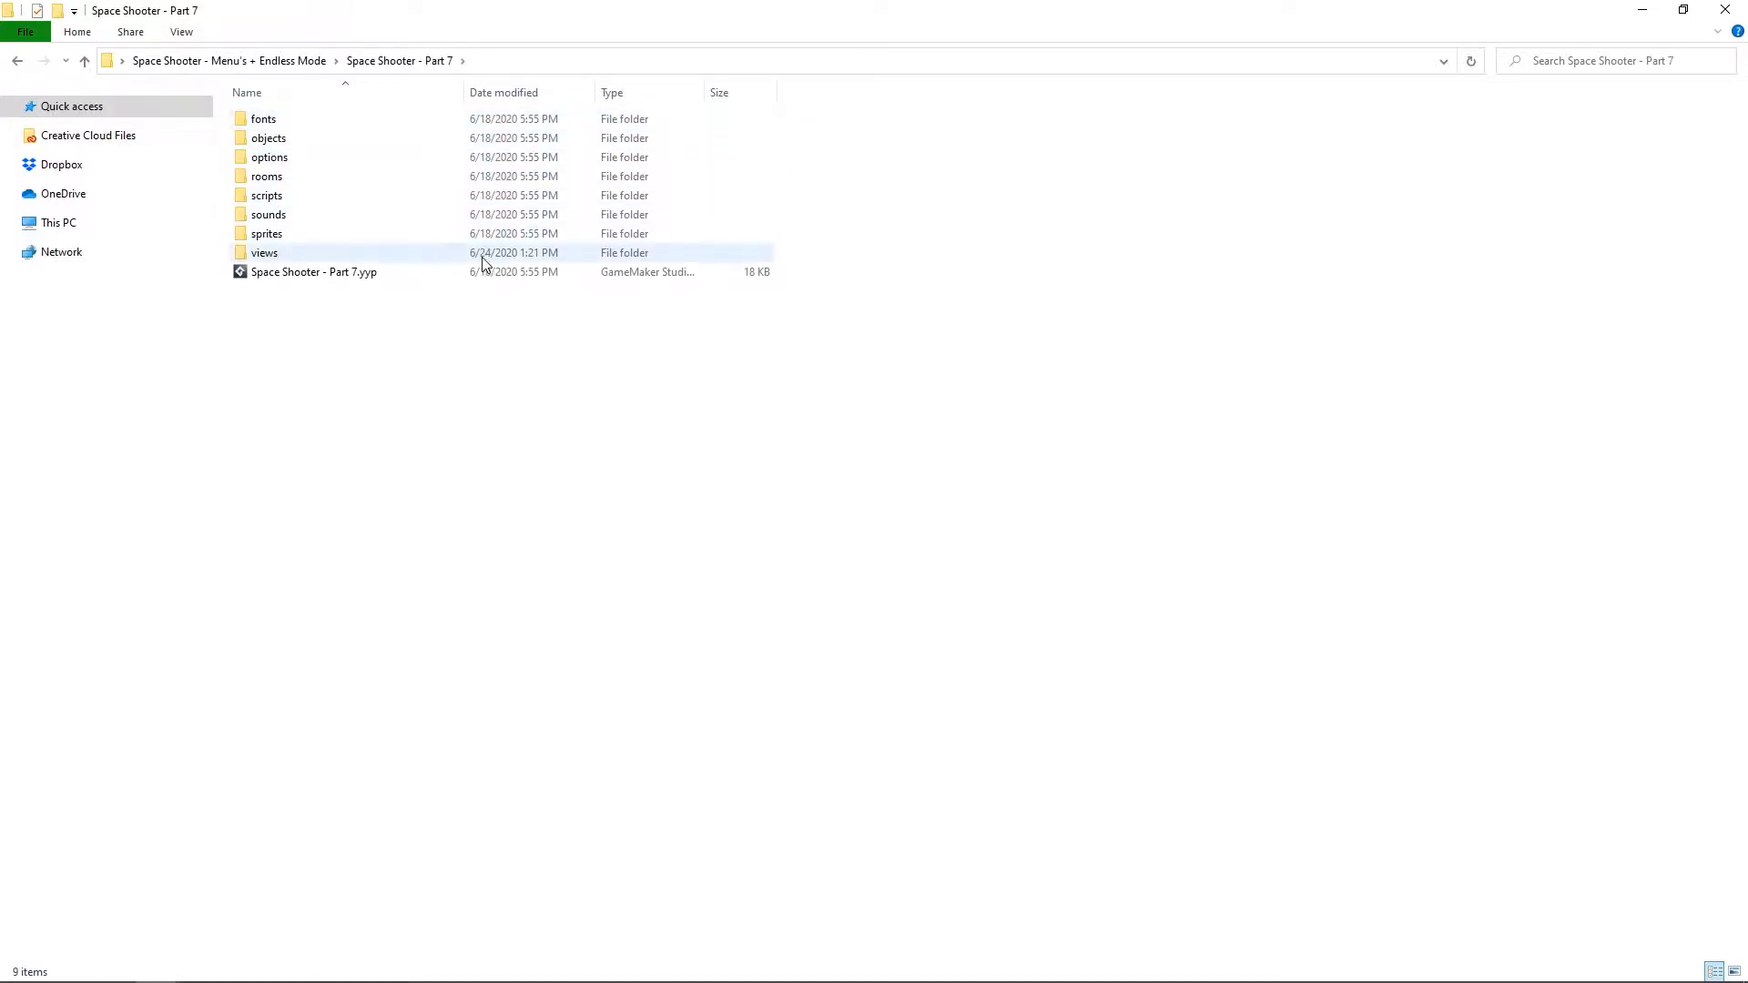
left_click(314, 271)
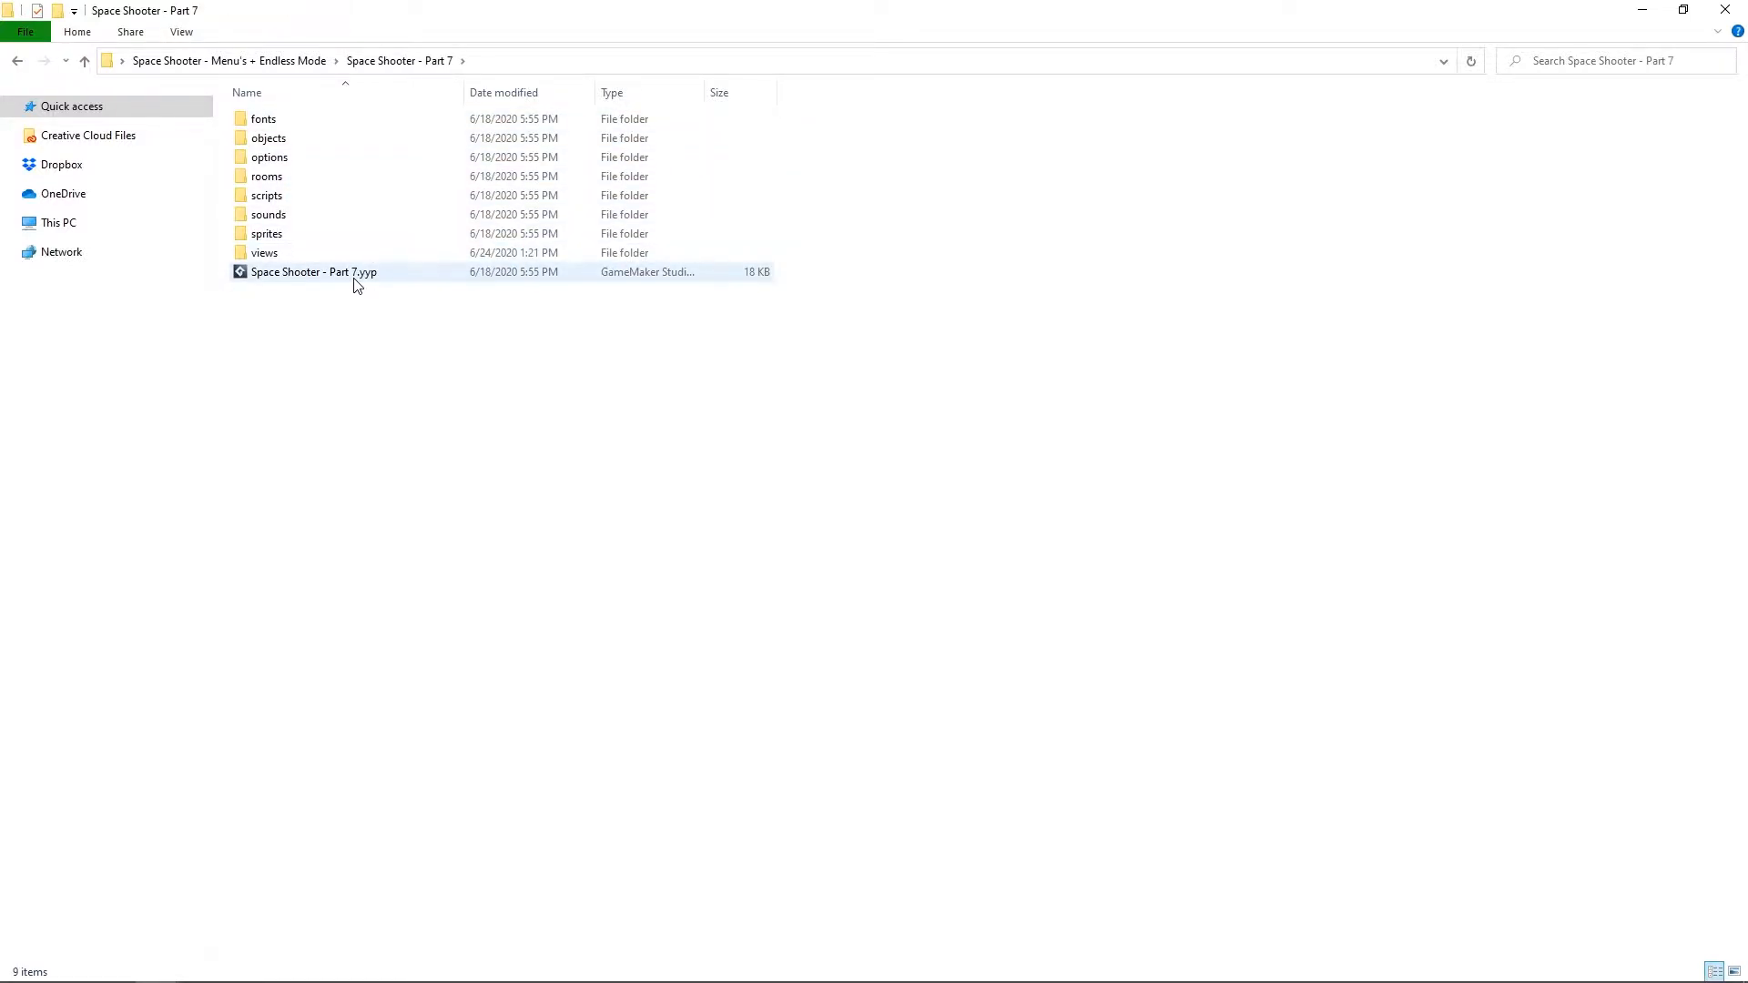
left_click(314, 271)
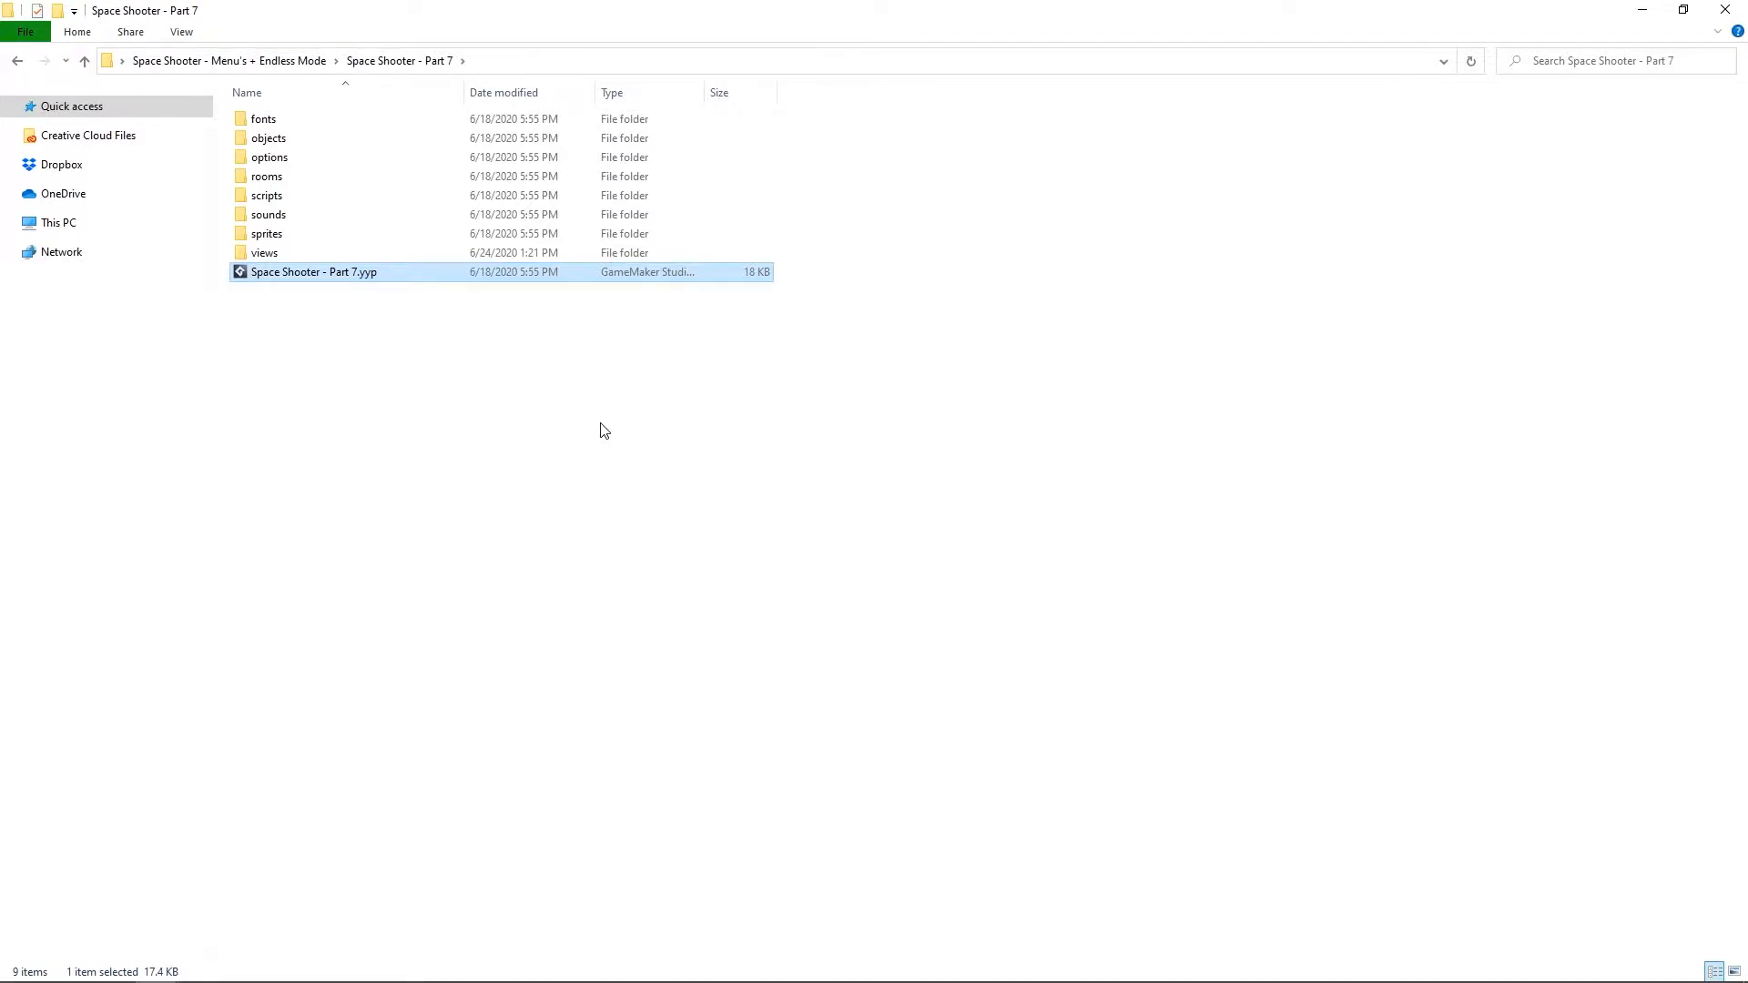
double_click(314, 272)
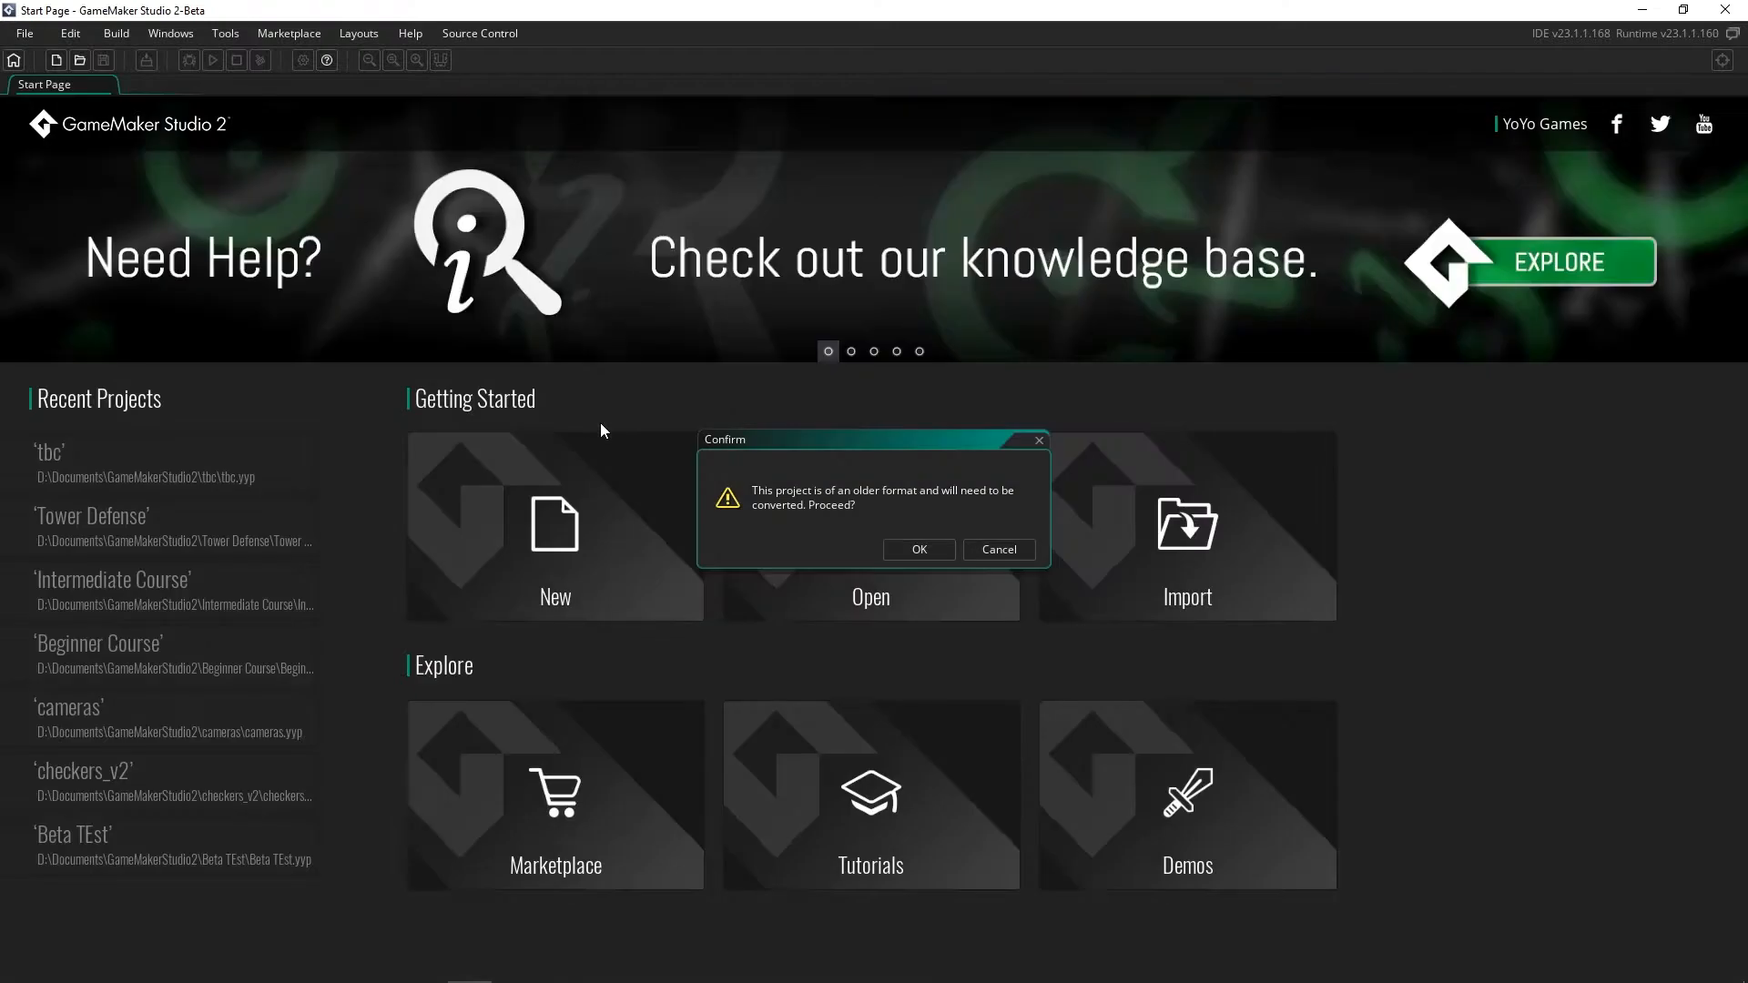
Accept the conversion and save the converted project as 'Beginner Project'
left_click(917, 548)
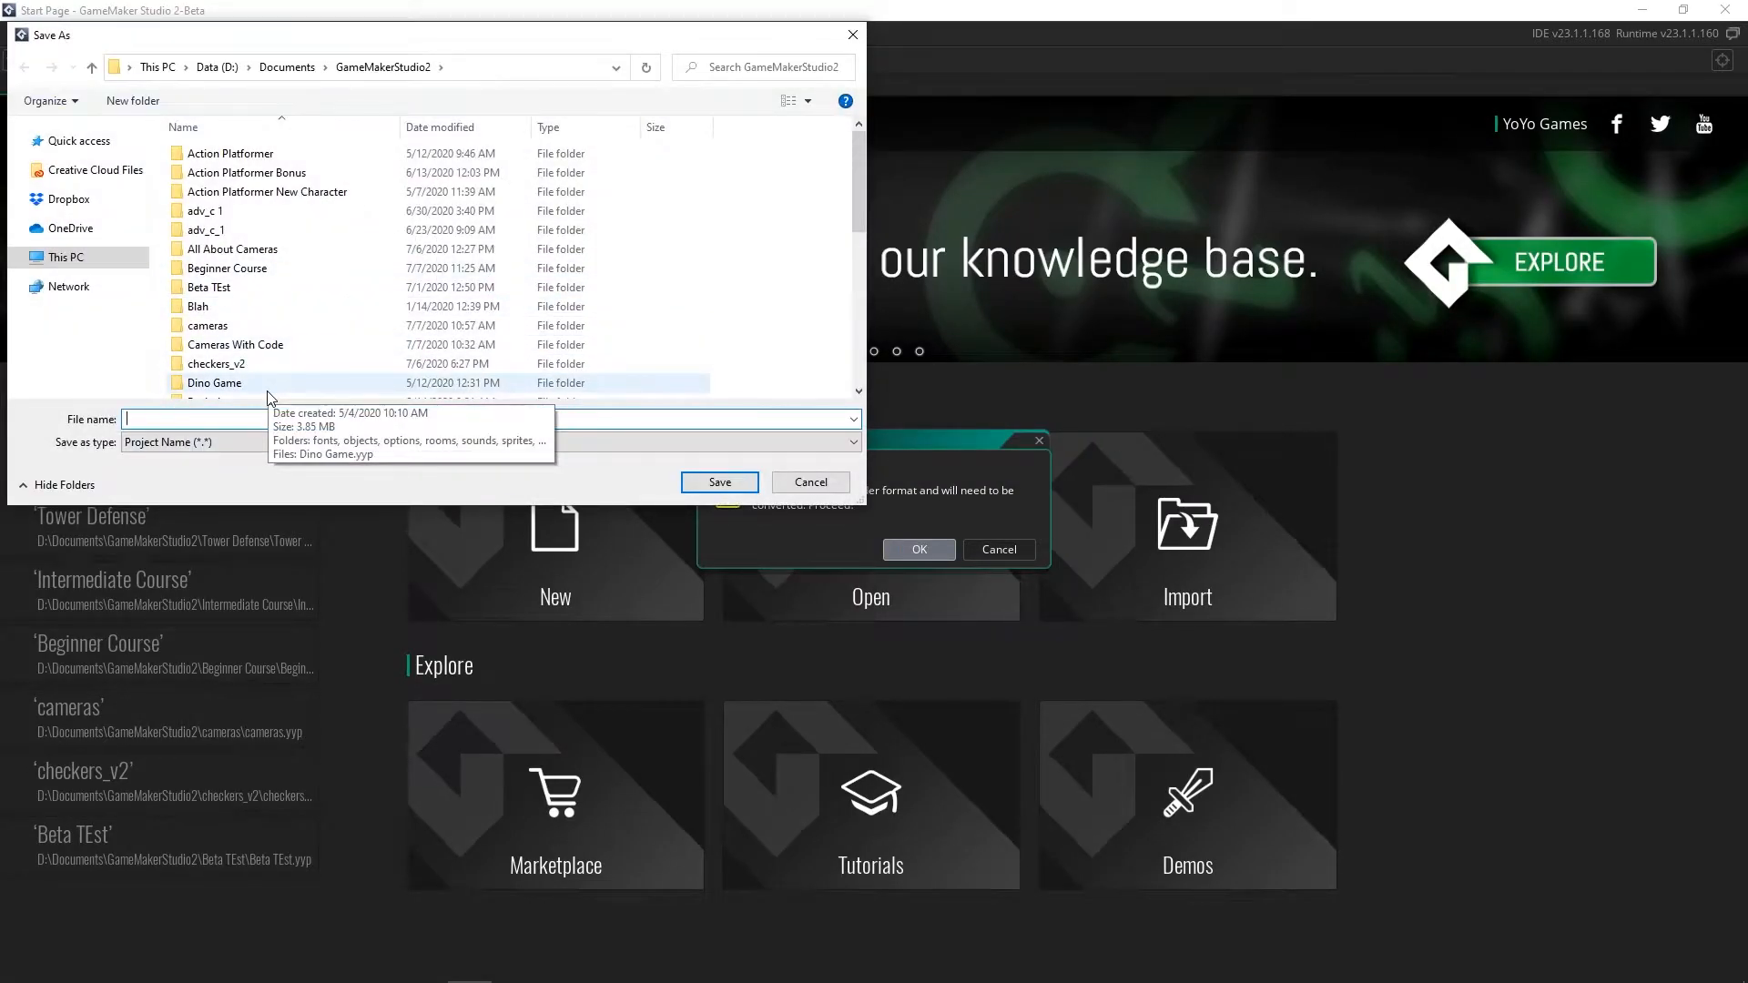
type("Beginner P")
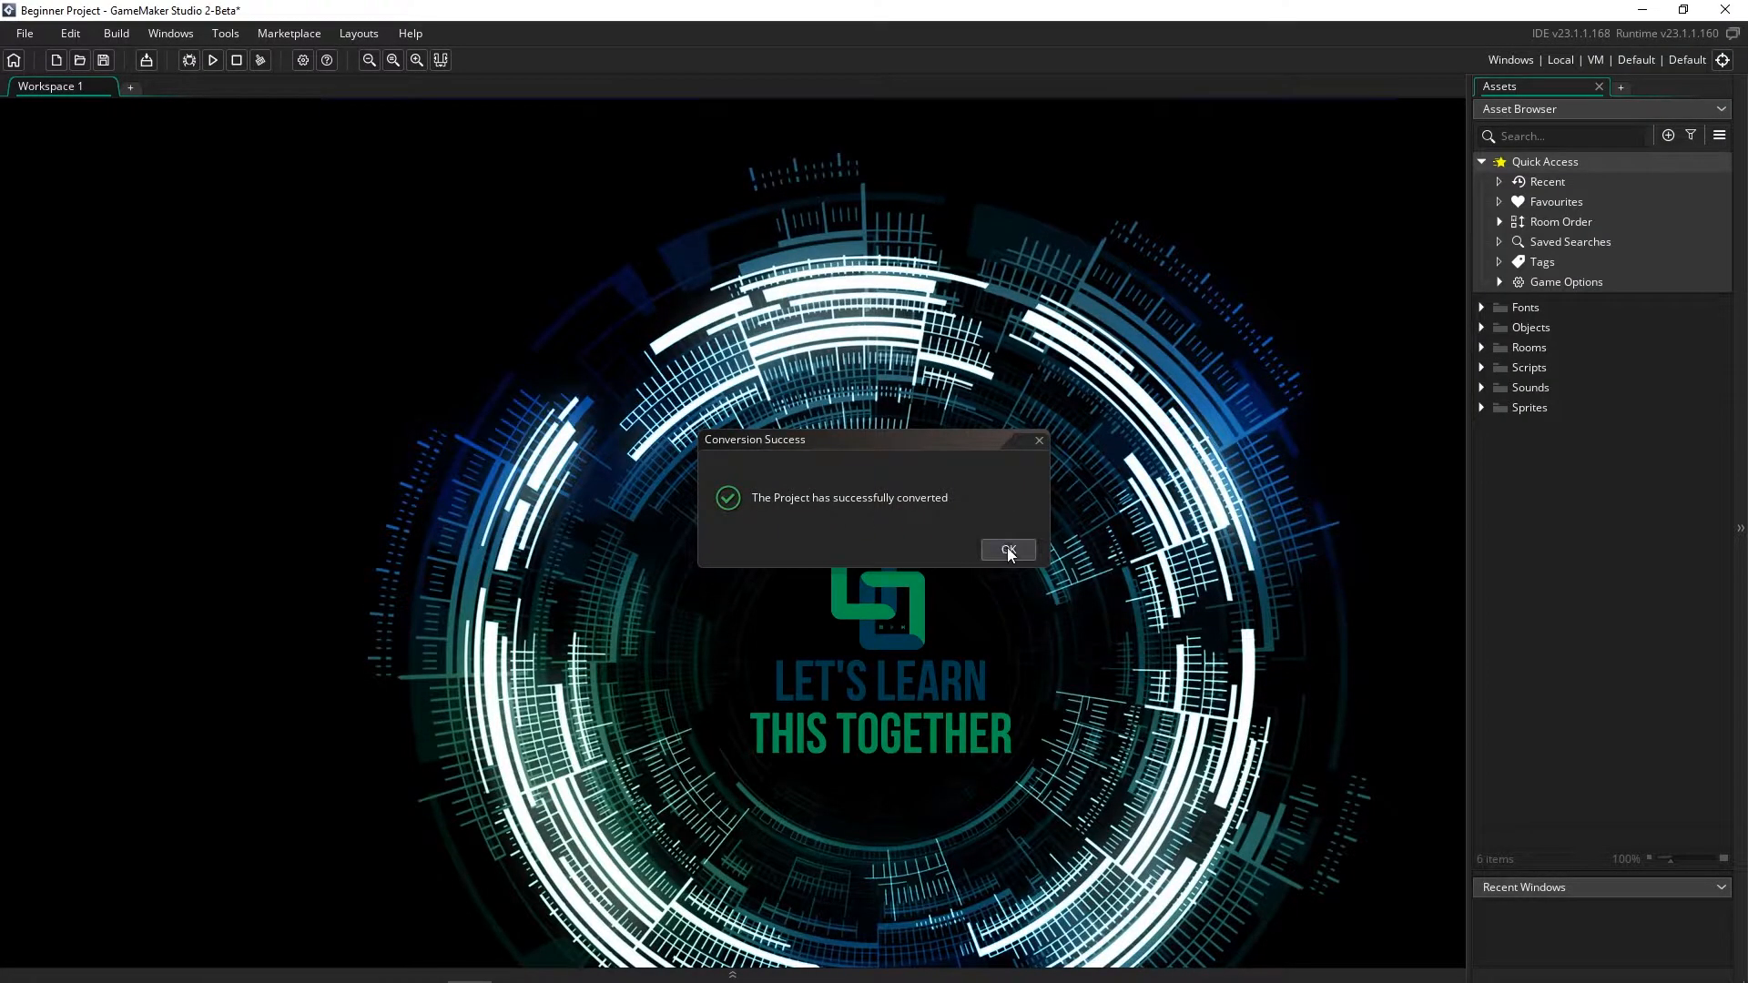
Dismiss Conversion Success, then expand the fonts, objects and remaining asset folders and collapse objects
left_click(1007, 550)
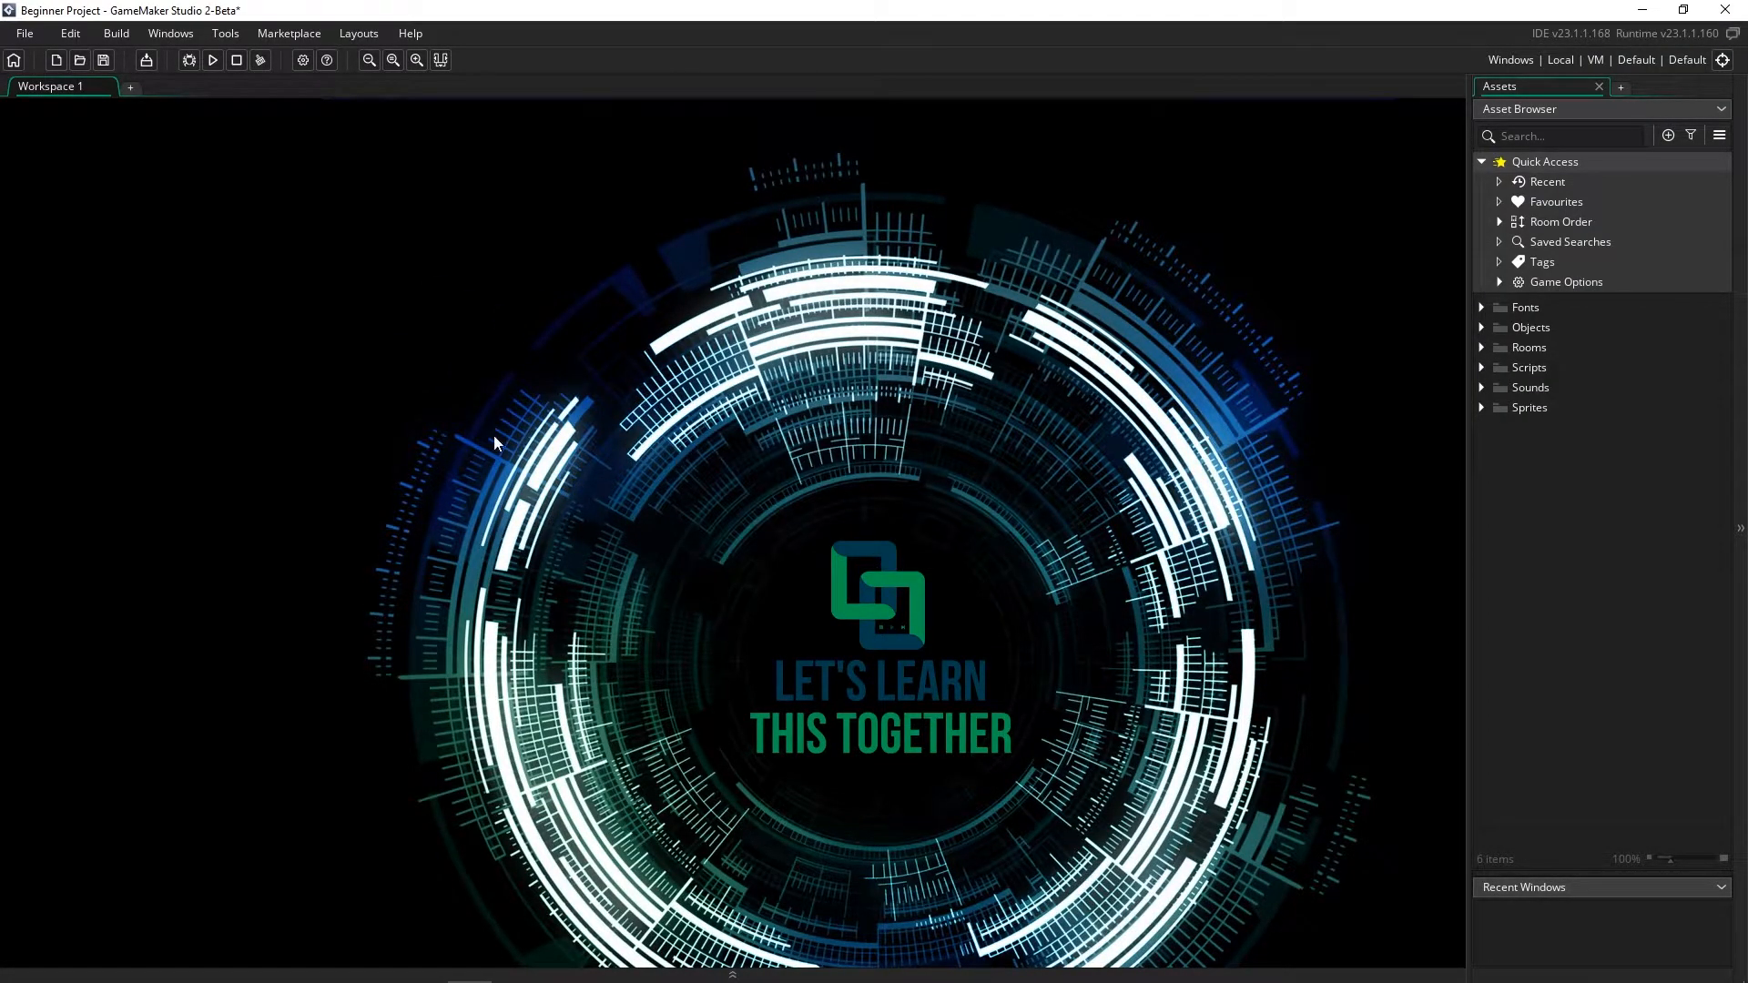
left_click(1483, 307)
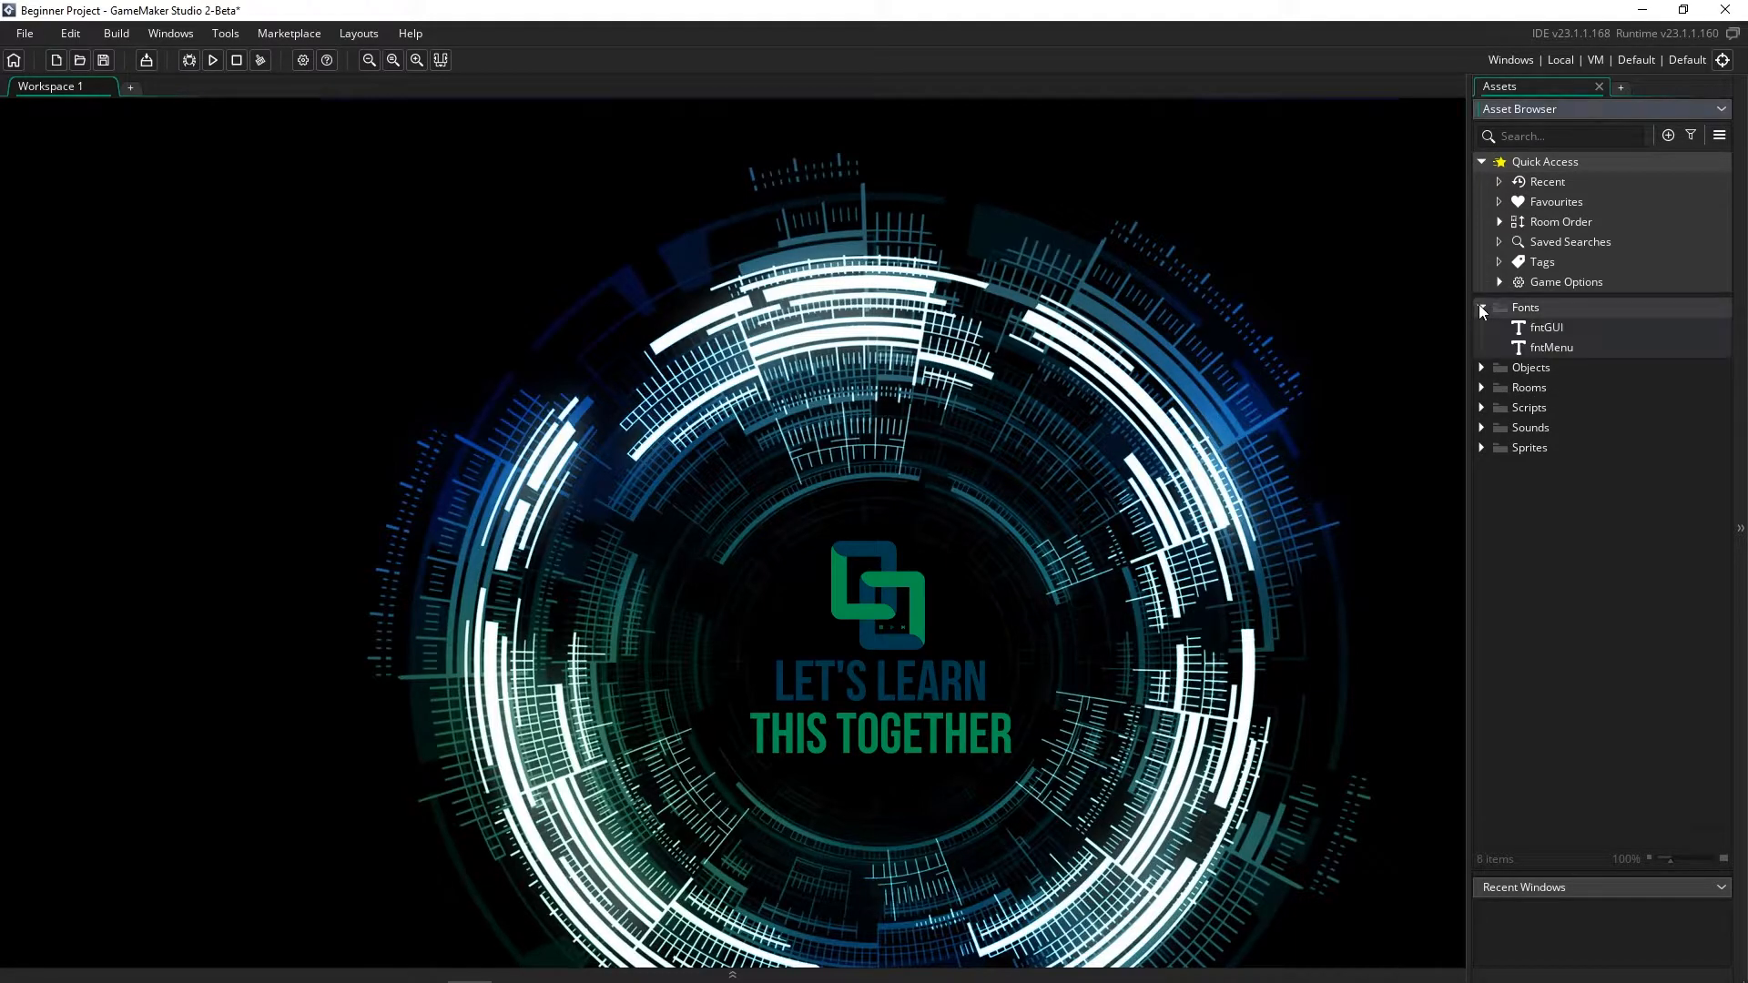
left_click(1481, 367)
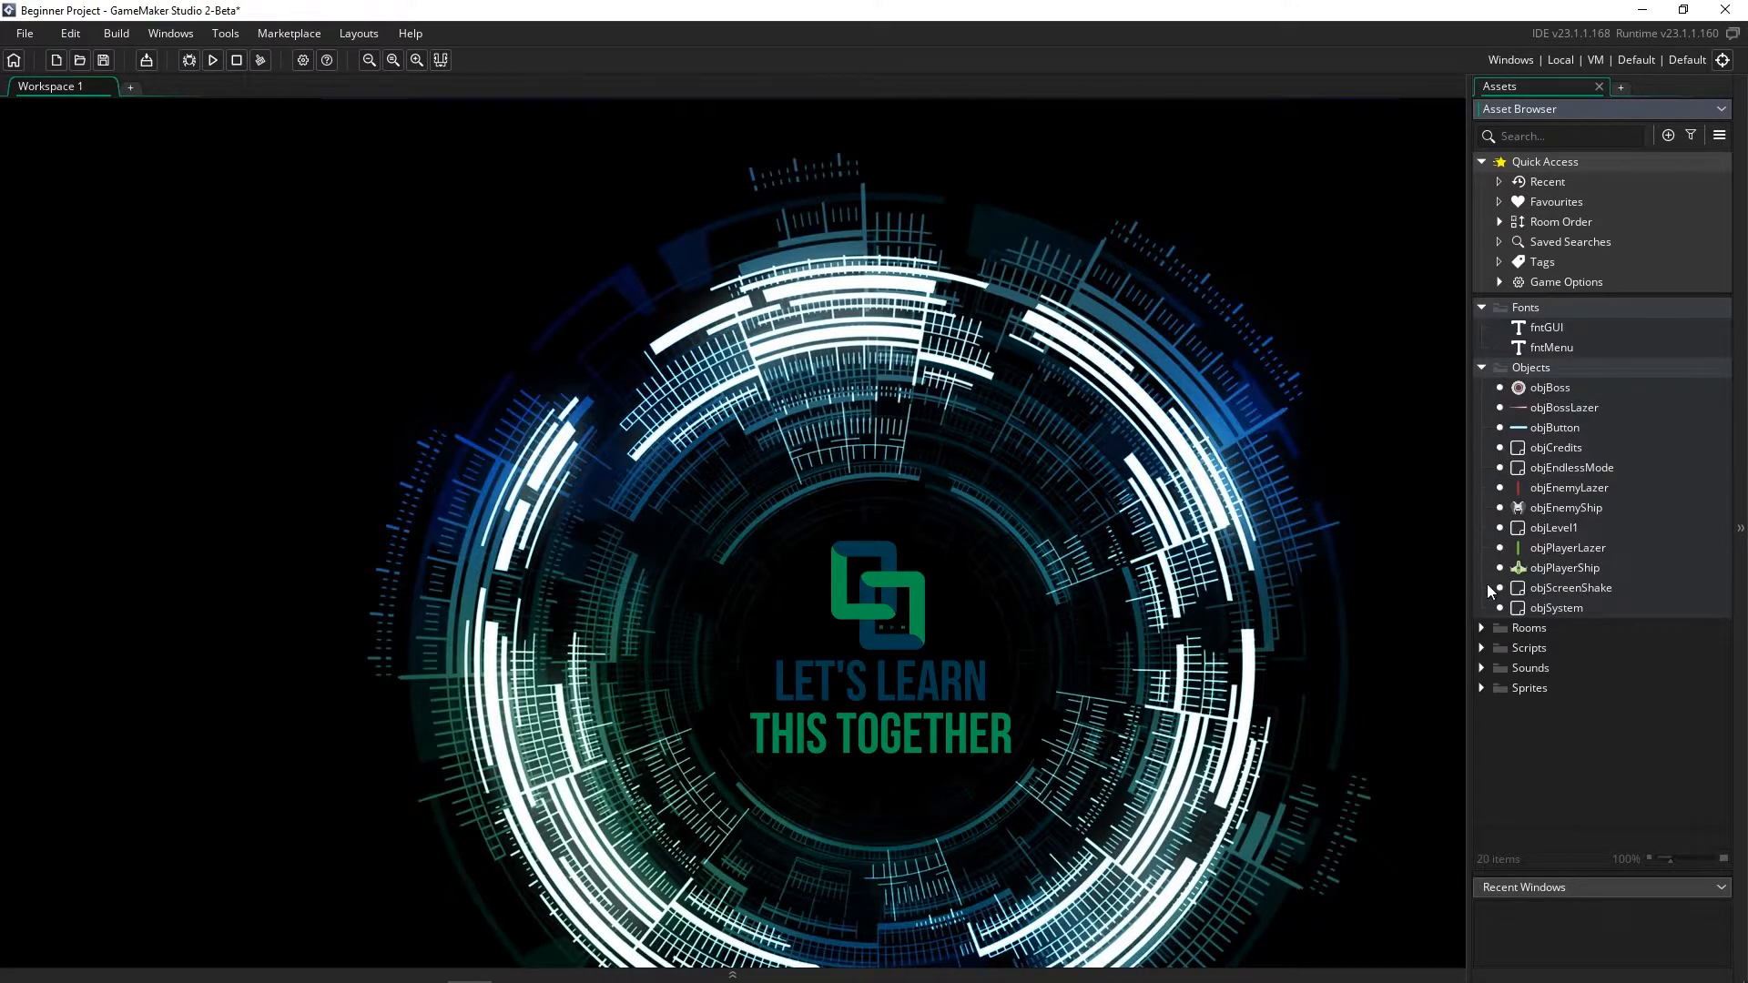
left_click(1481, 627)
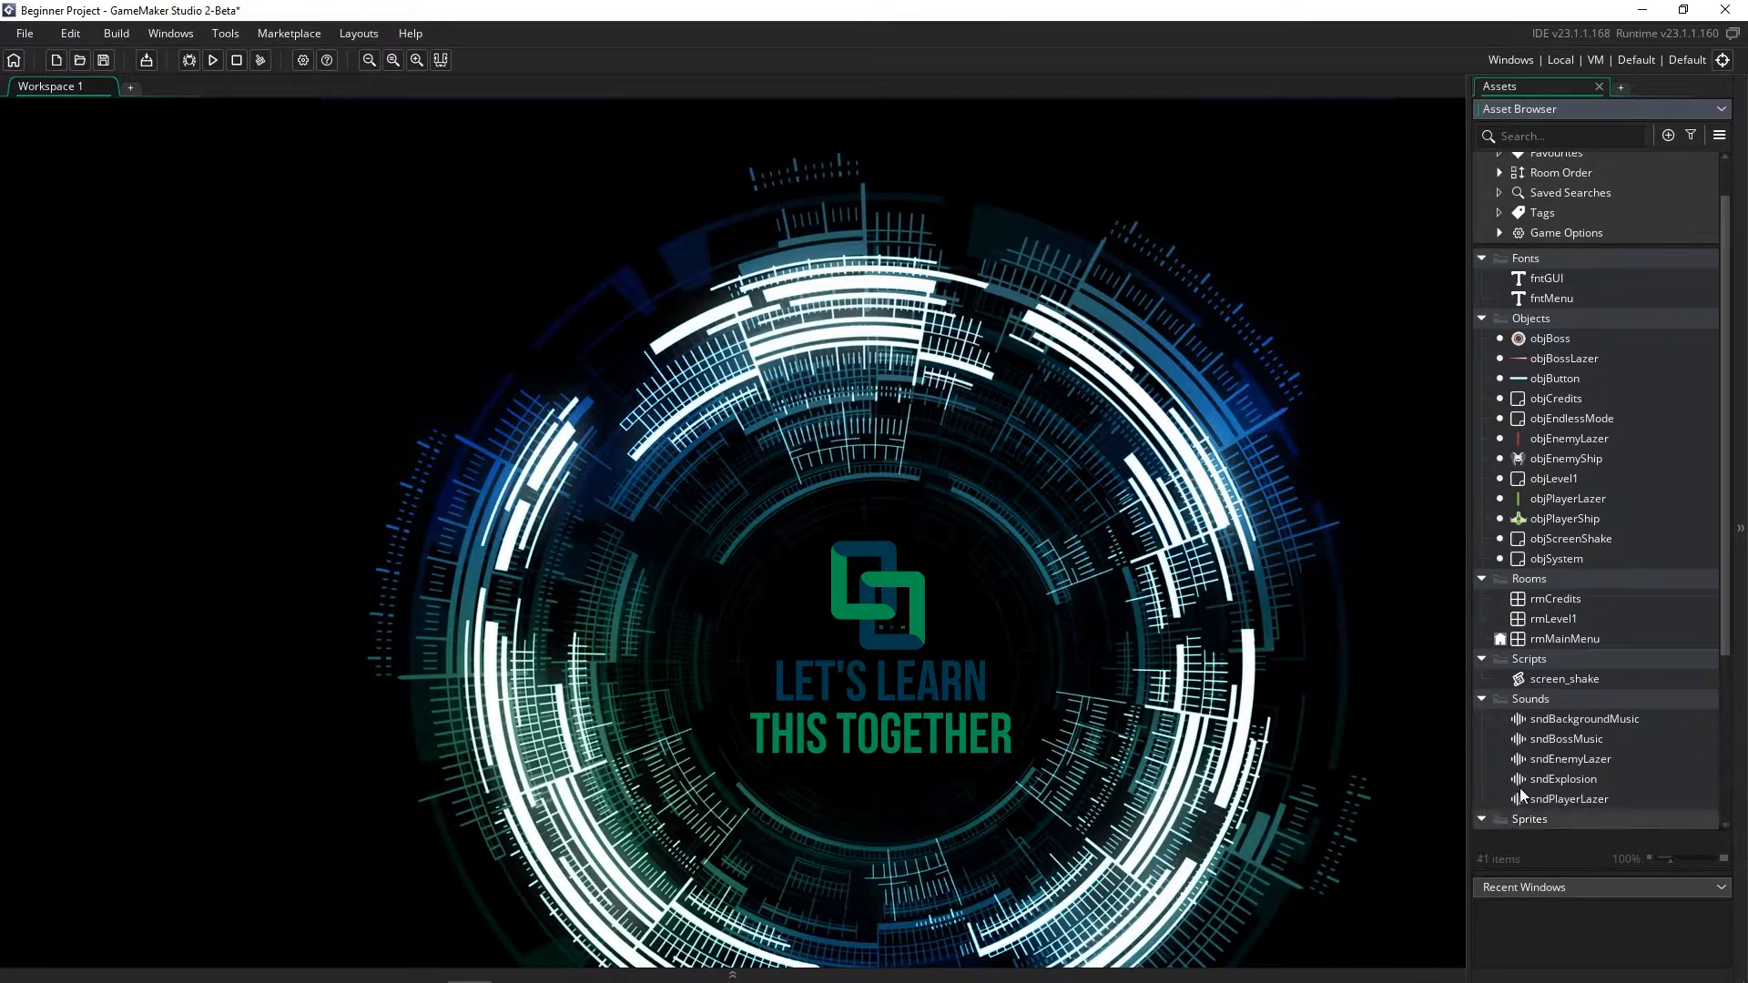
scroll("up", 3)
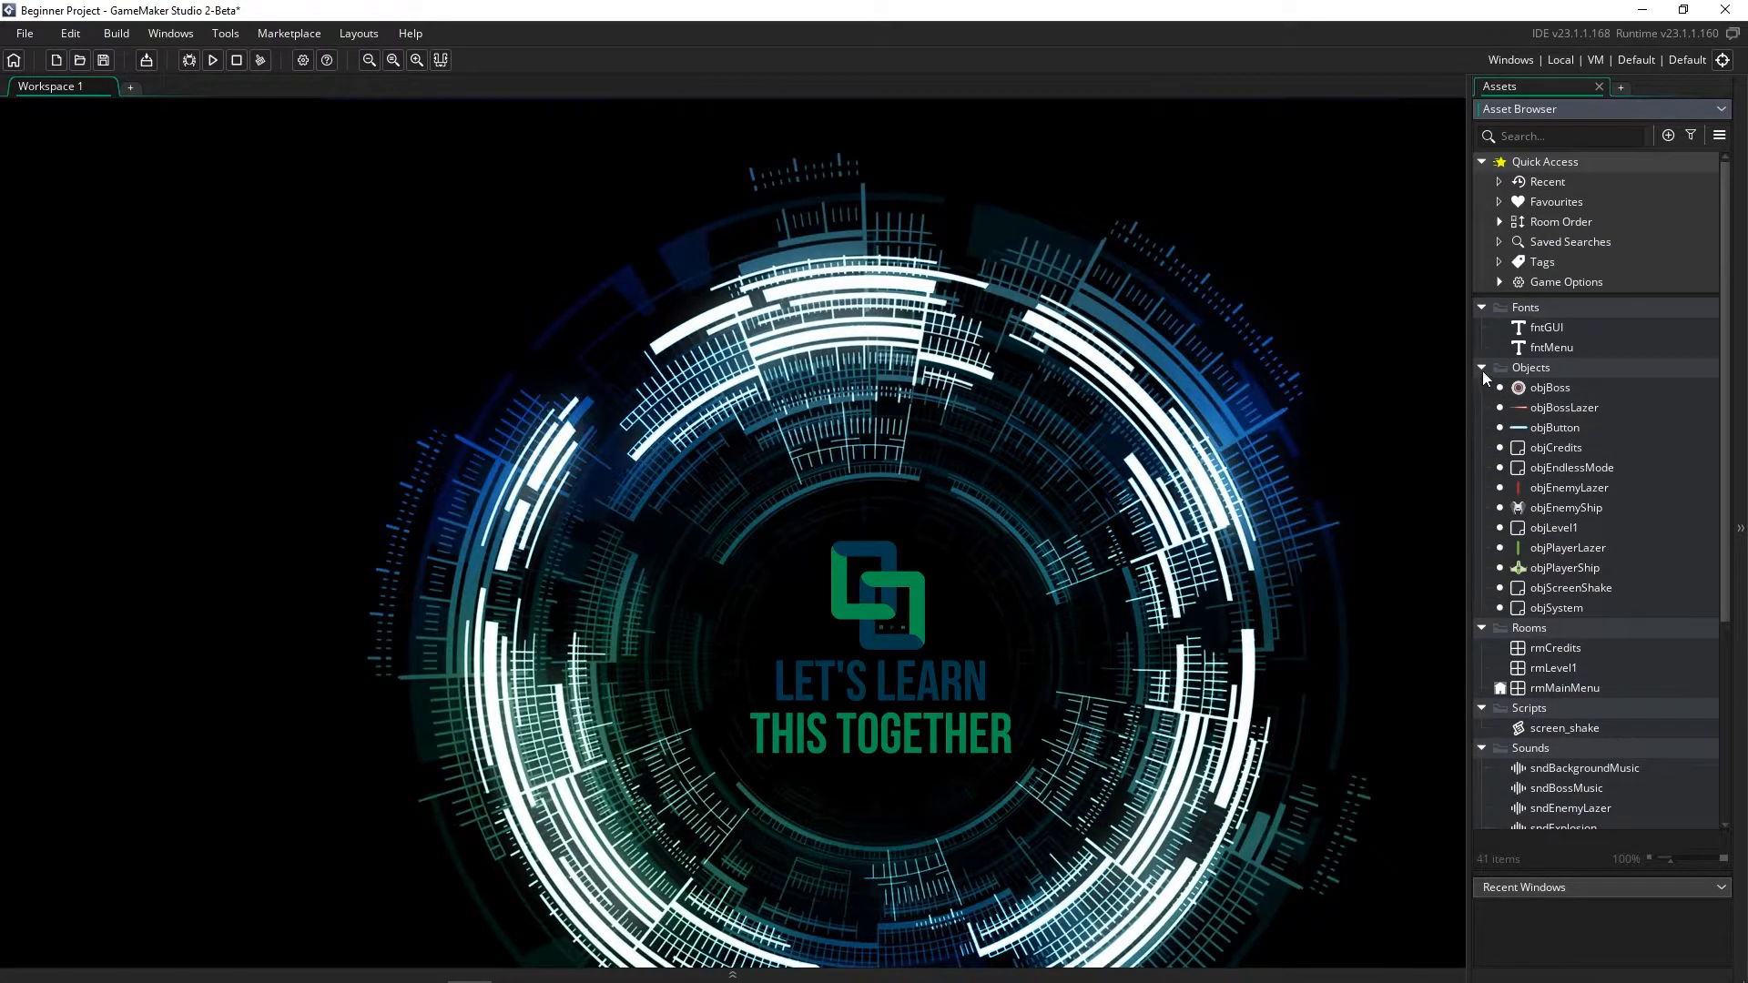
left_click(1481, 368)
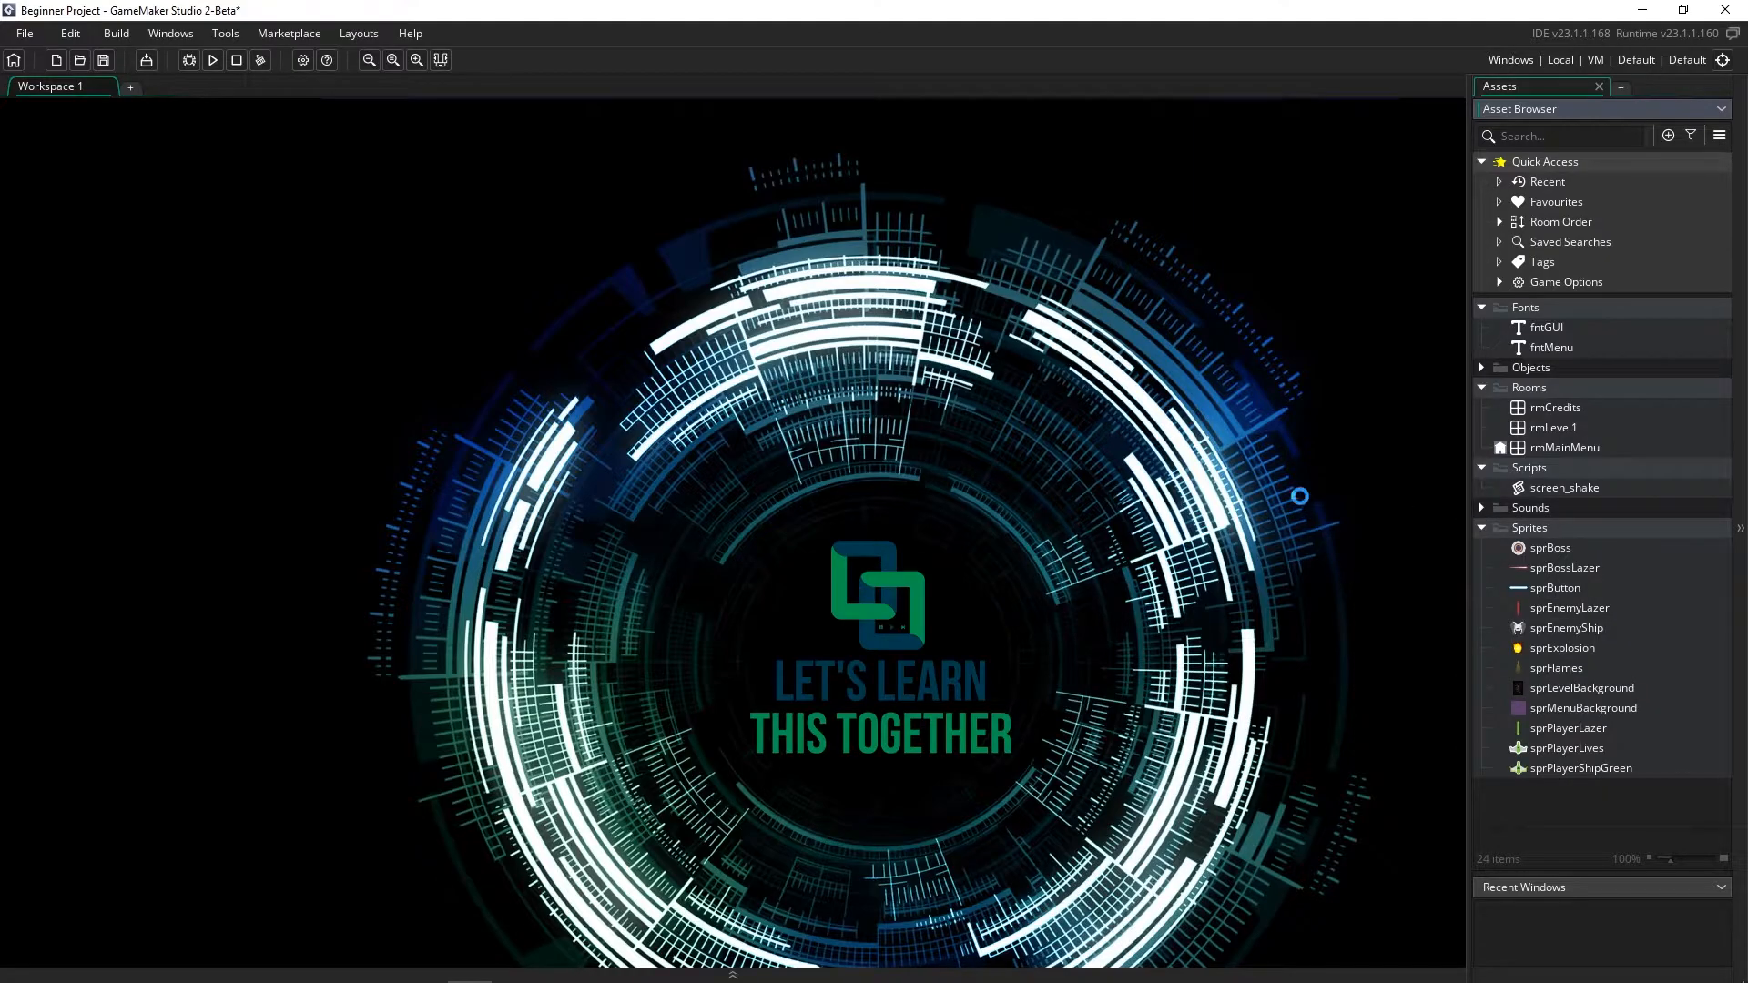
Run Beginner Project to view its main menu, then close the game and quit GameMaker
left_click(212, 60)
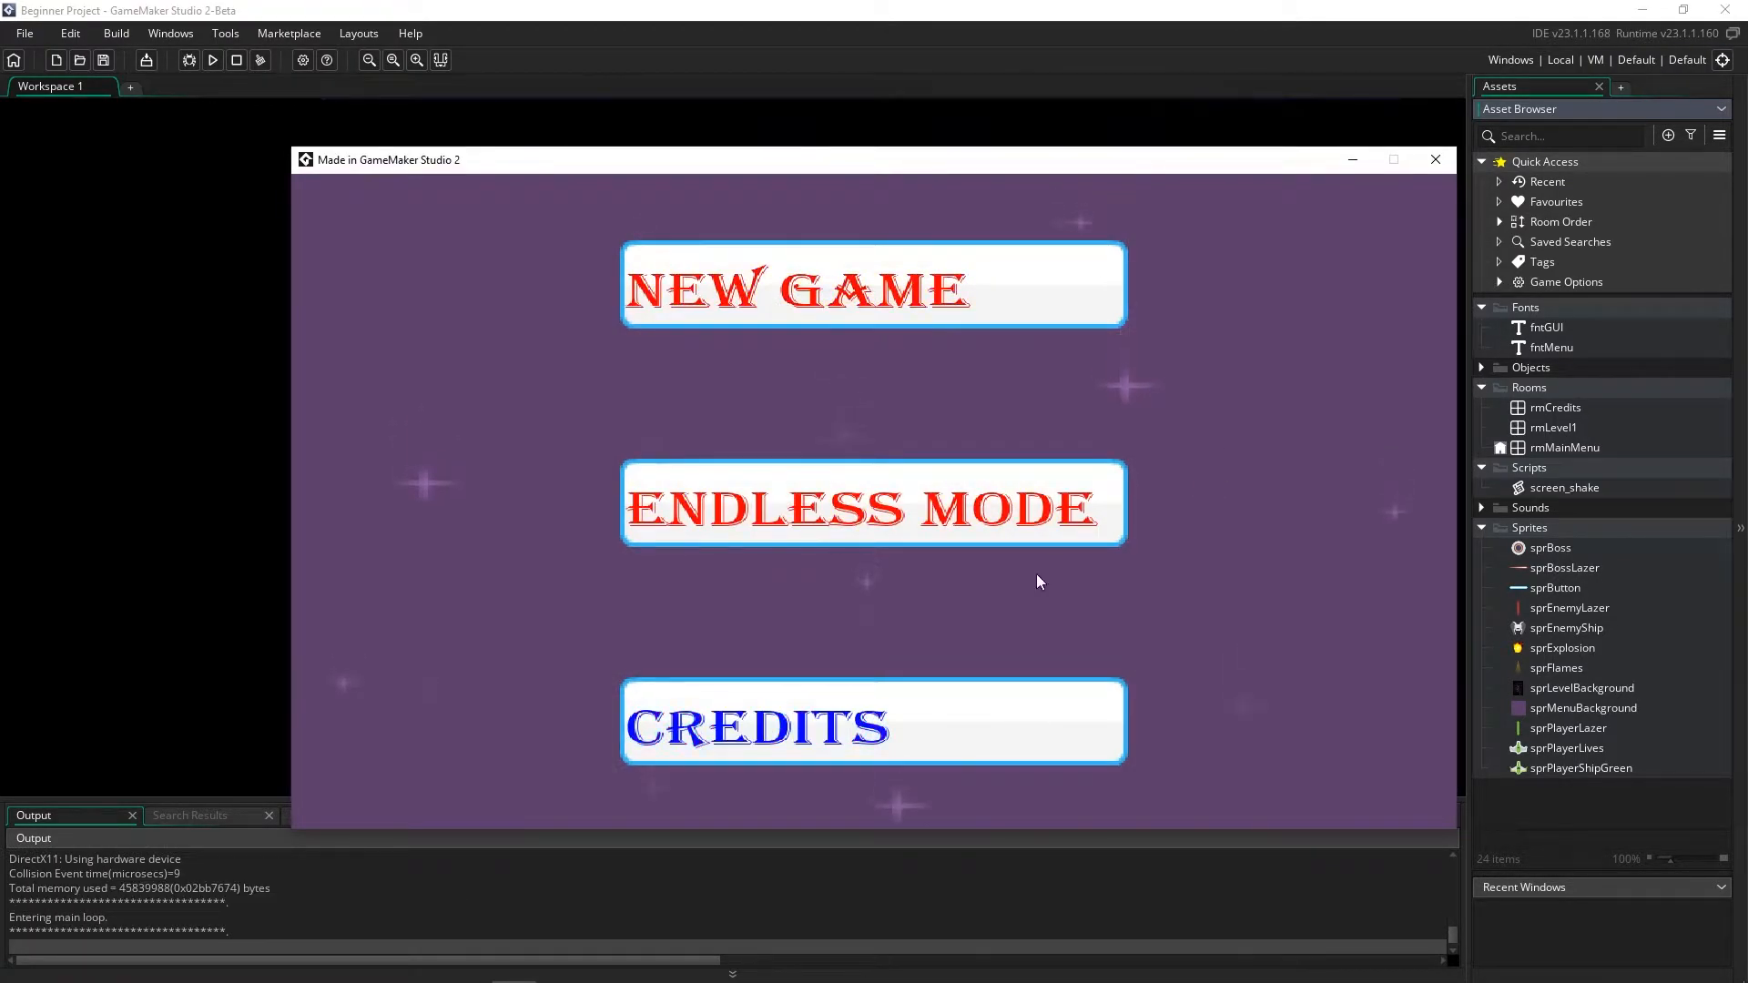
left_click(873, 284)
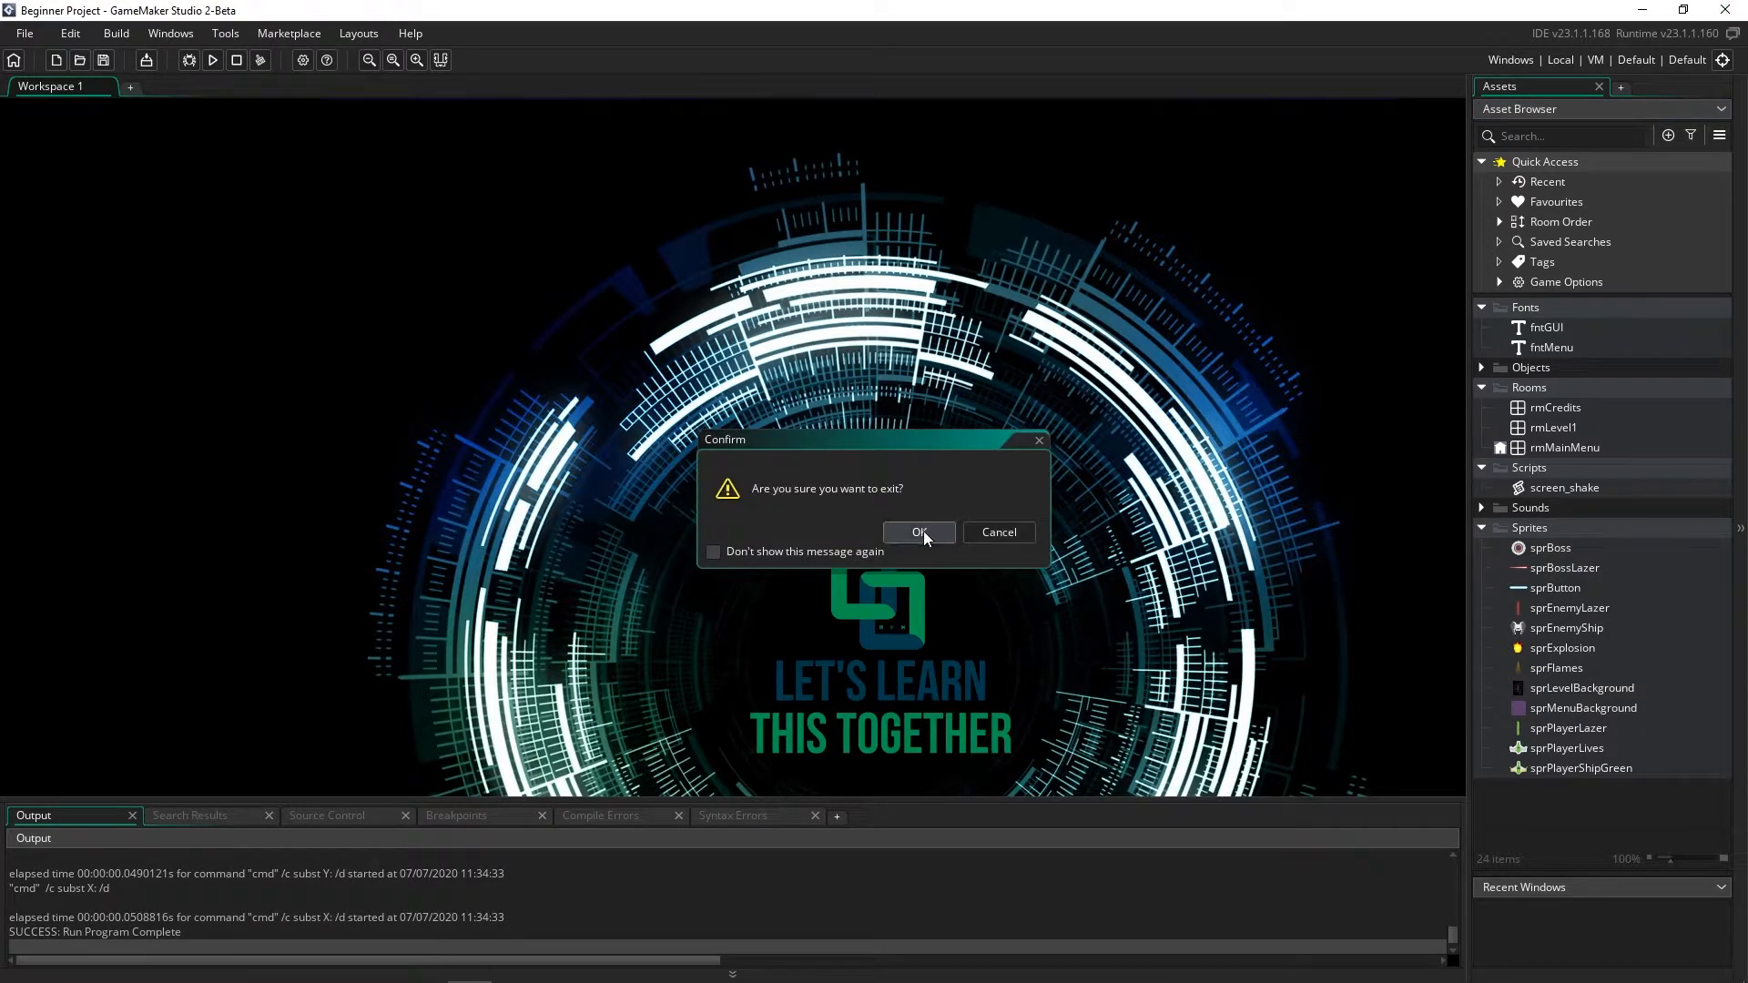
left_click(918, 531)
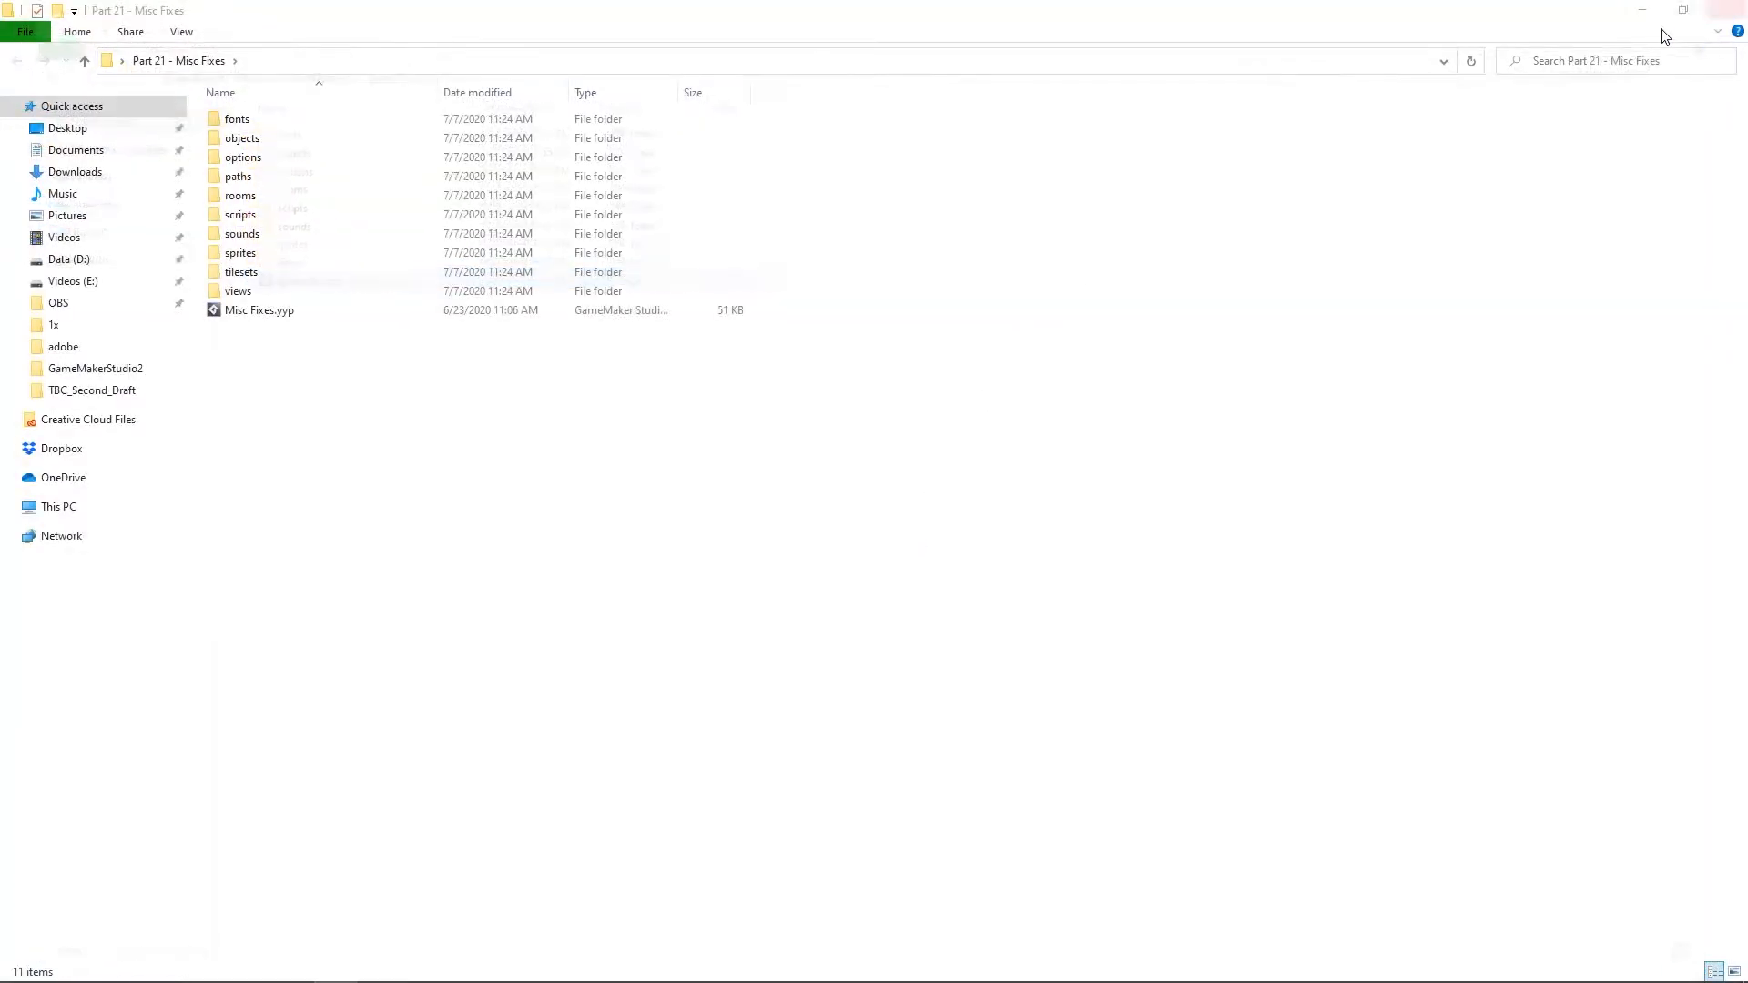
Open Misc Fixes.yyp from the Part 21 - Misc Fixes folder
left_click(258, 309)
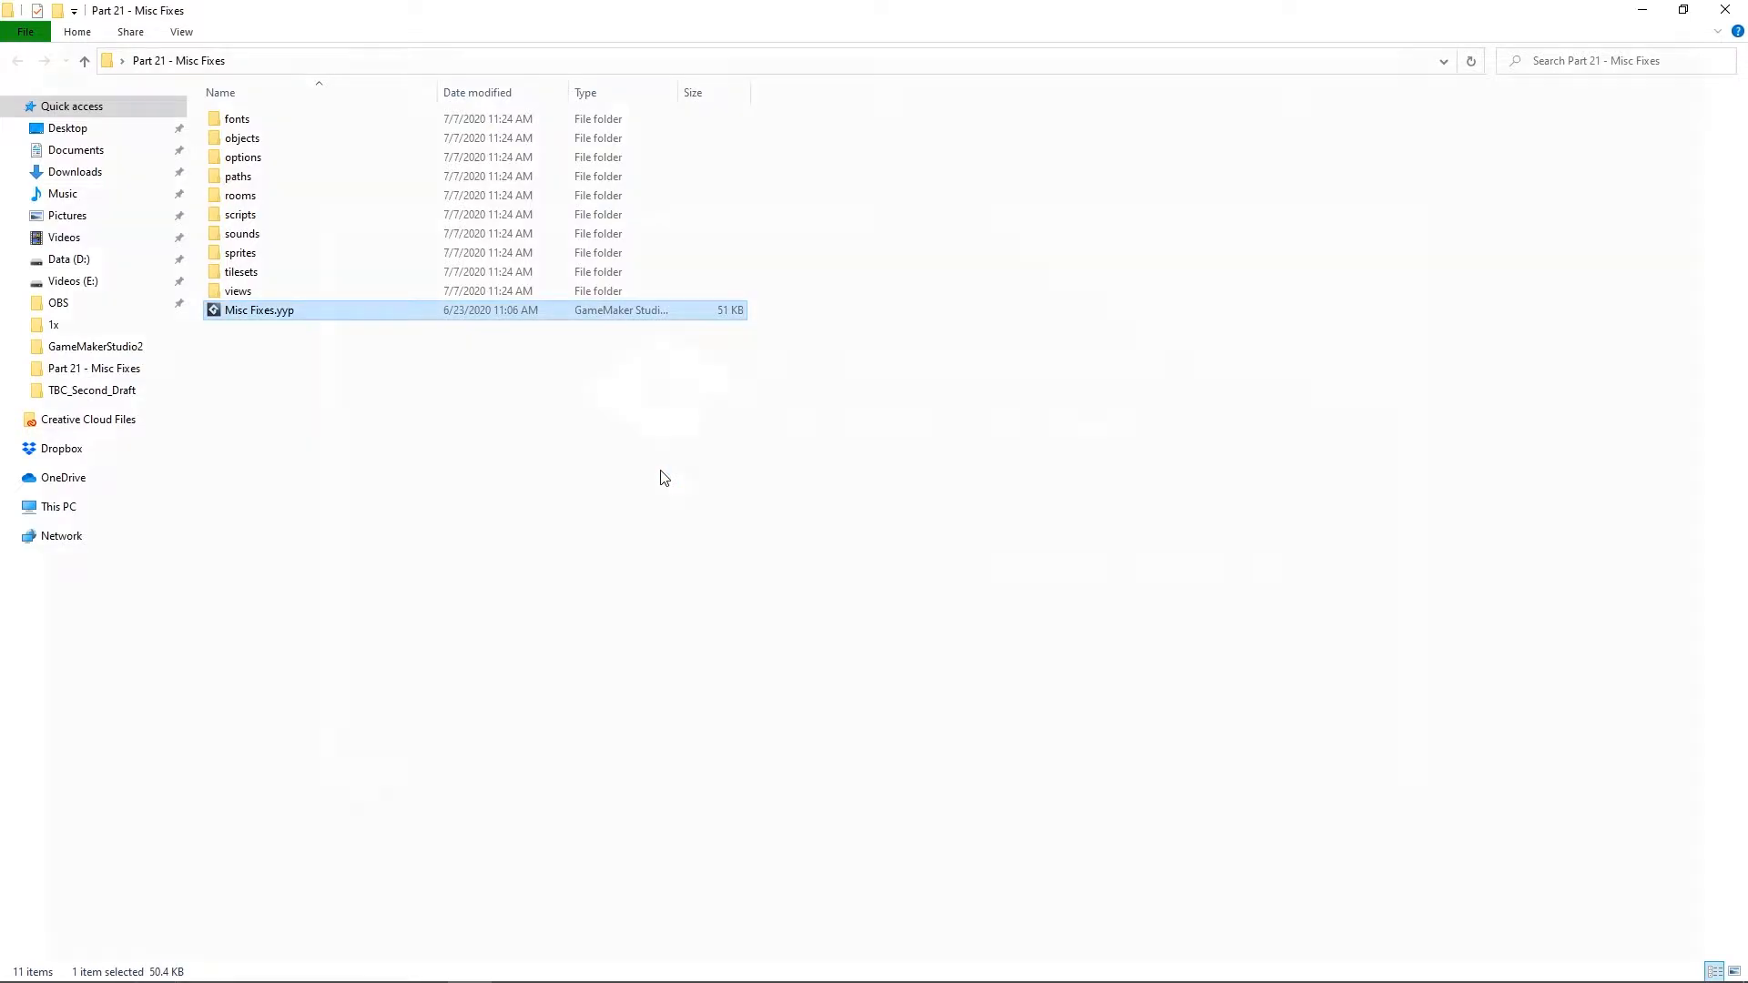
double_click(258, 309)
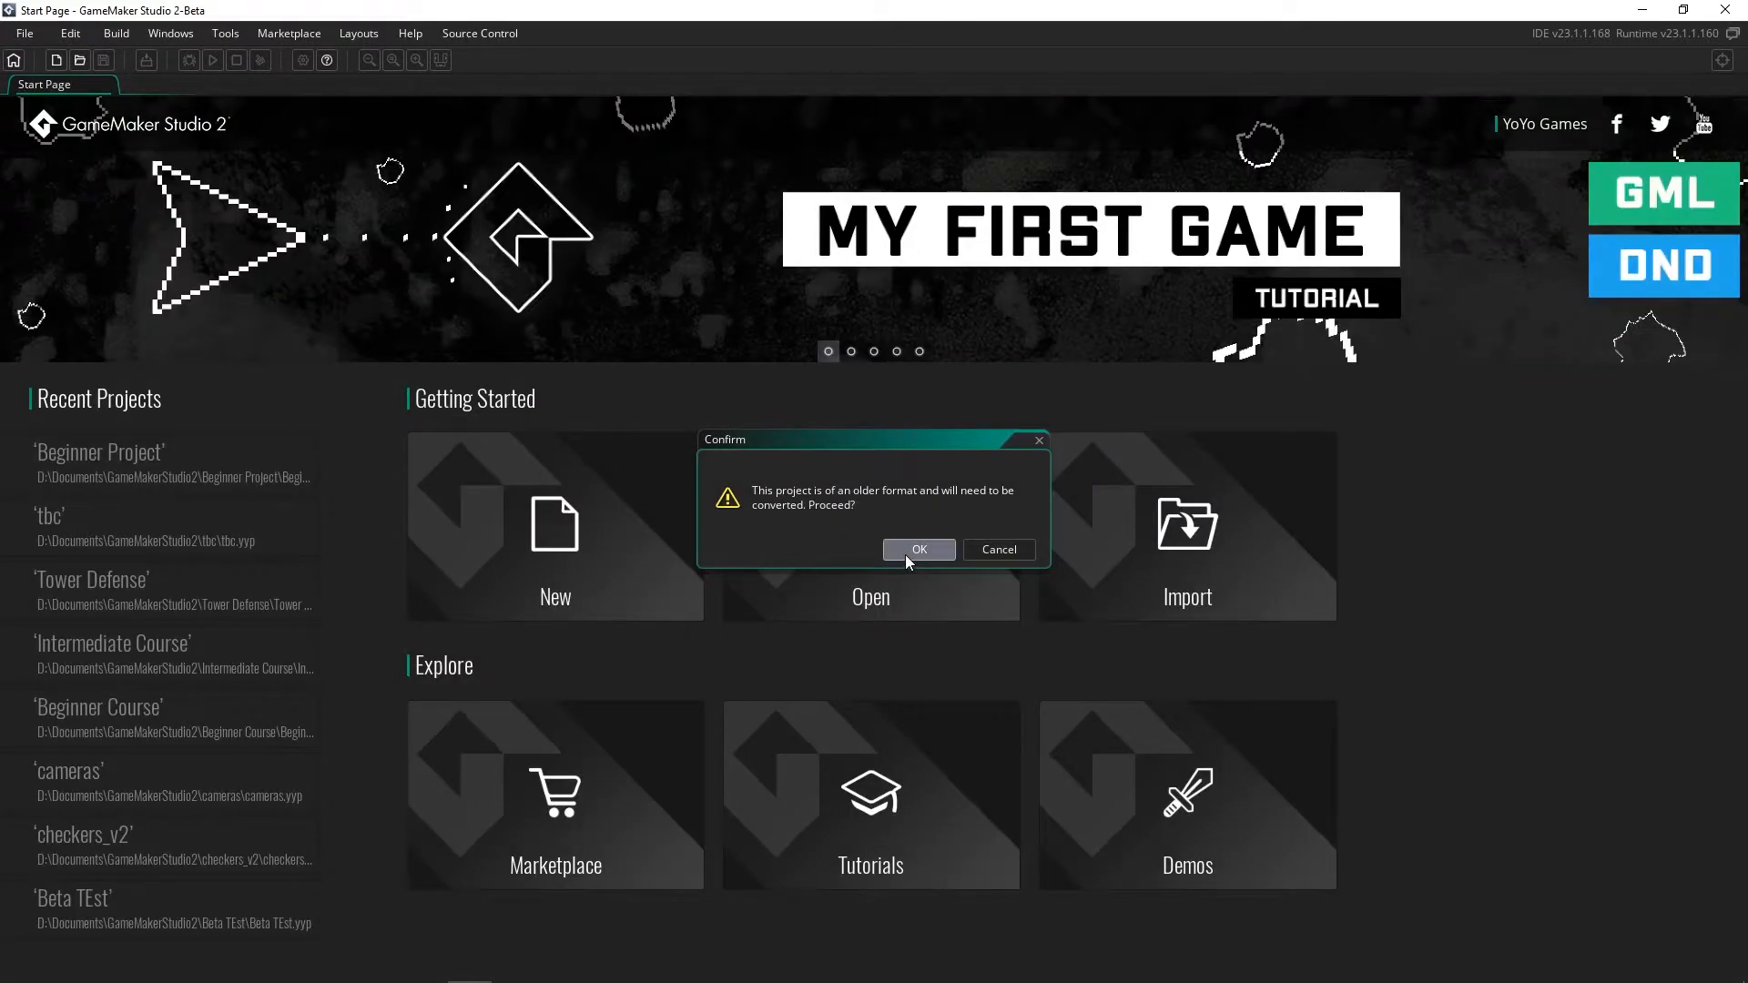
Accept the conversion and save the Misc Fixes copy under the name 'TD'
left_click(917, 550)
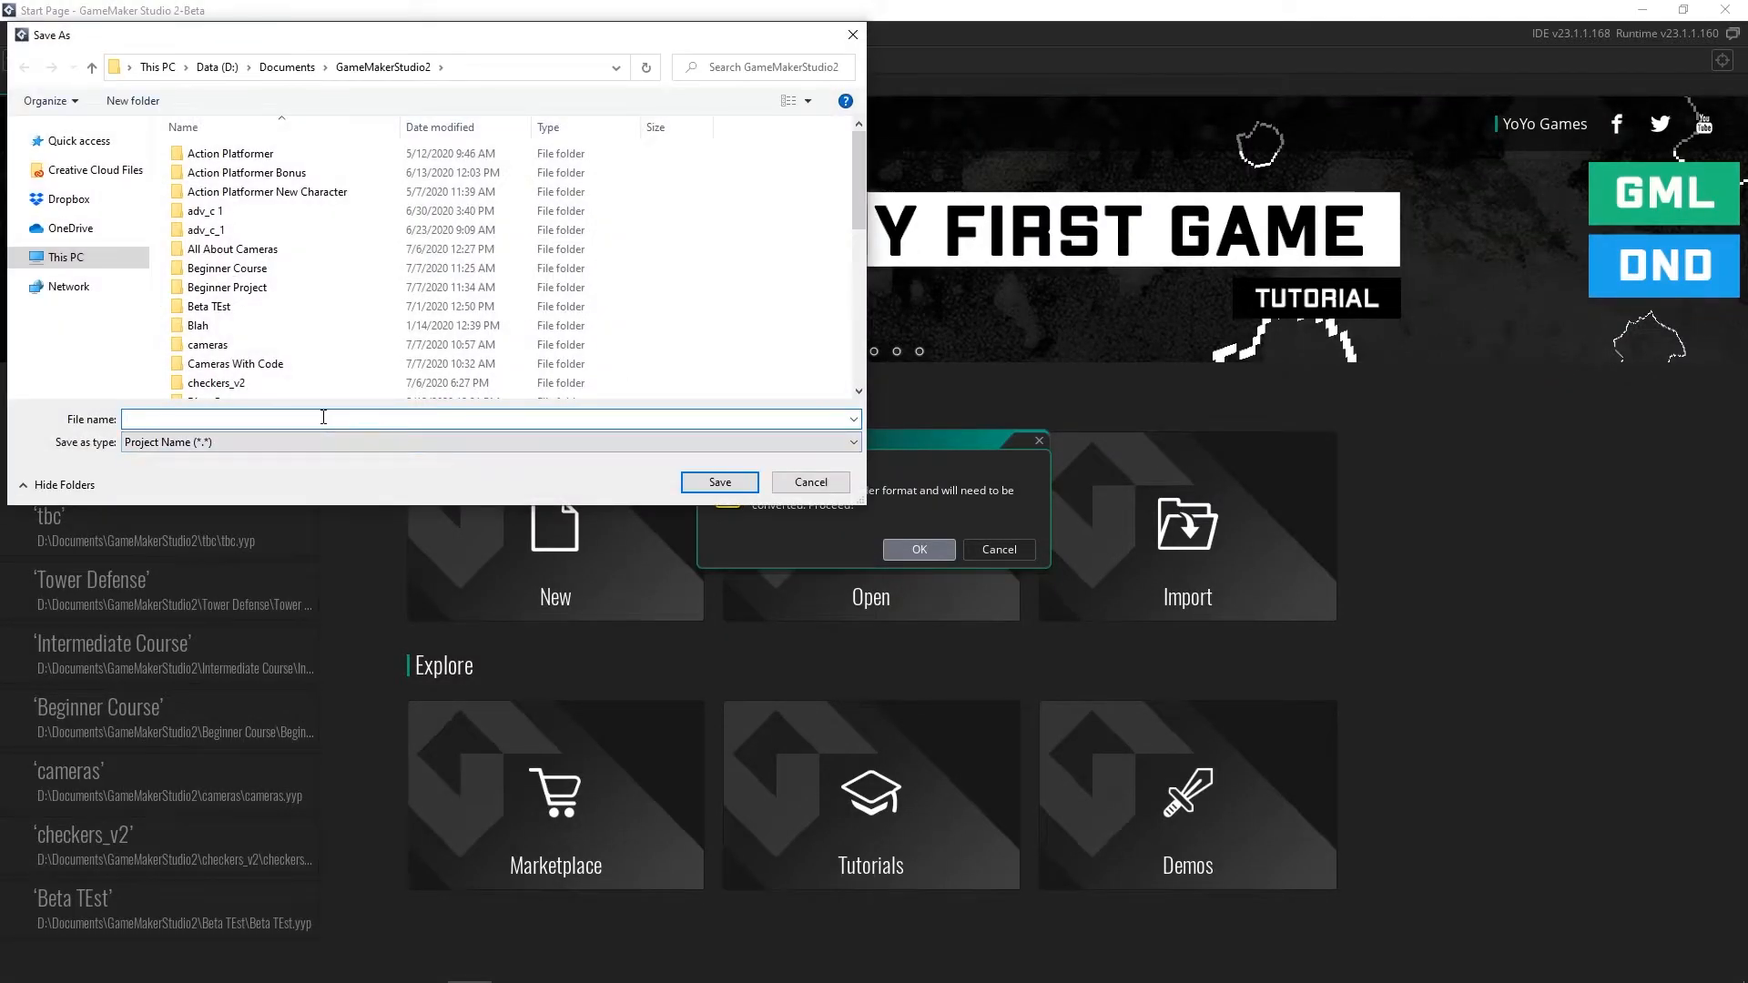
type("TD")
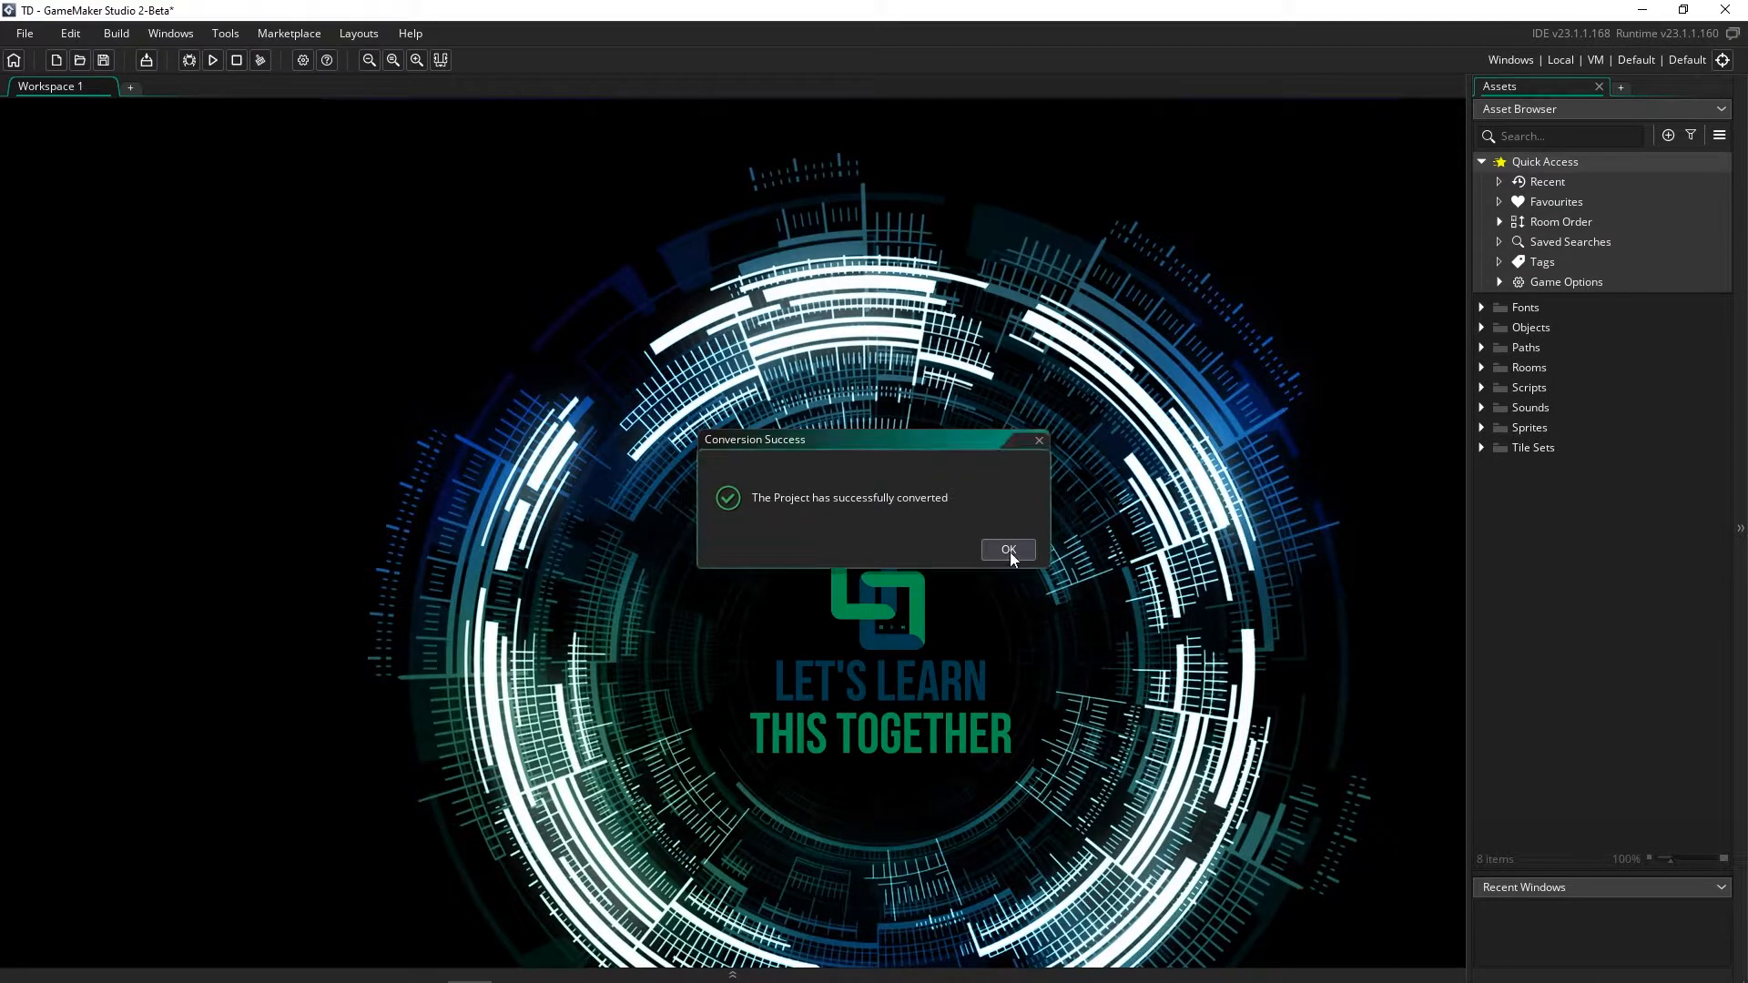
Dismiss the conversion notice, inspect the ChangeRoom script, then launch a test run
left_click(1007, 550)
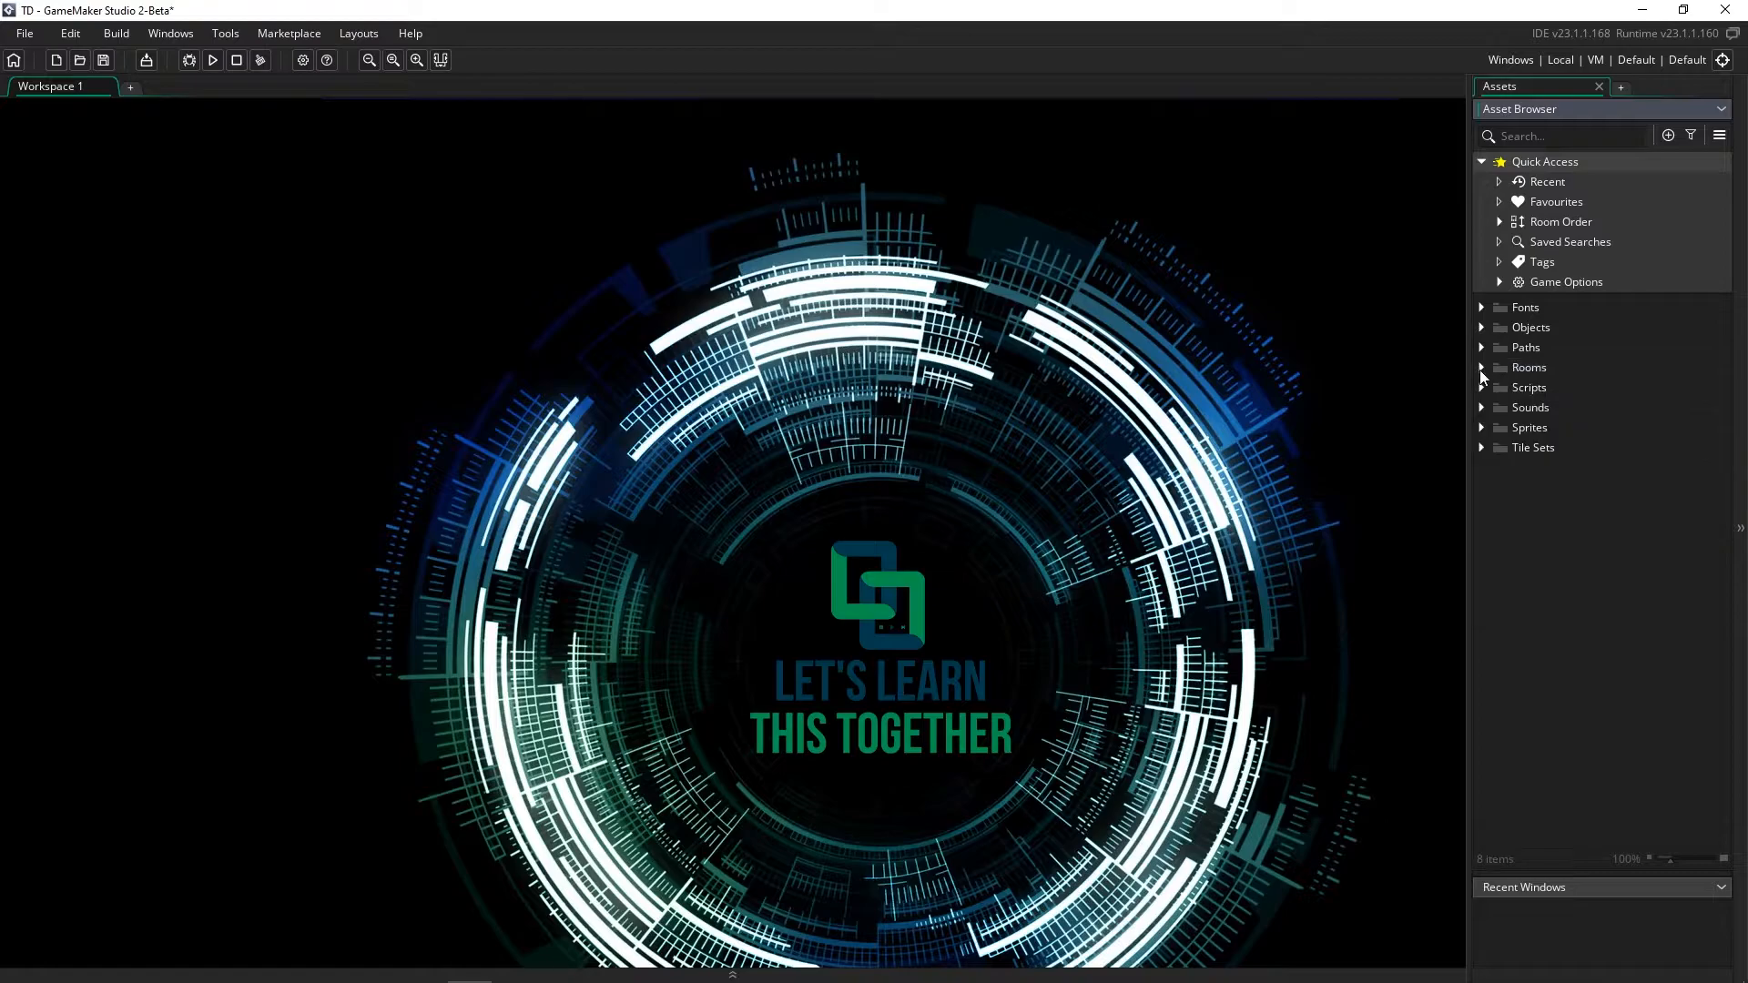
left_click(1483, 387)
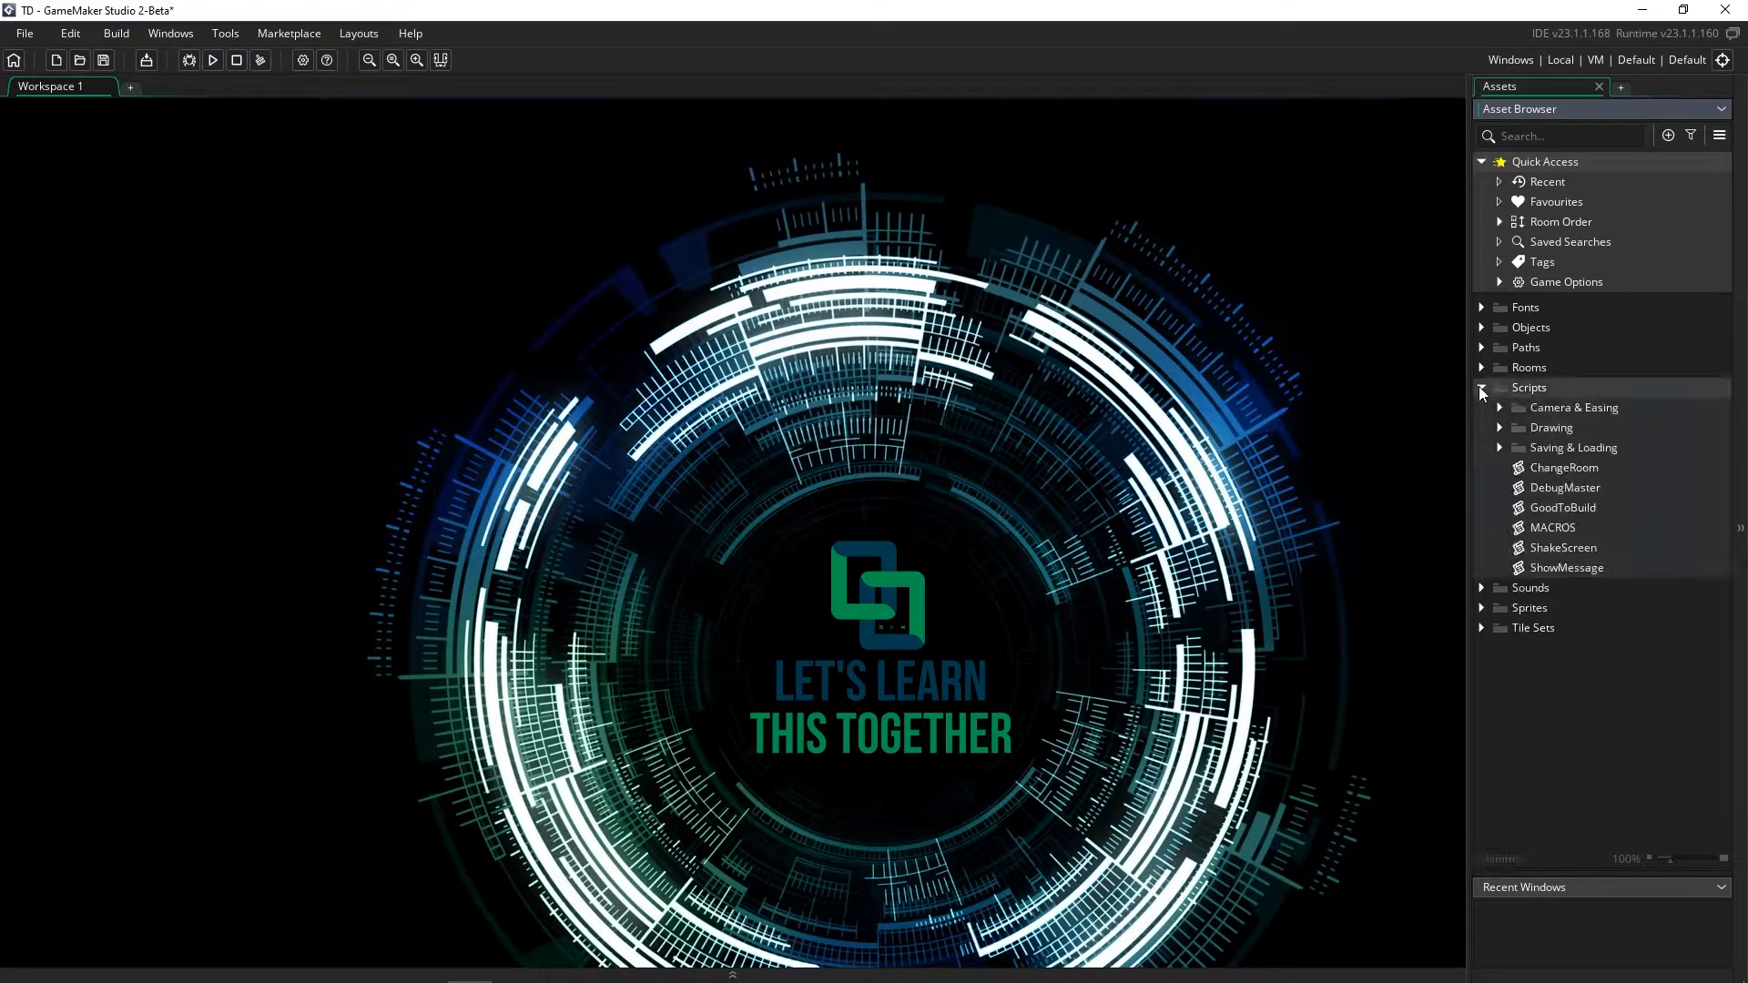
double_click(1563, 467)
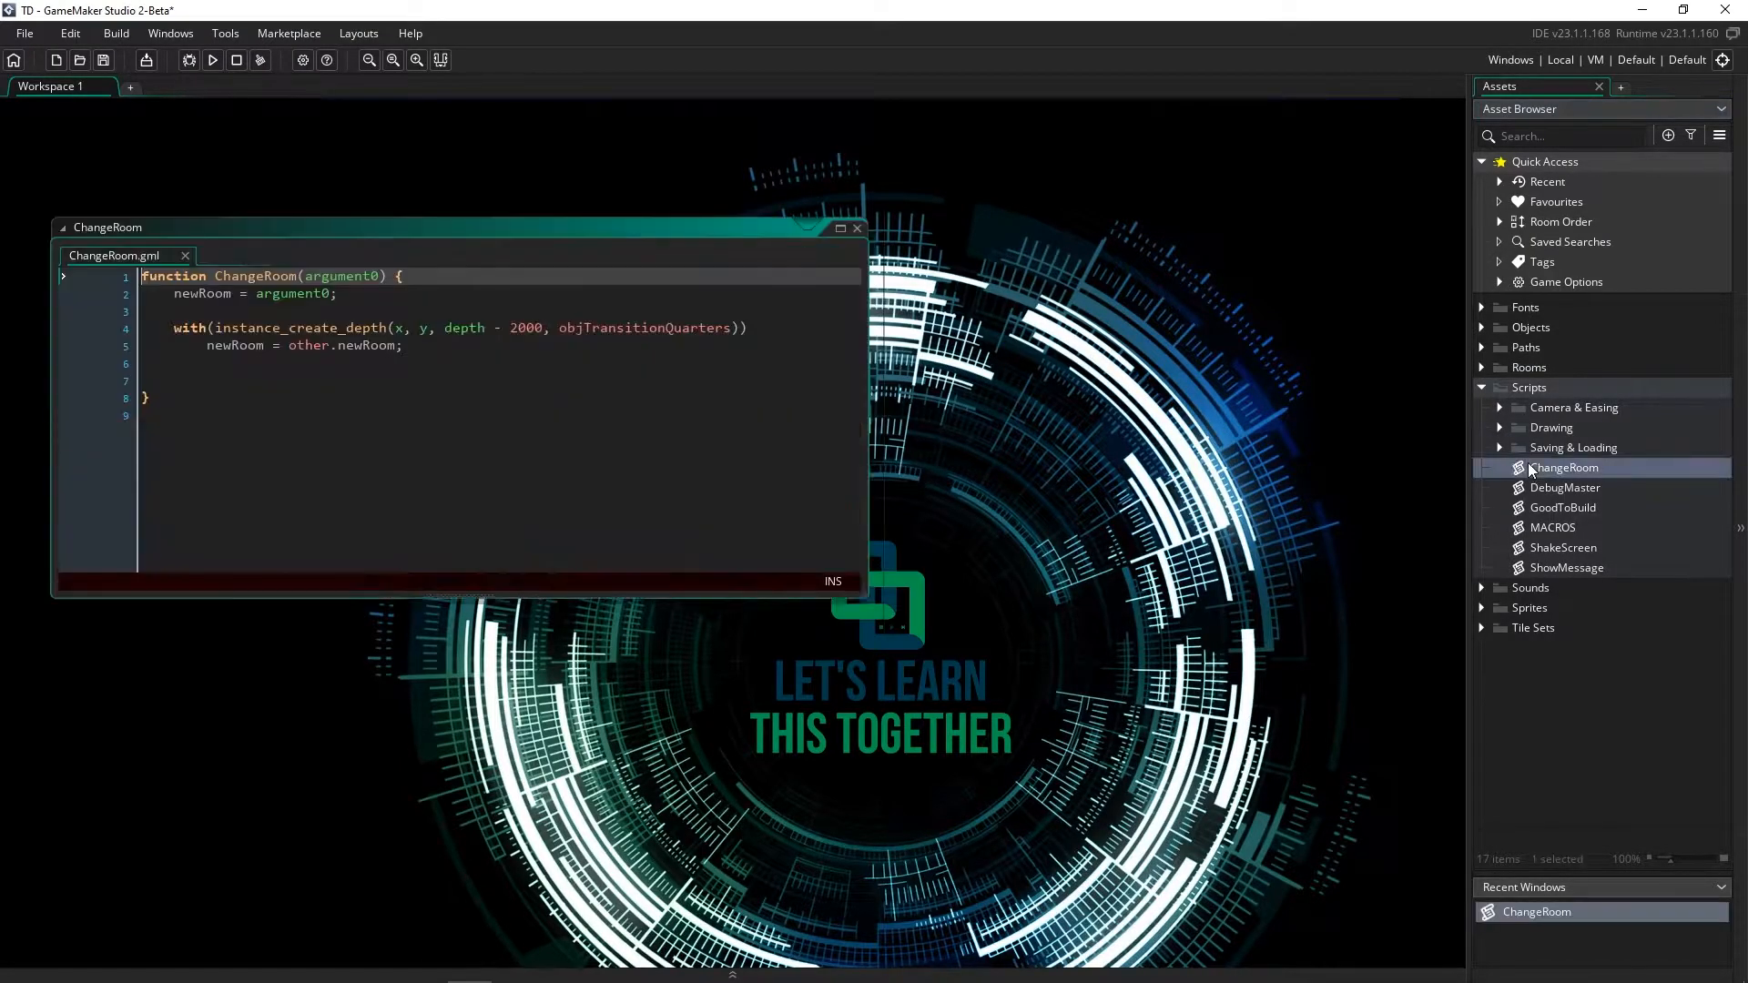
left_click(513, 428)
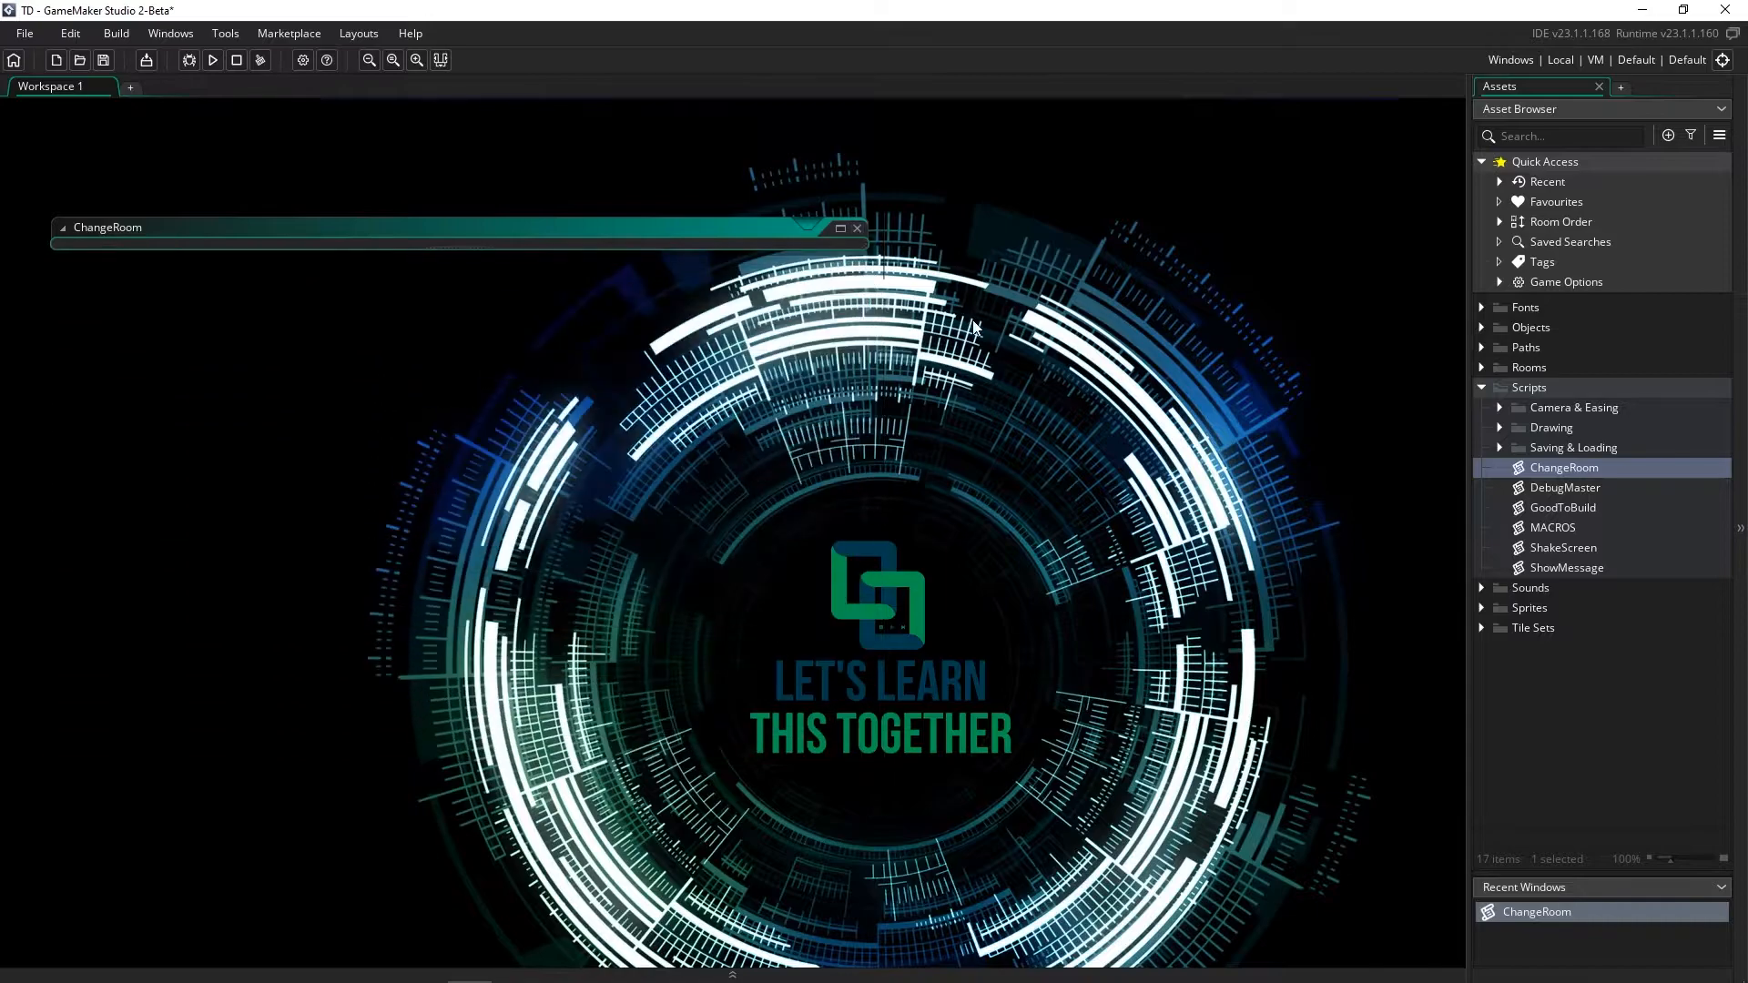
left_click(212, 60)
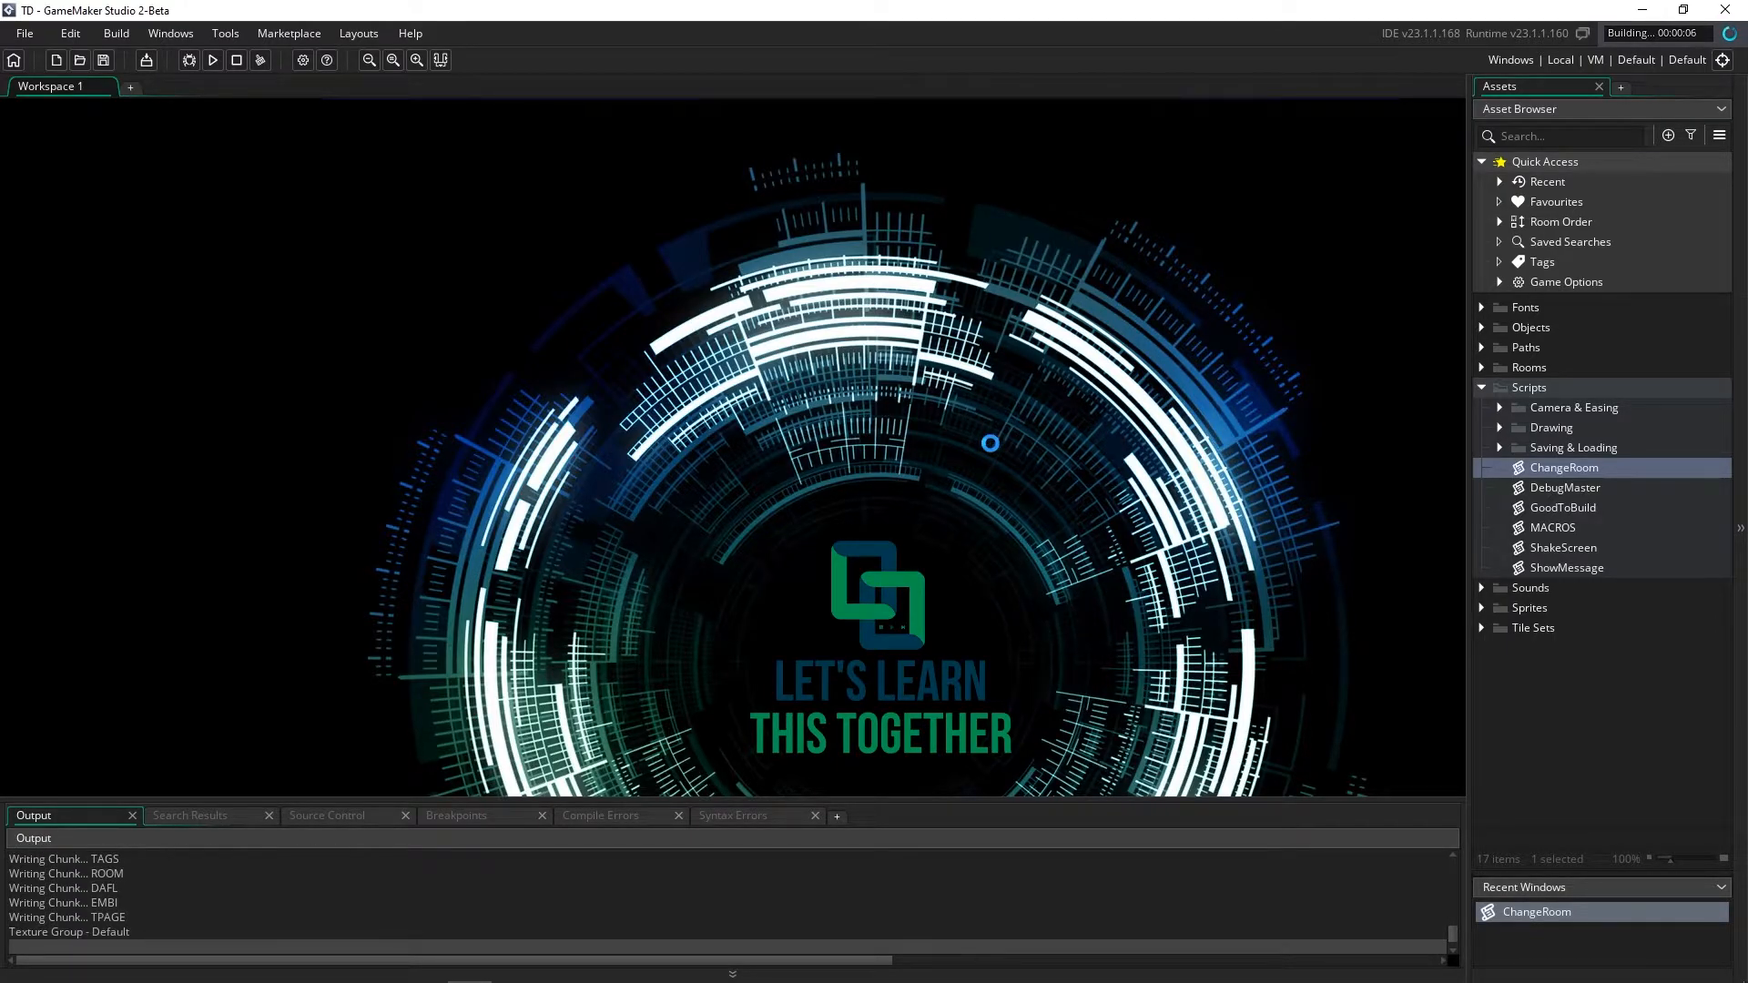
Let the TD game run, close its window, and confirm quitting GameMaker Studio 2
left_click(212, 60)
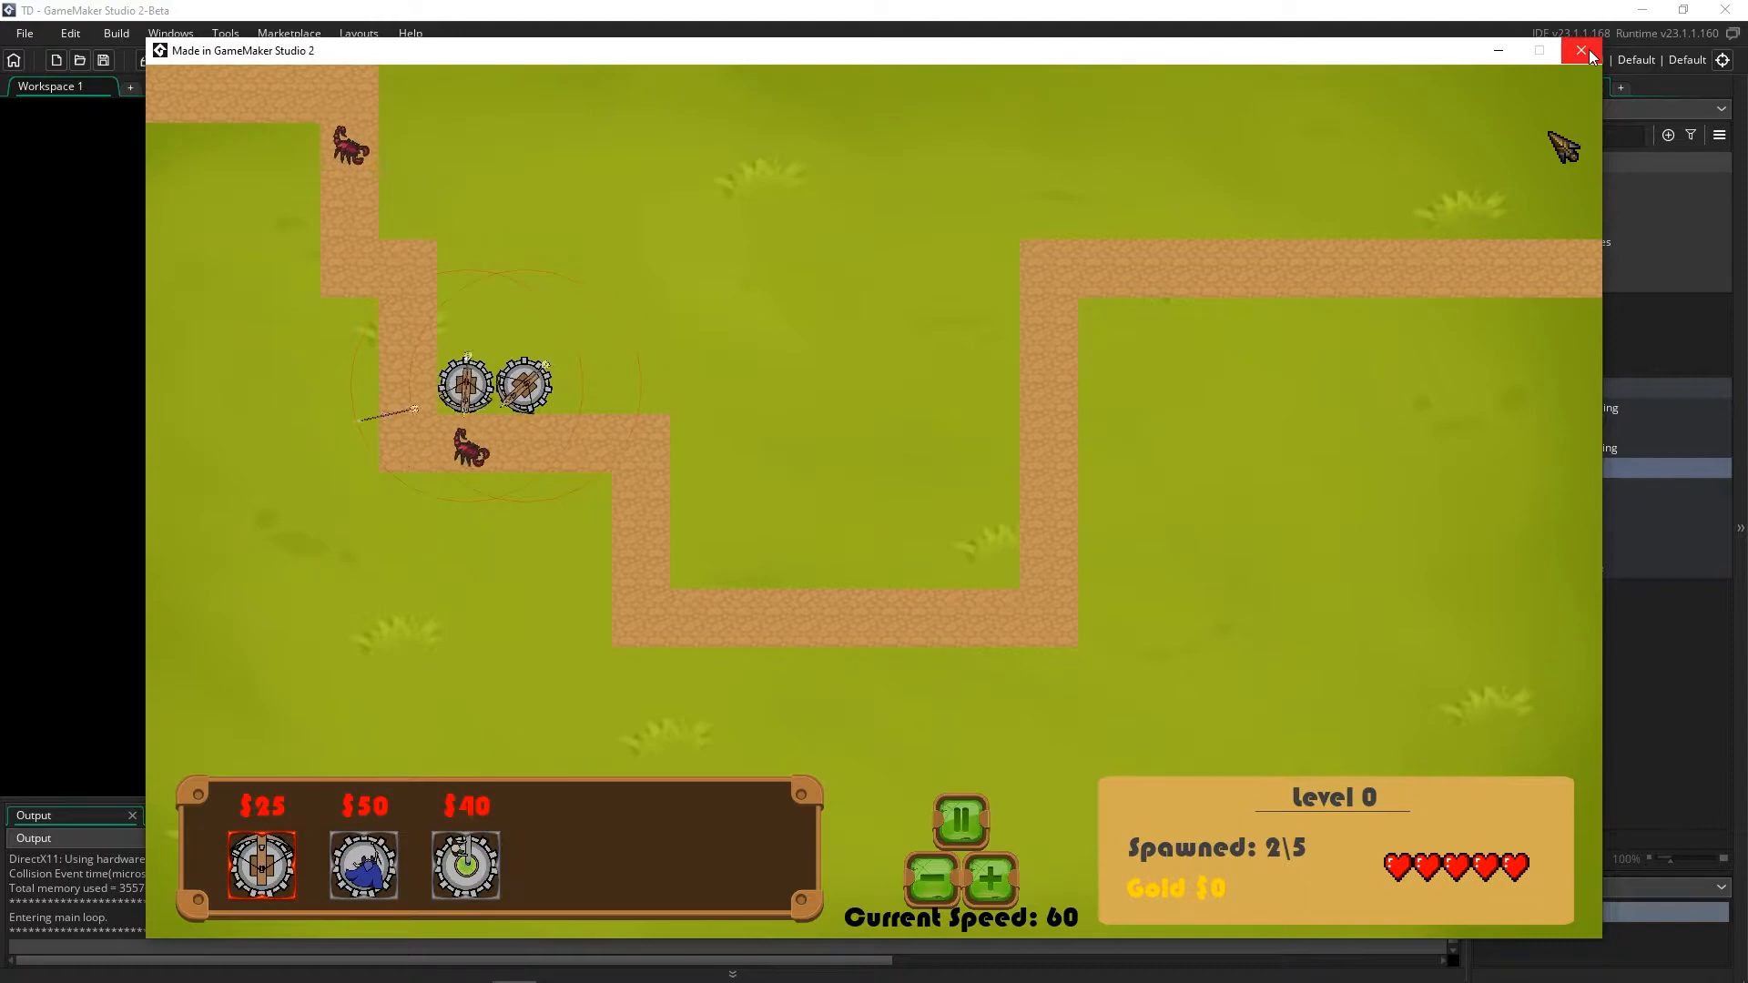
left_click(1579, 50)
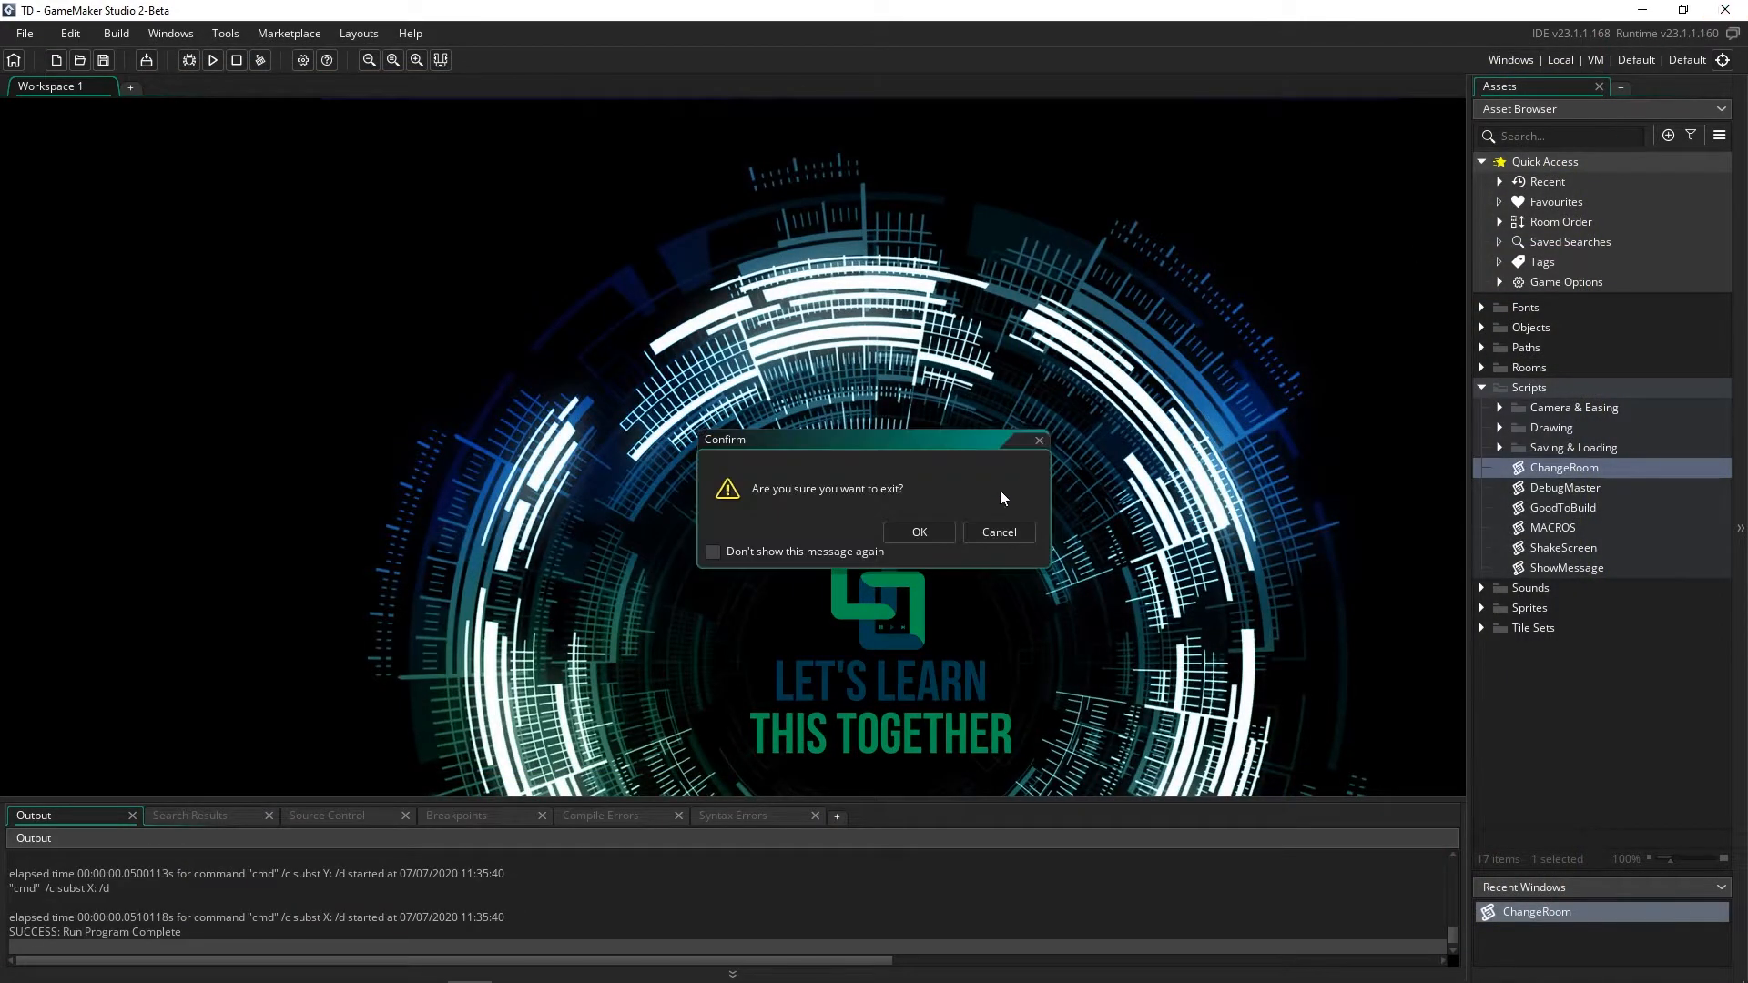
left_click(918, 532)
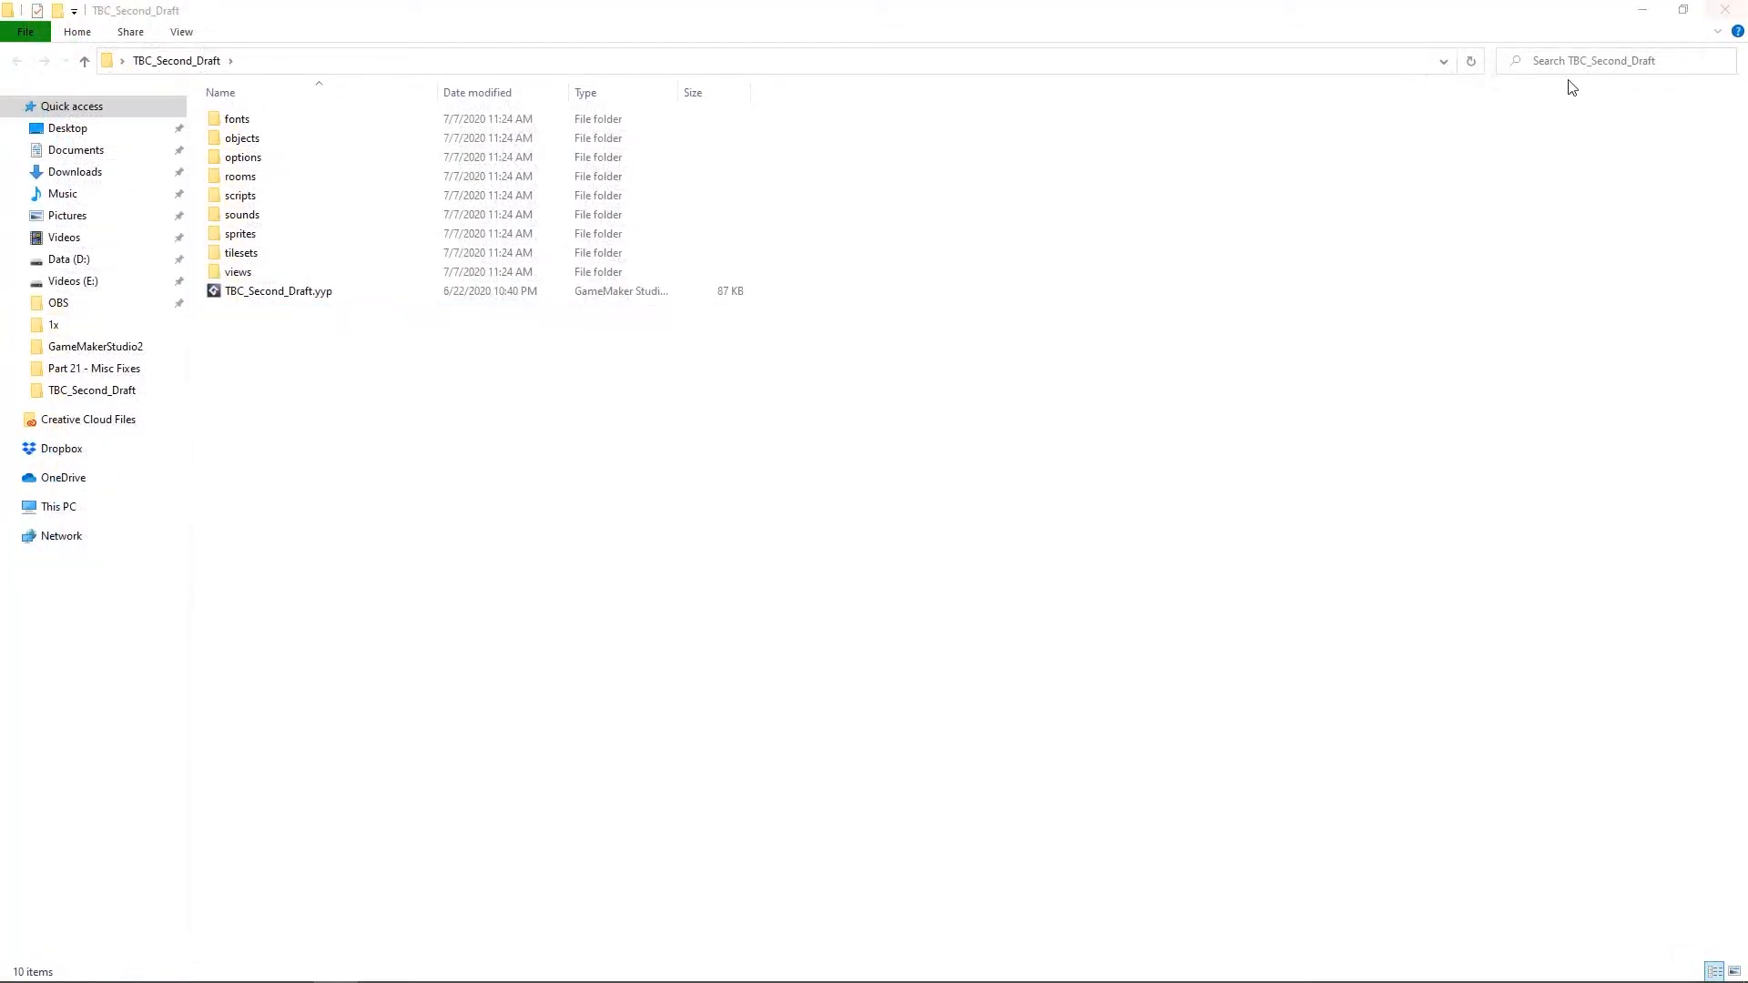
Open TBC_Second_Draft.yyp from File Explorer in GameMaker Studio 2
double_click(278, 291)
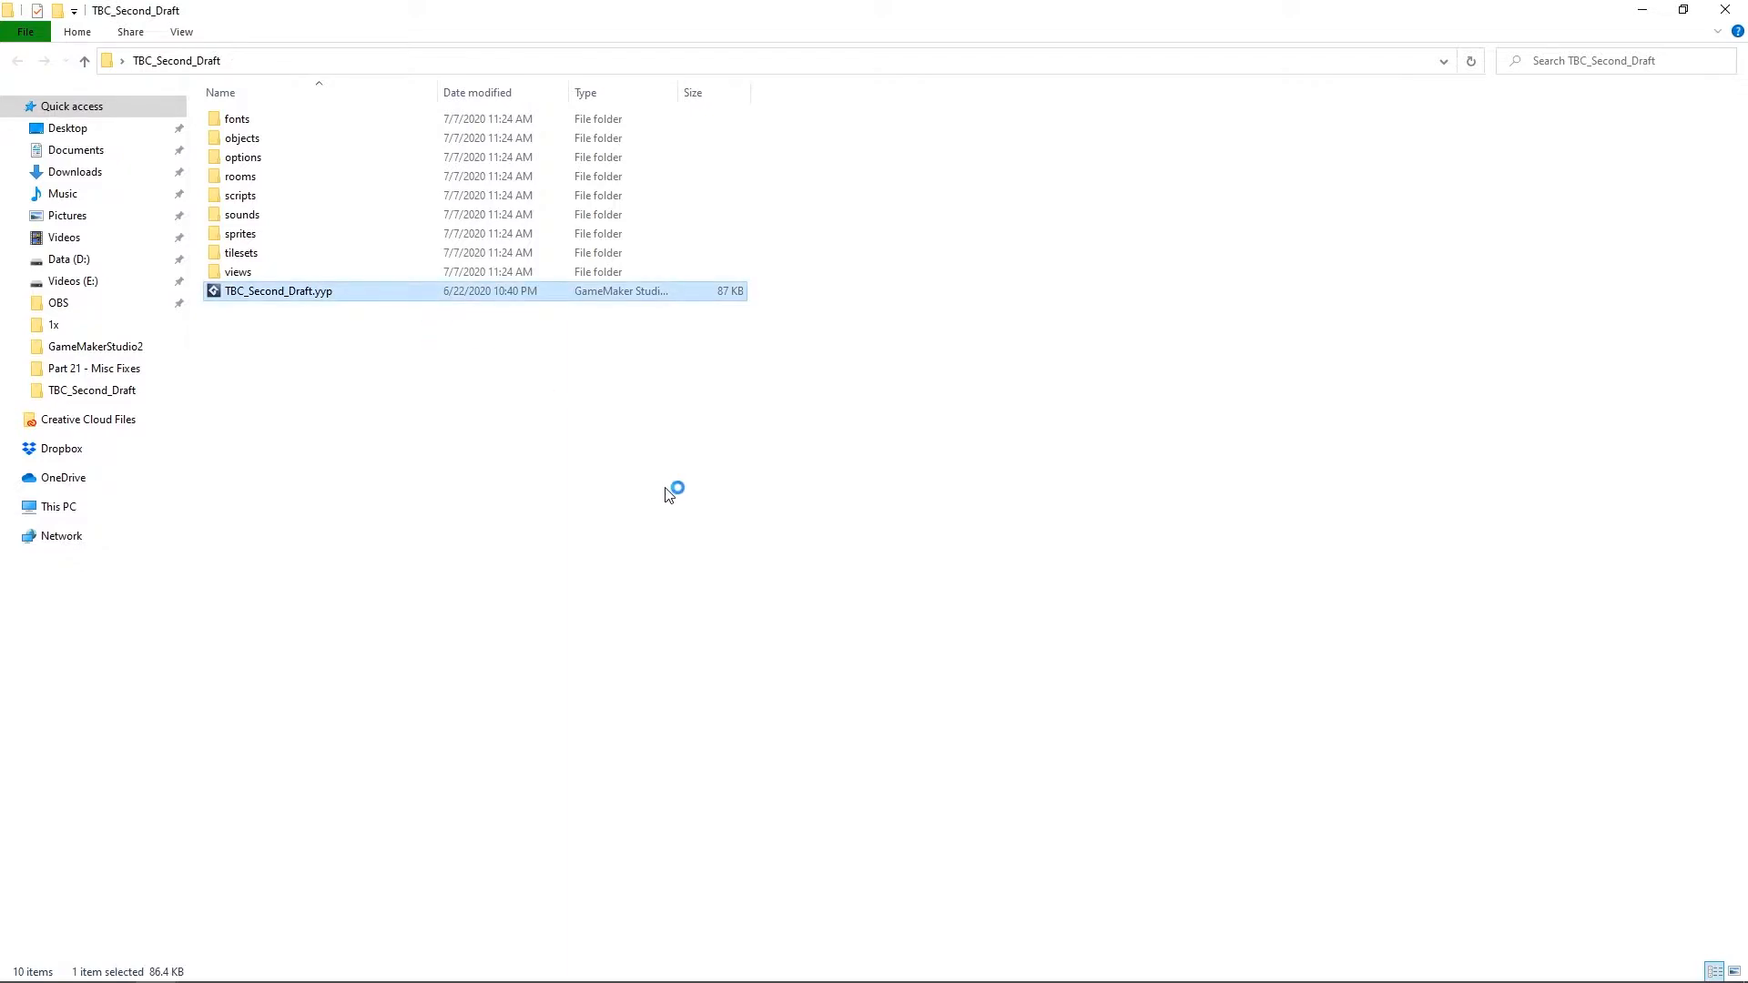
mouse_move(667, 496)
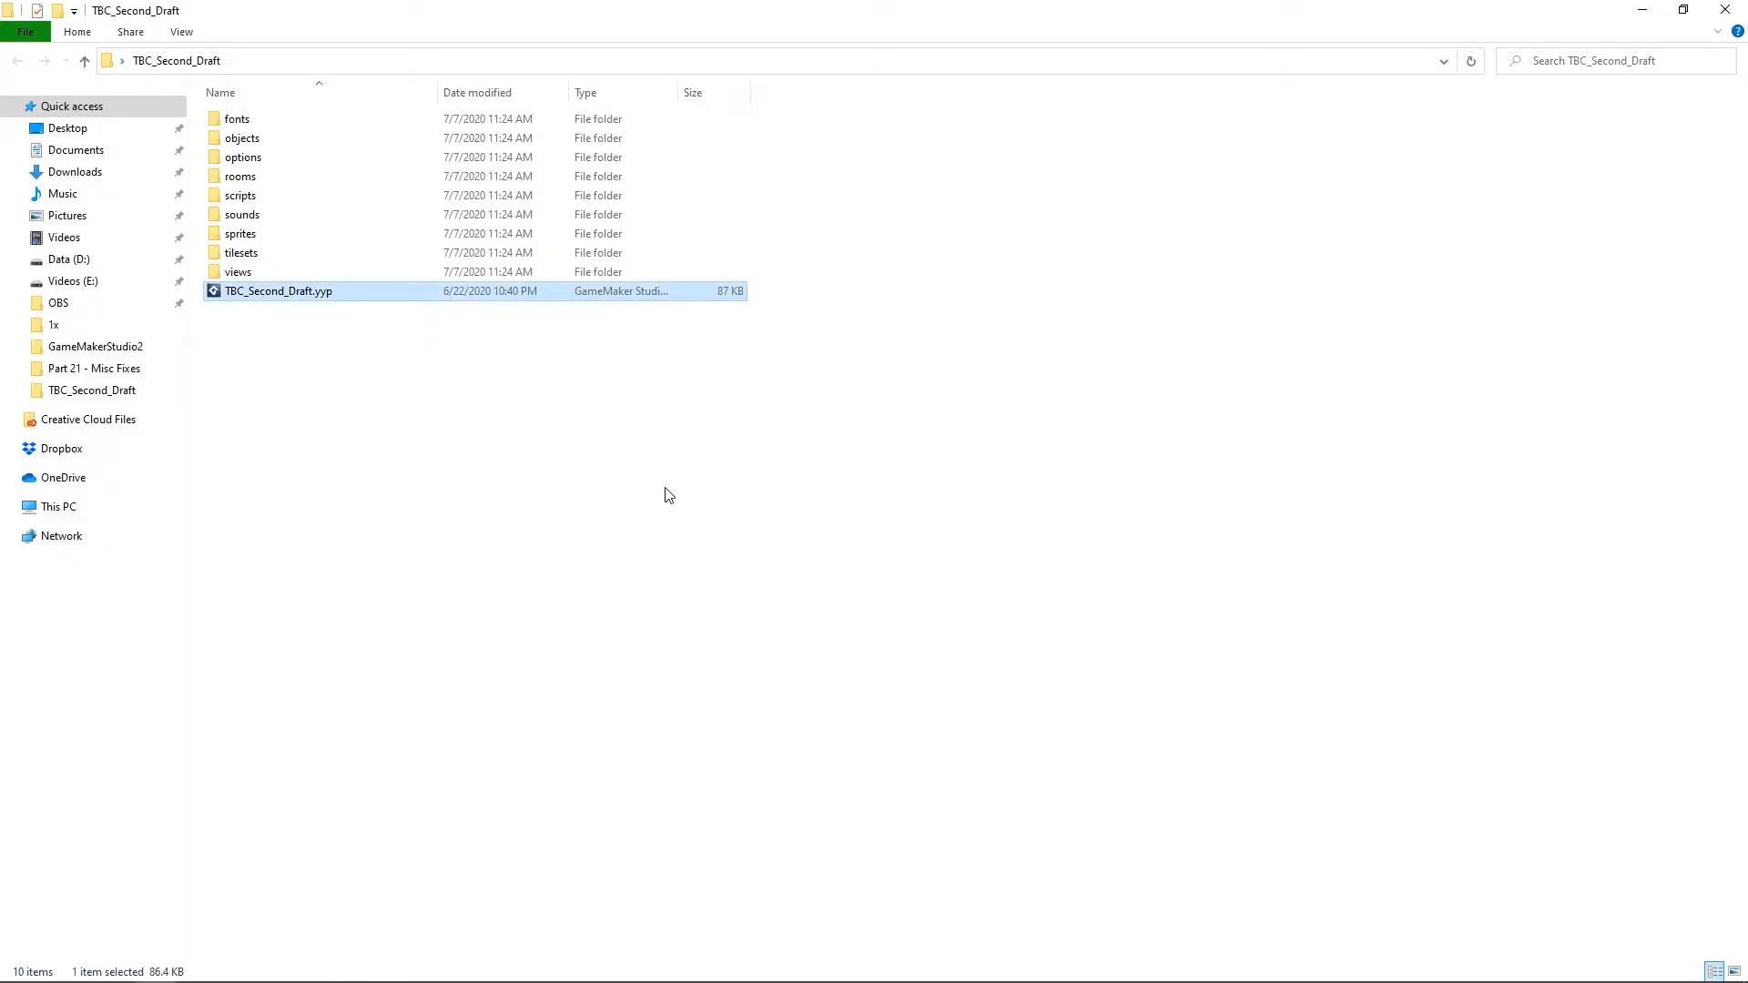
double_click(277, 291)
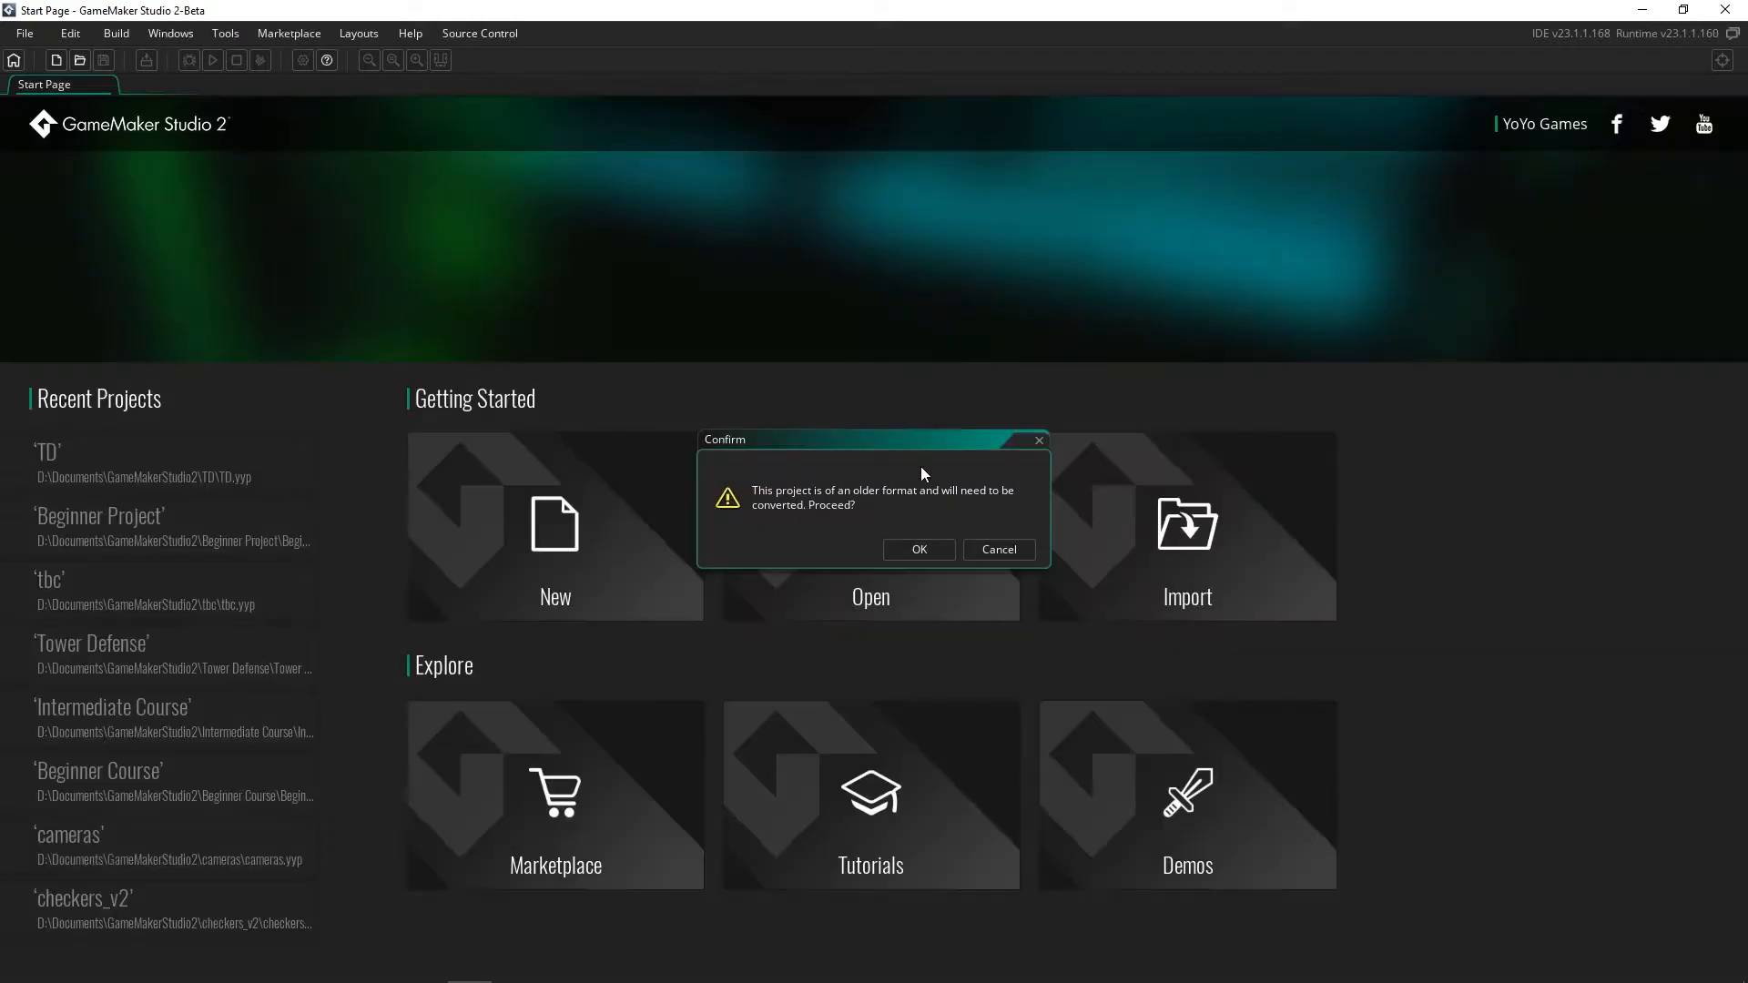
Convert TBC_Second_Draft, save it as Advanced, dismiss the success notice, and run it
left_click(917, 548)
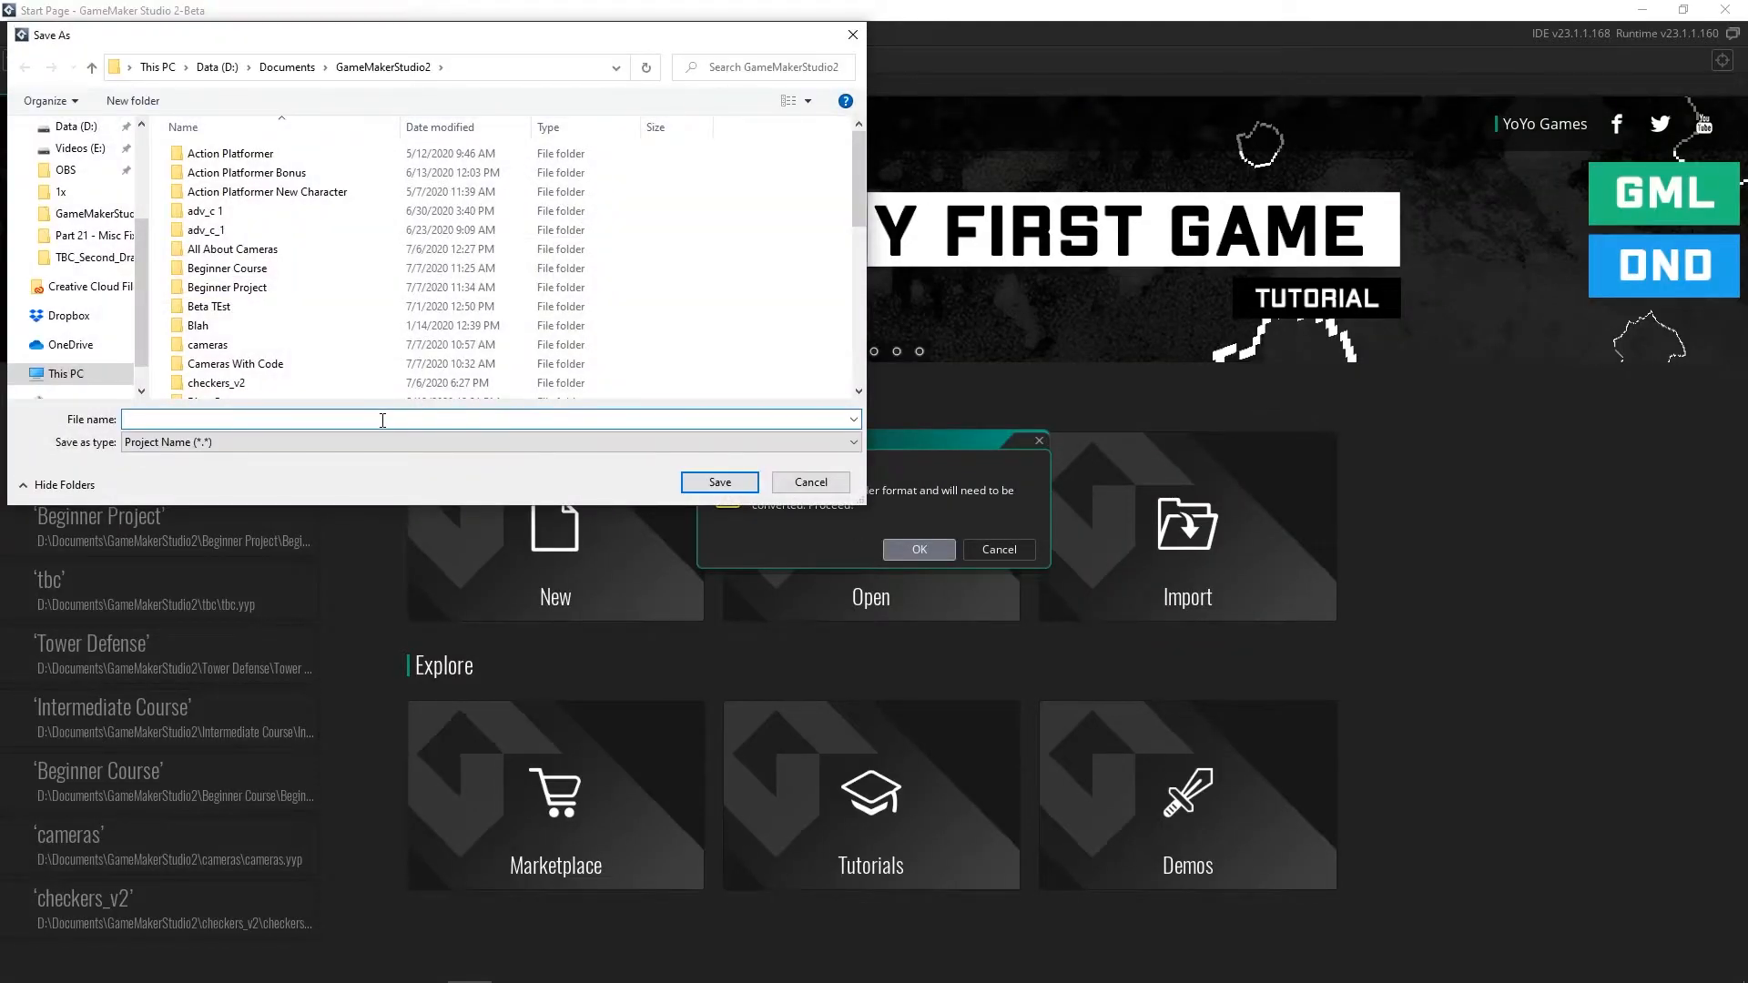
left_click(918, 550)
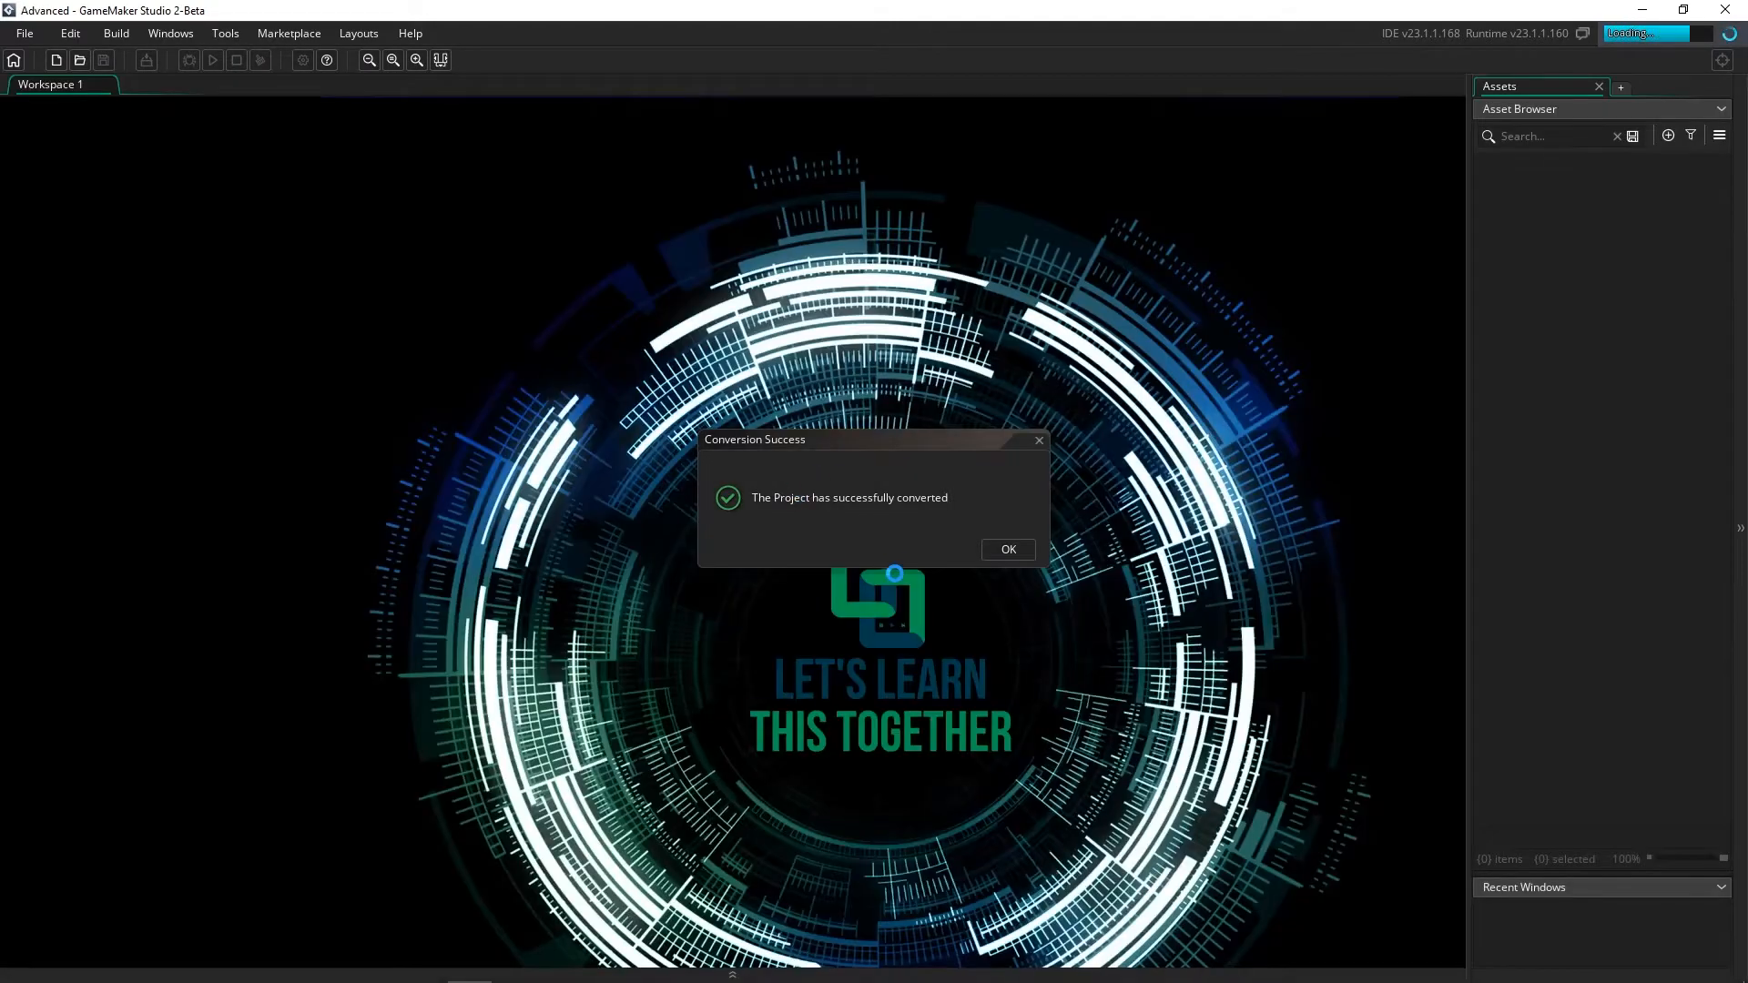
left_click(1005, 548)
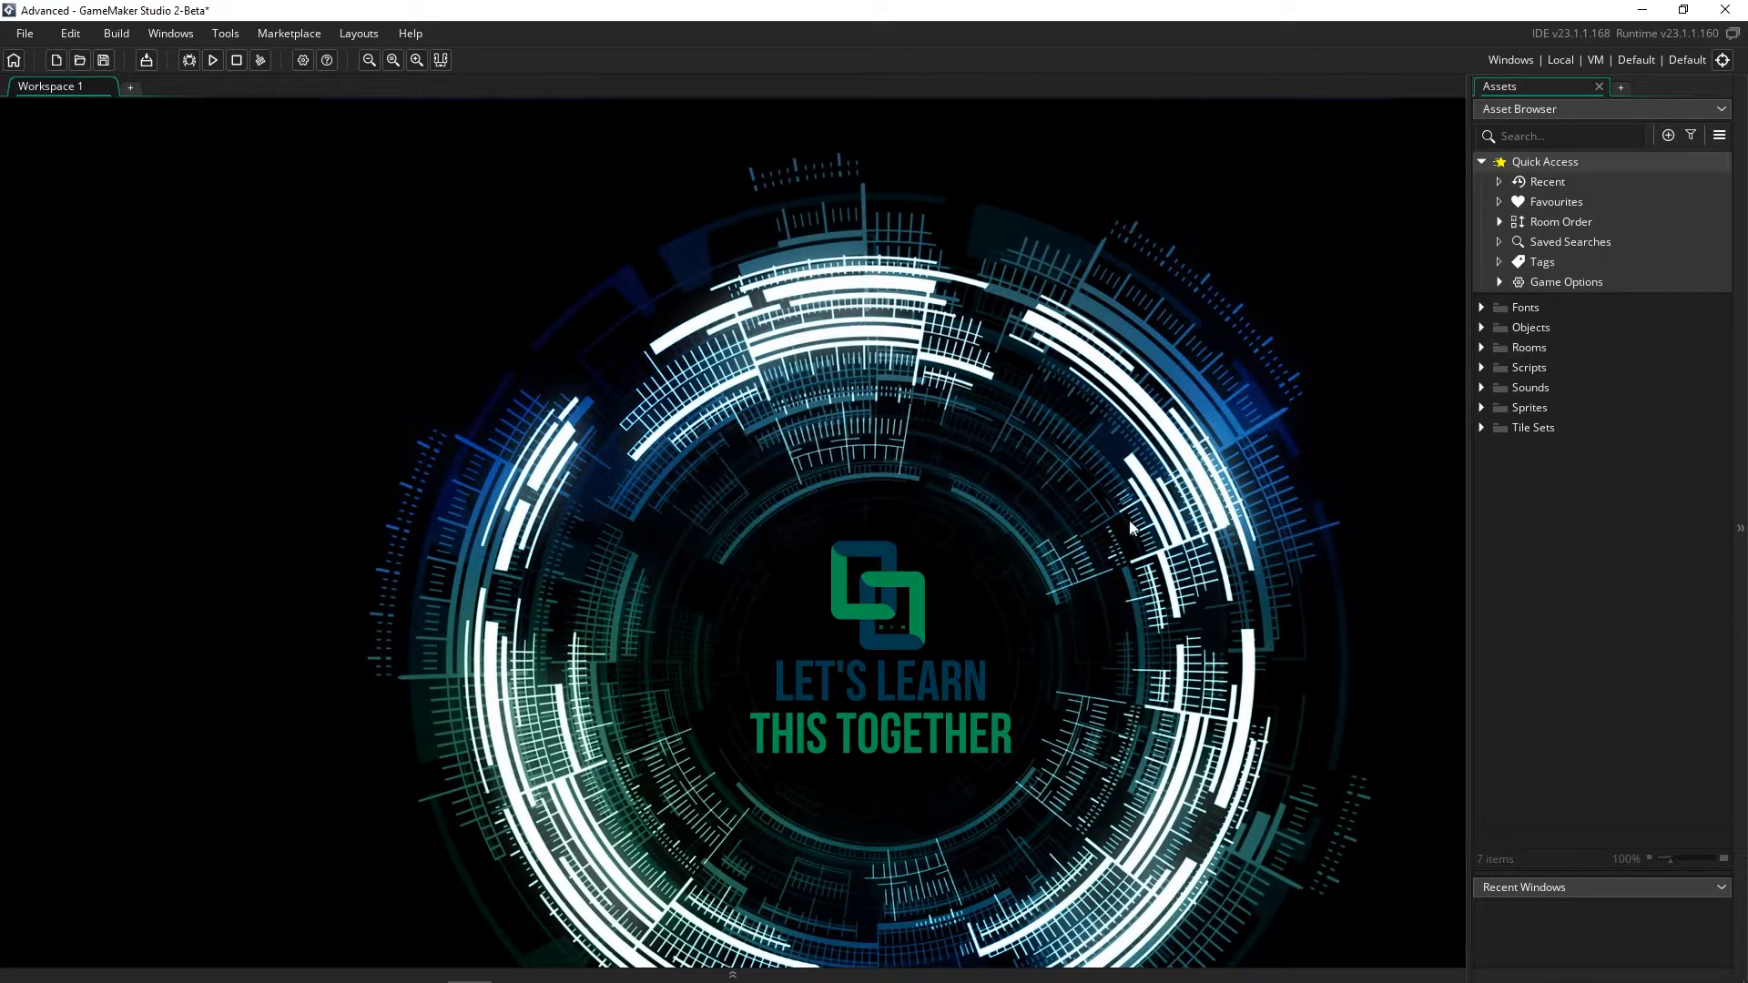
mouse_move(1016, 442)
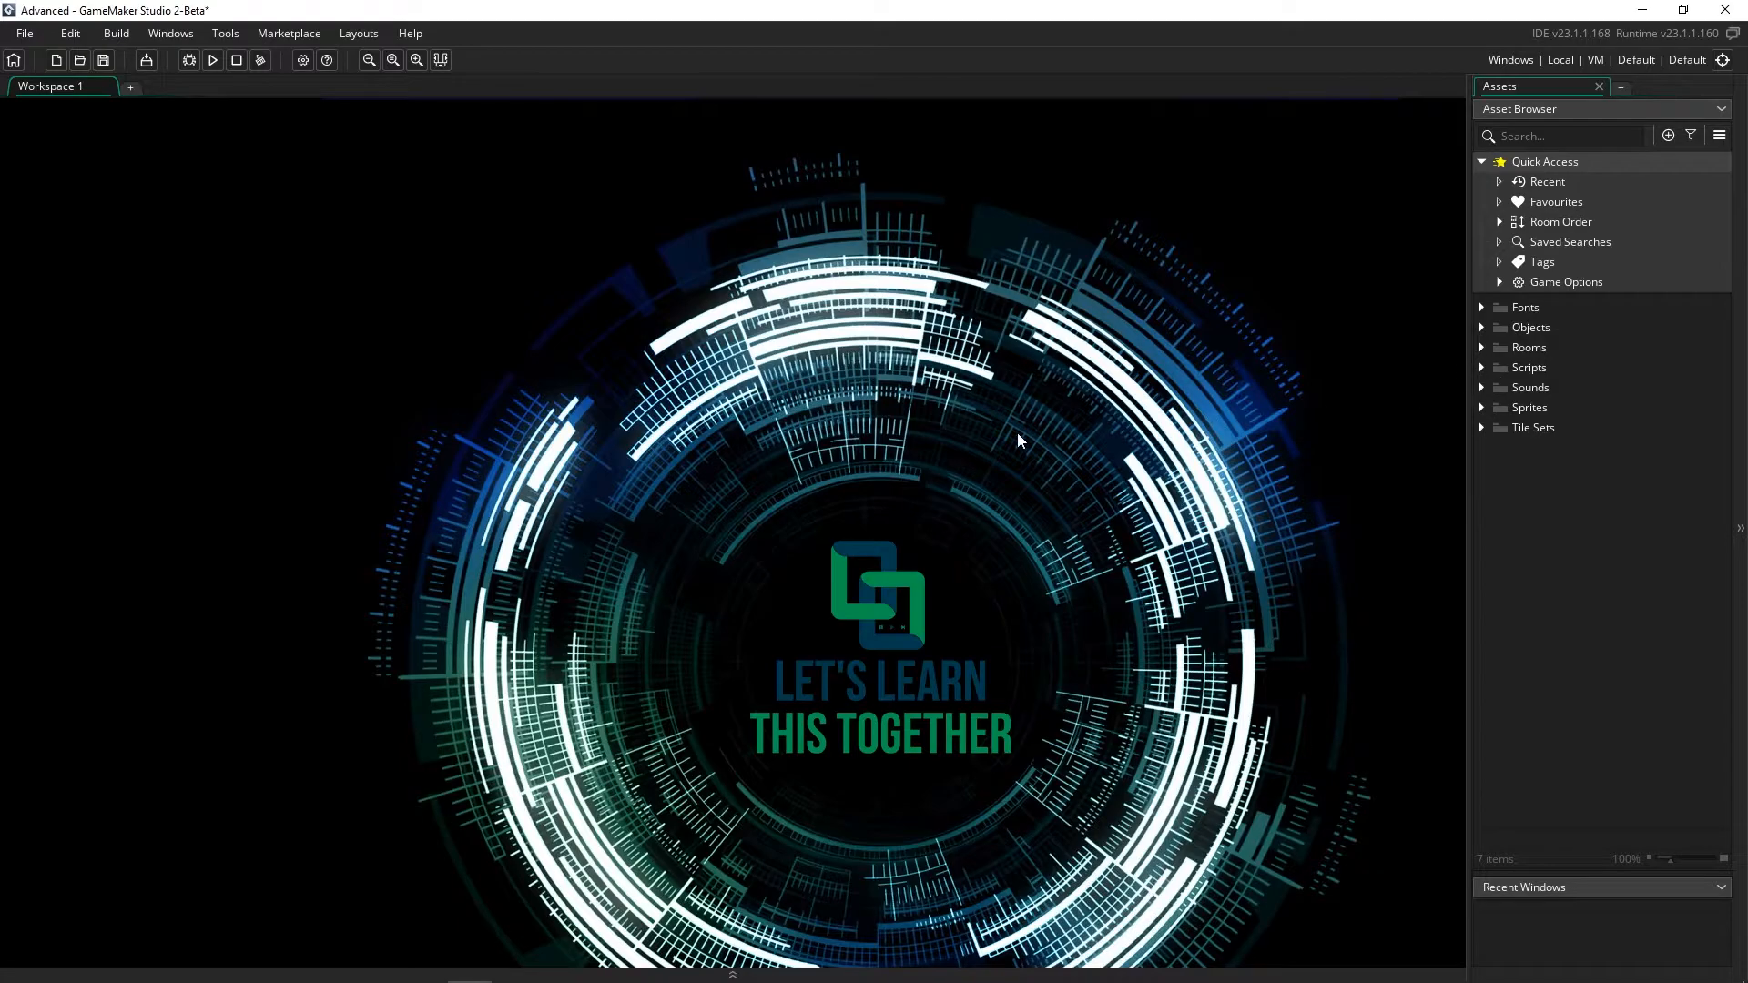
left_click(213, 60)
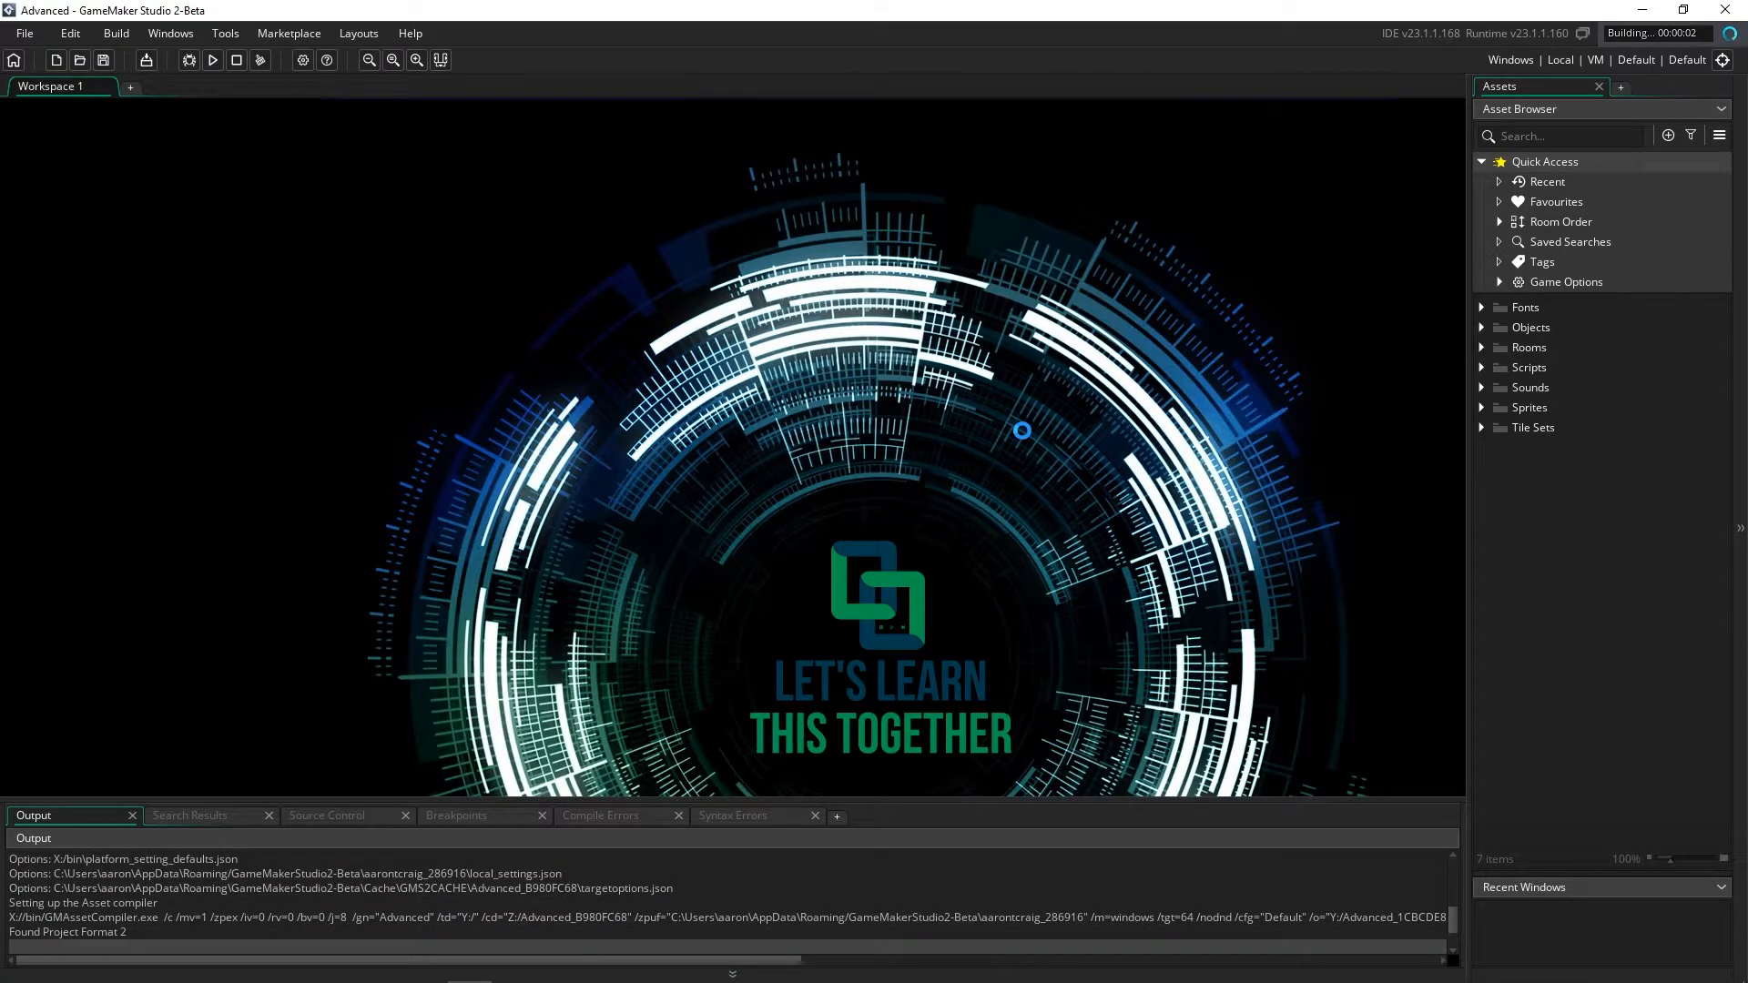
Open PlayerStateBattle at line 229 from the first Compile Errors entry
left_click(600, 814)
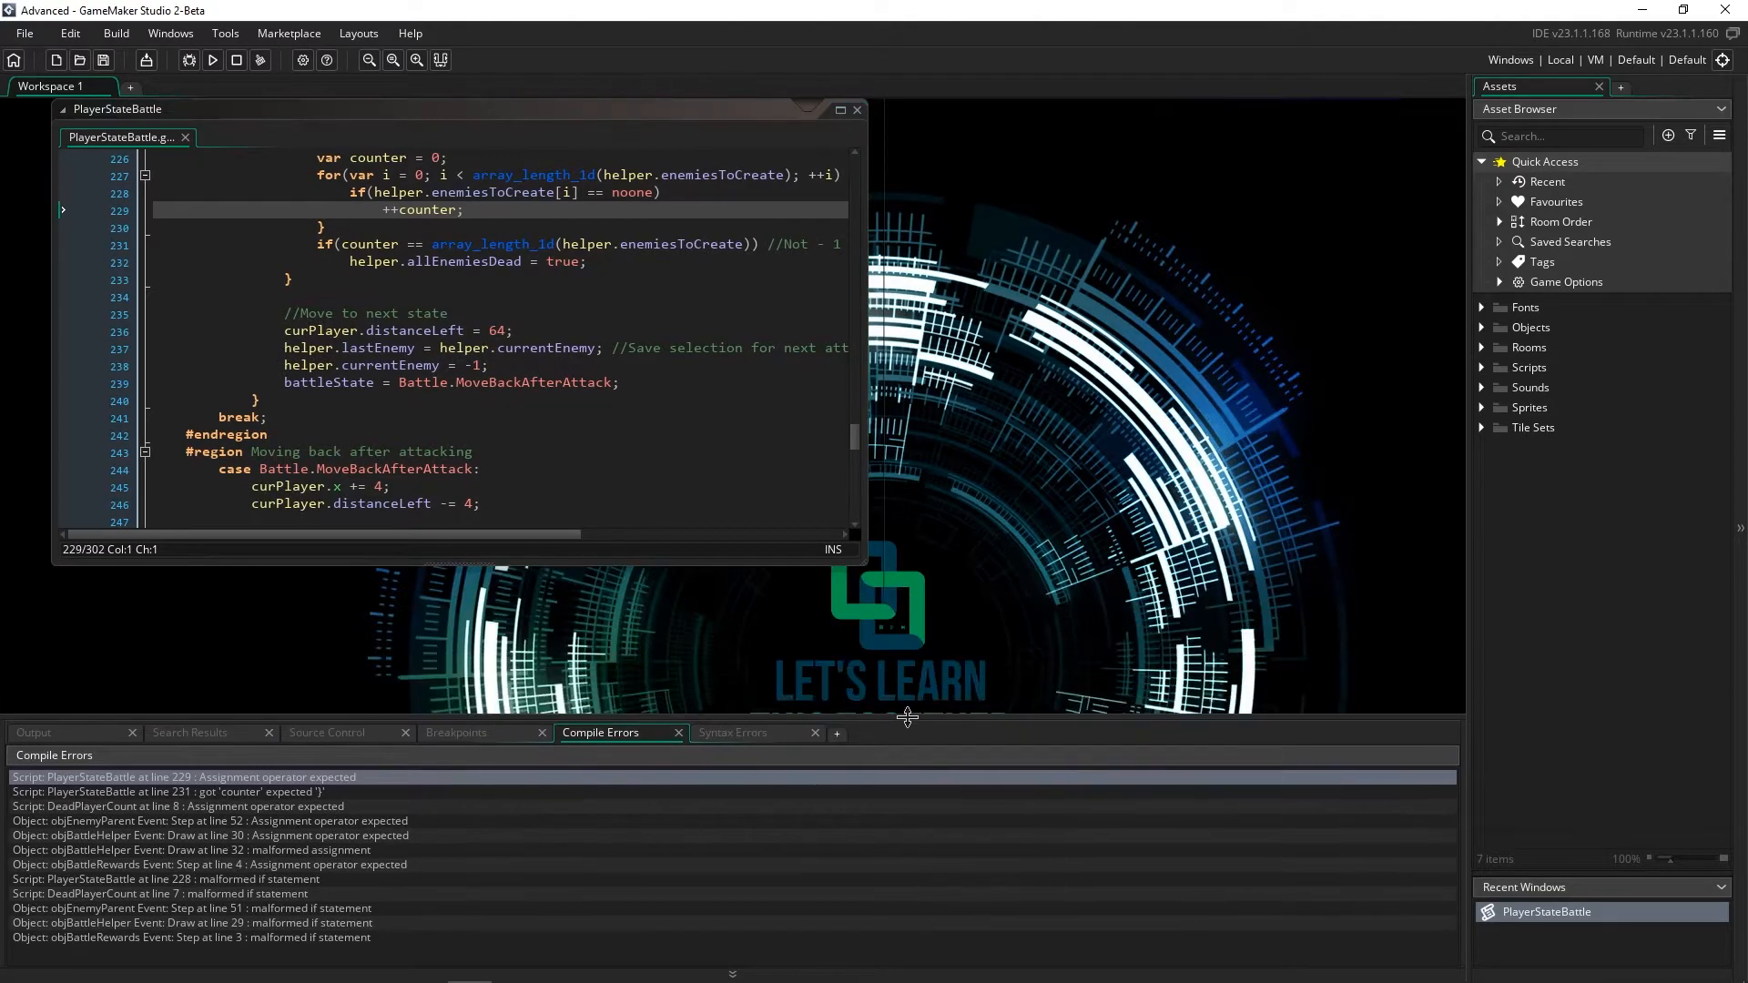
mouse_move(709, 446)
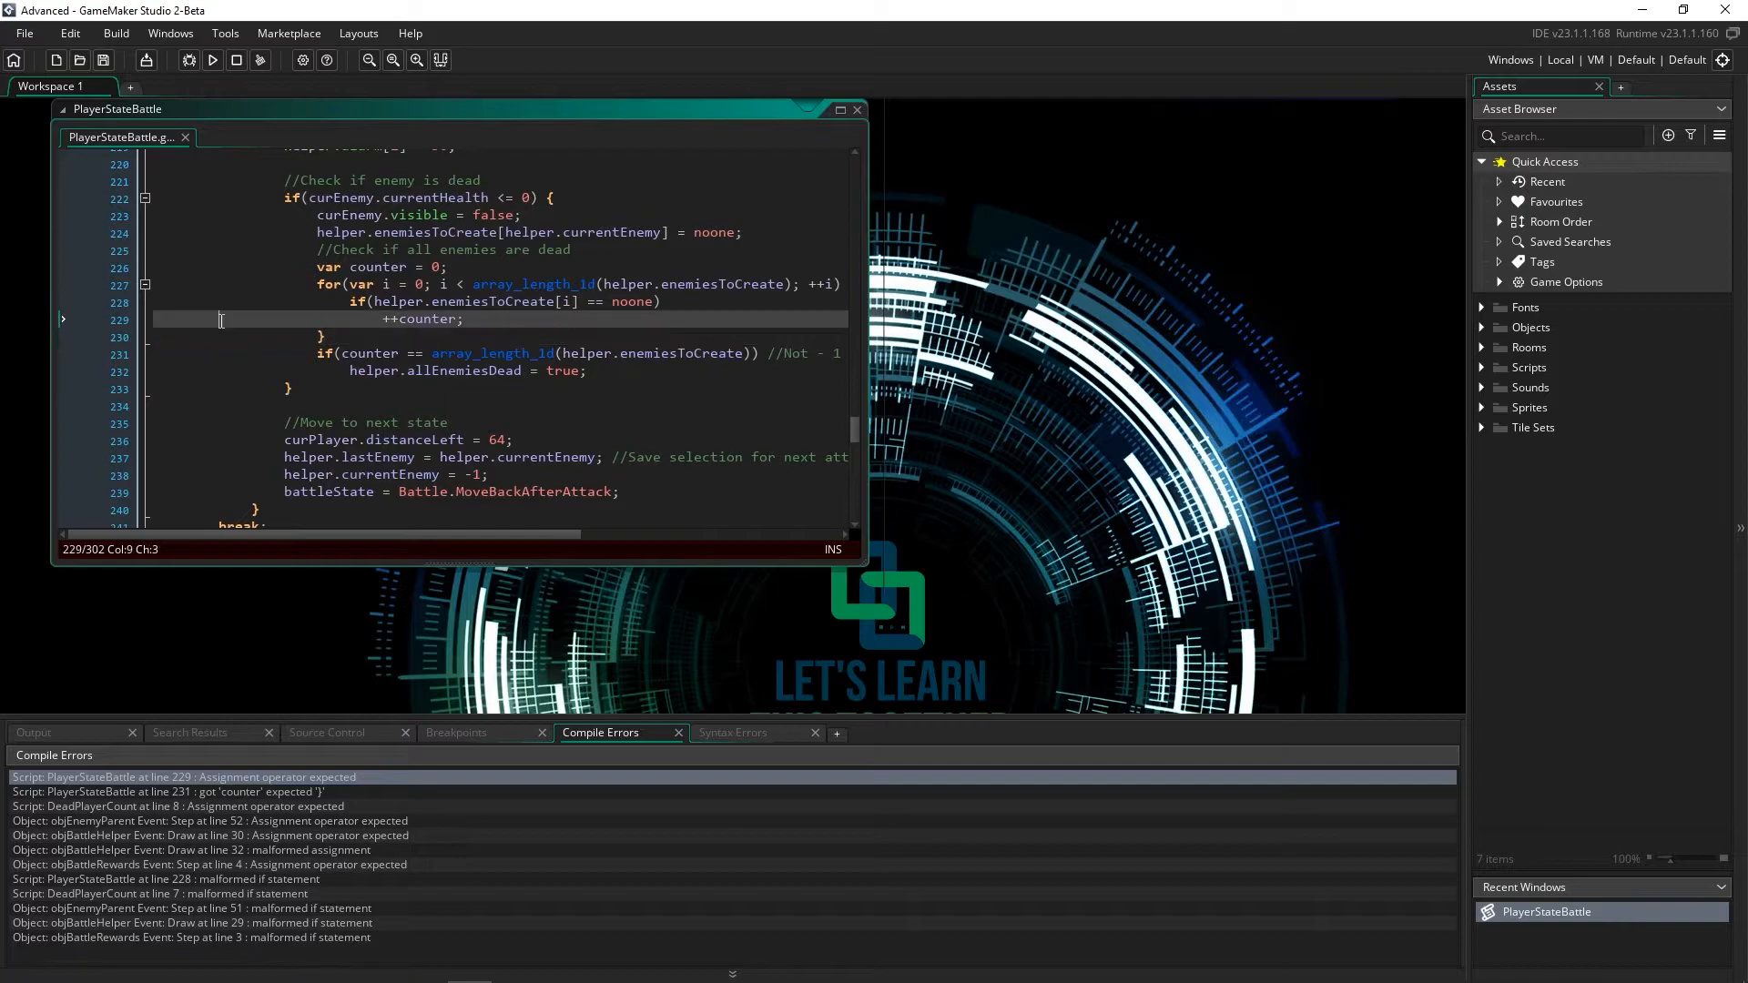
Replace '++counter;' with 'counter += 1;' on line 229 of PlayerStateBattle and rerun
left_click(421, 320)
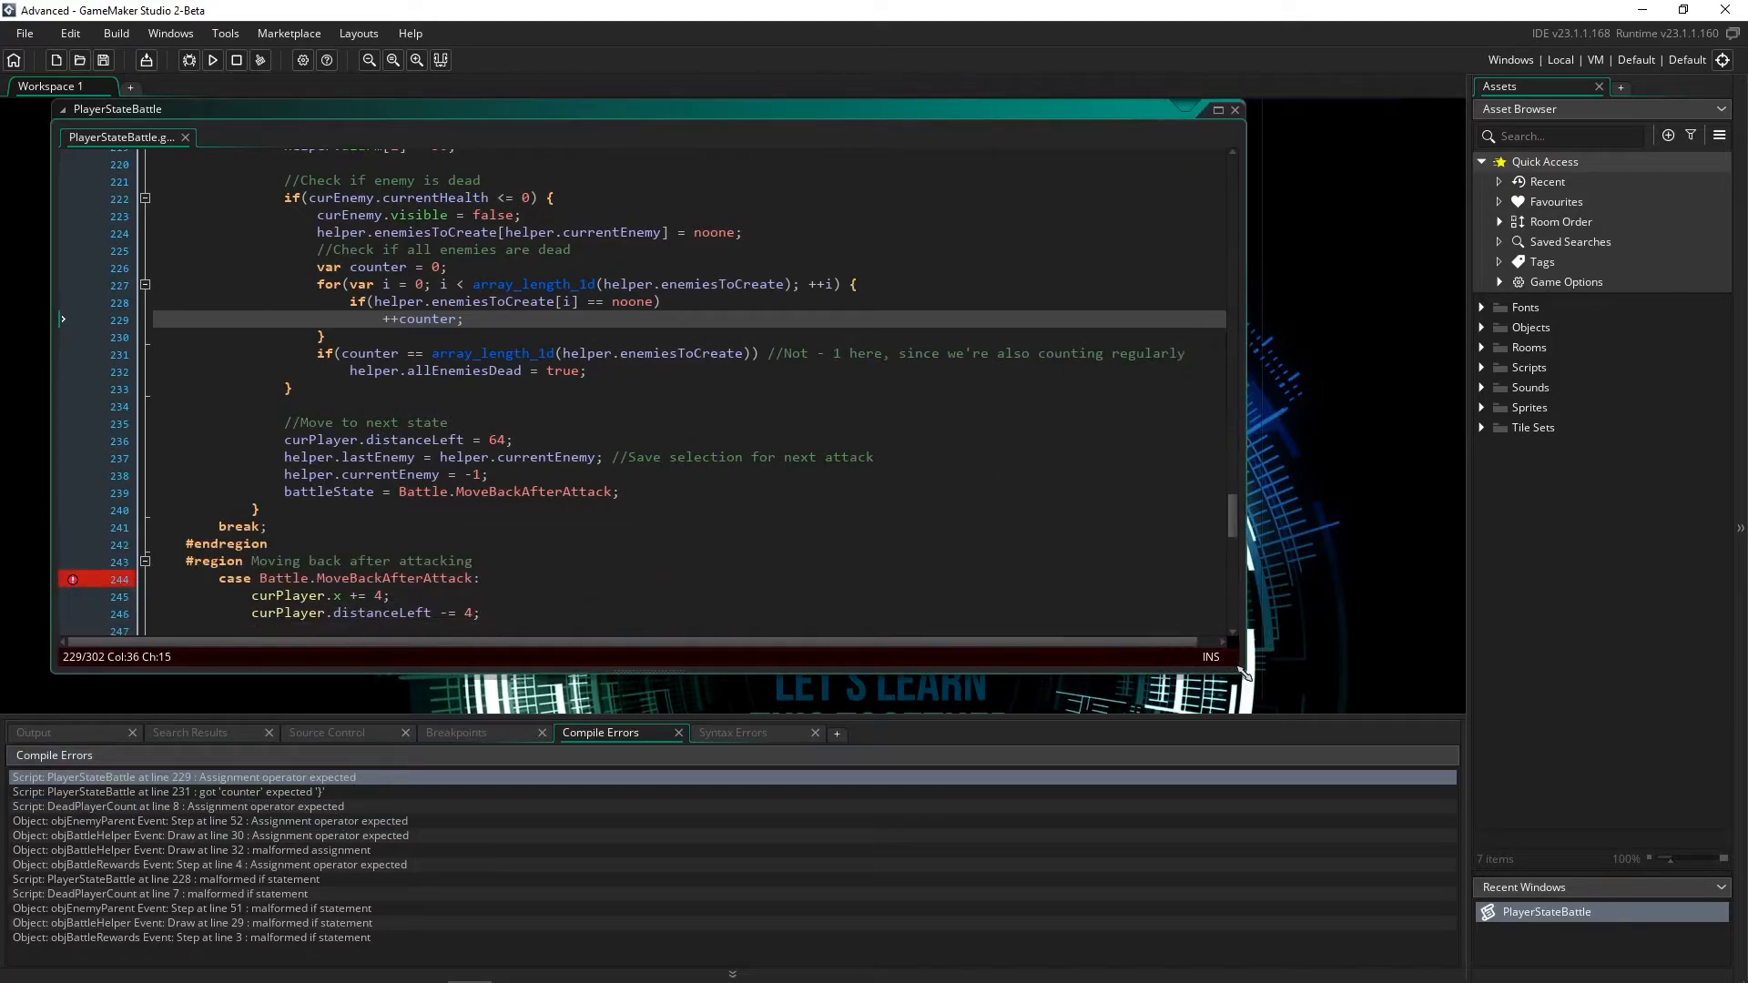
left_click(836, 509)
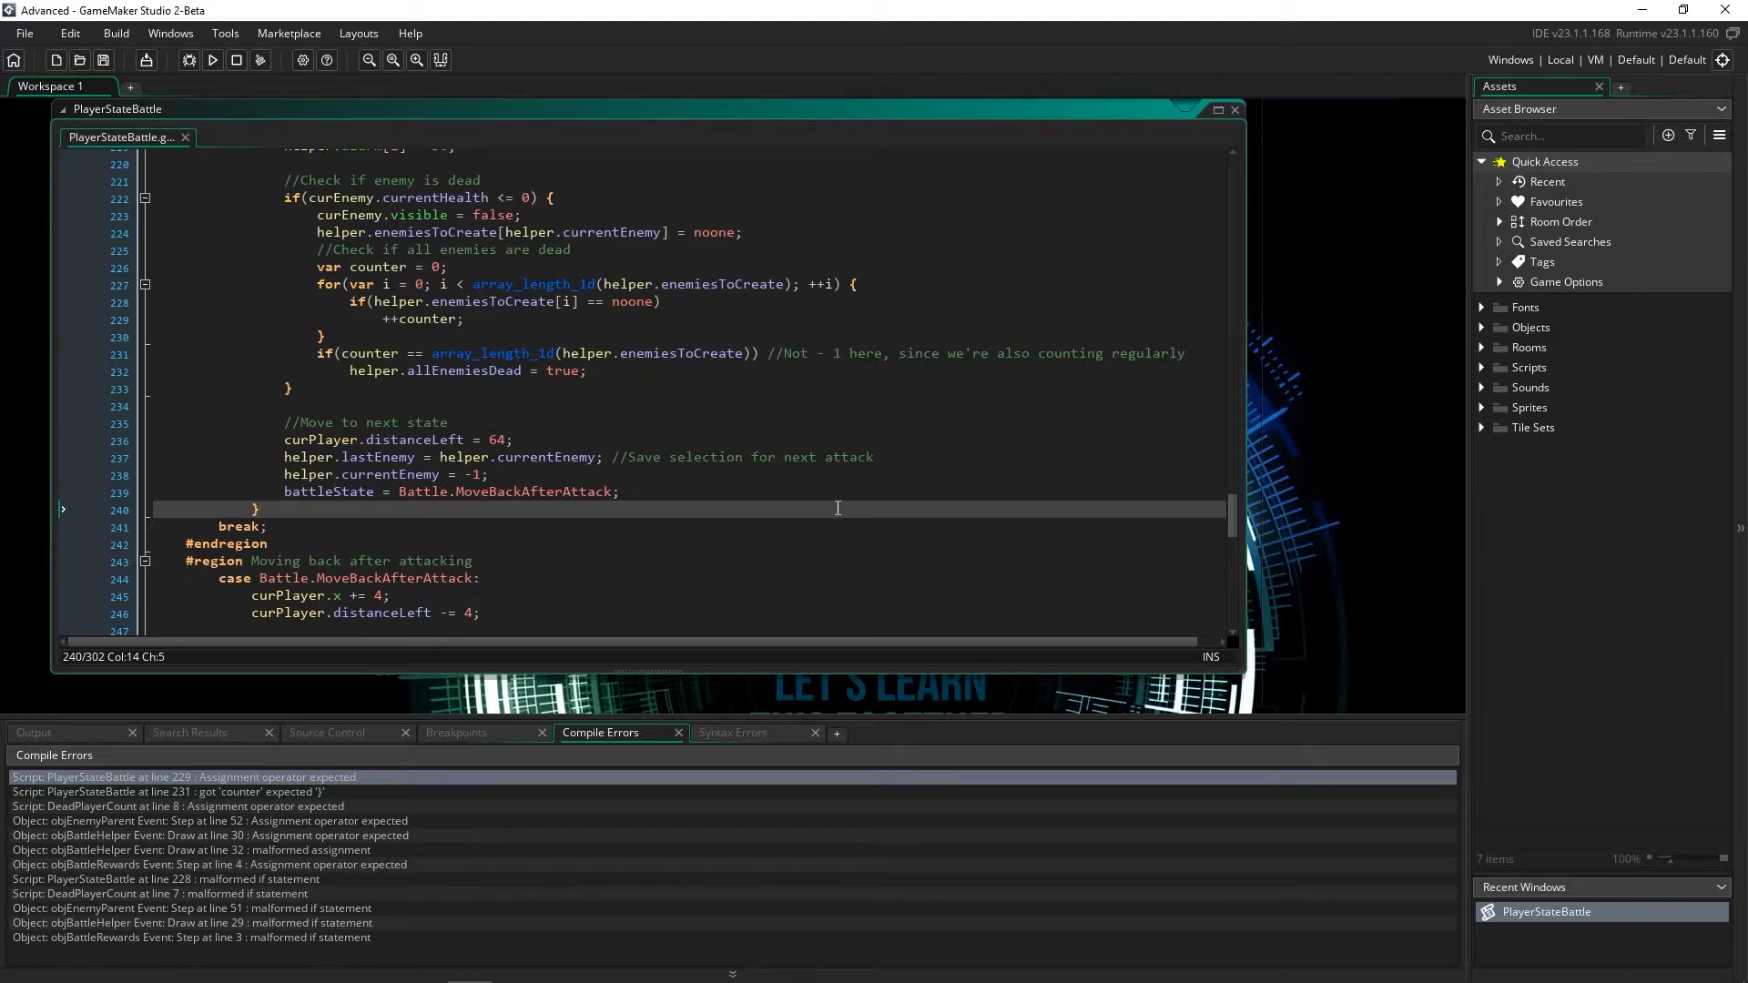
scroll("up", 3)
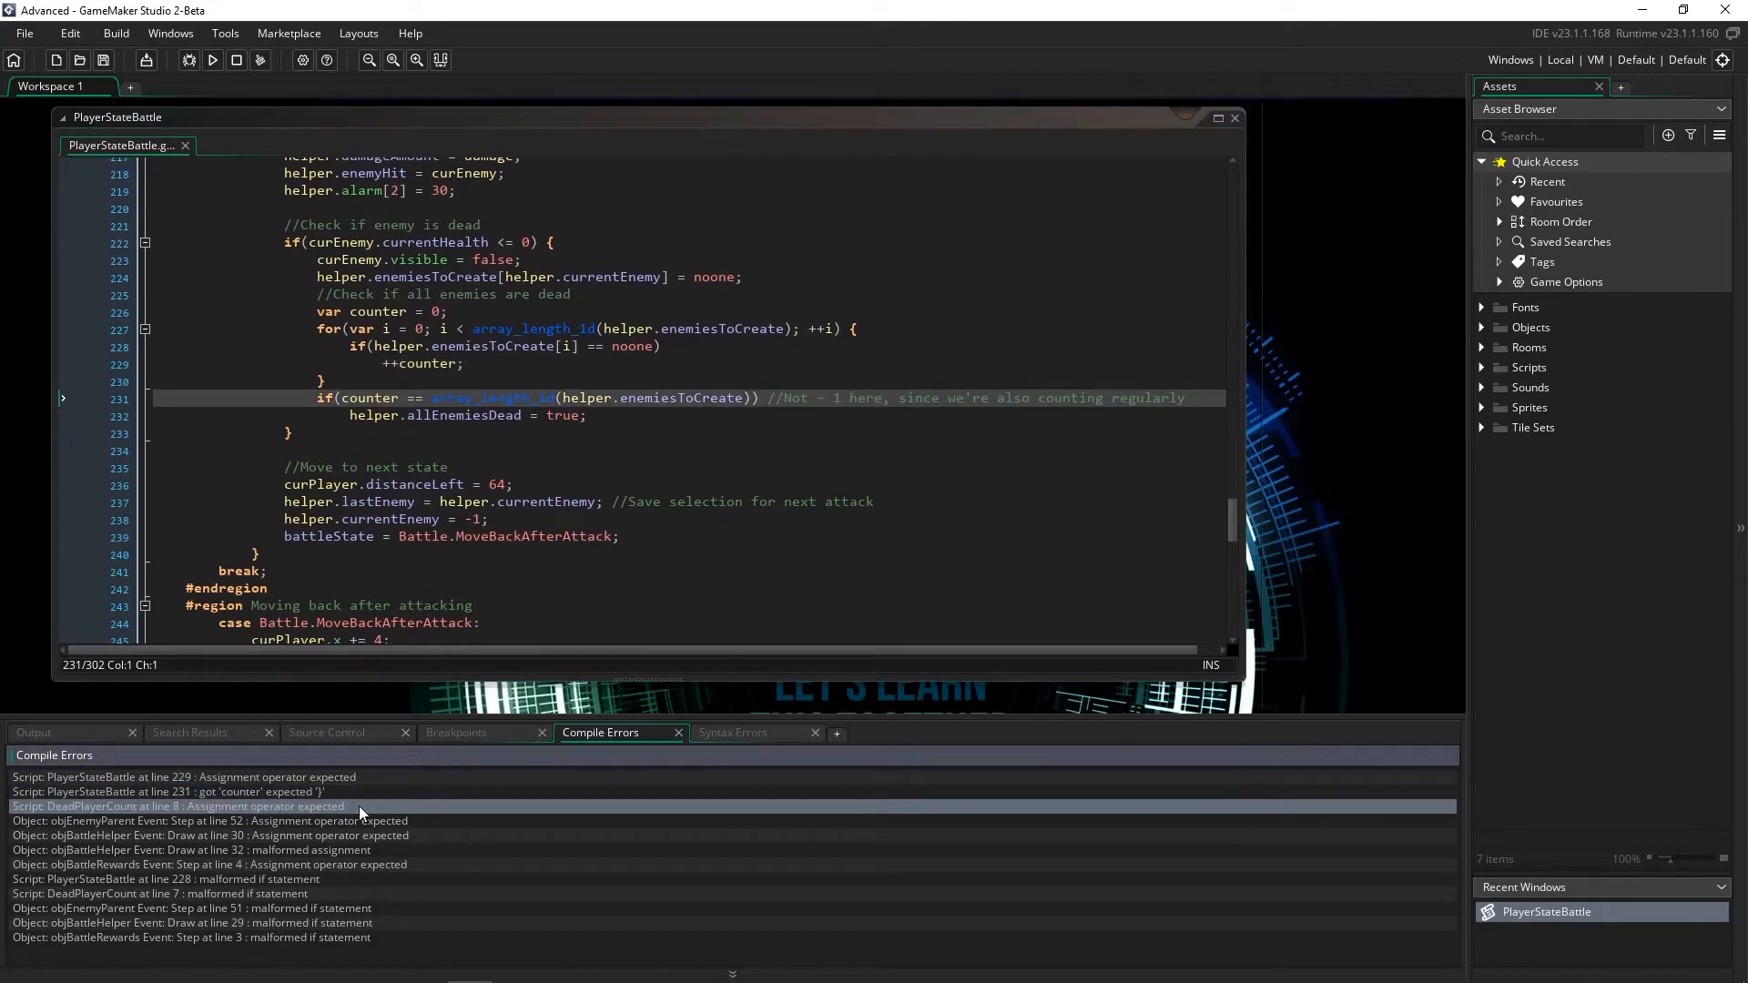
double_click(178, 806)
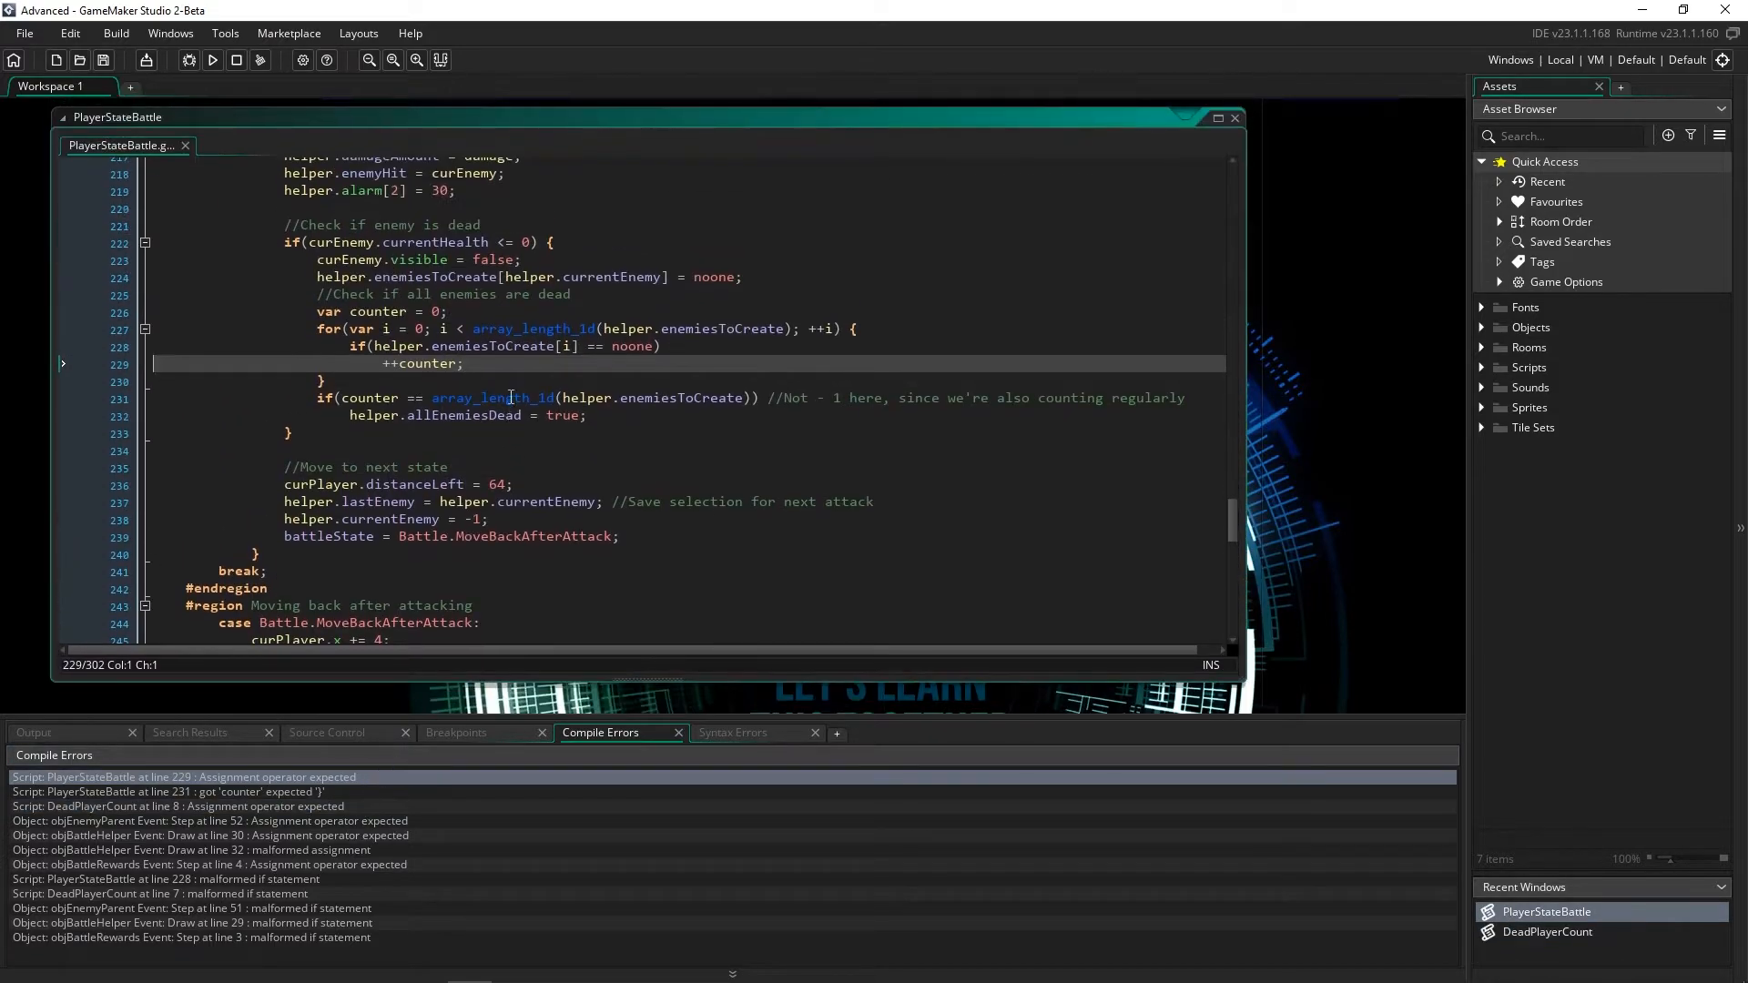
left_click(396, 363)
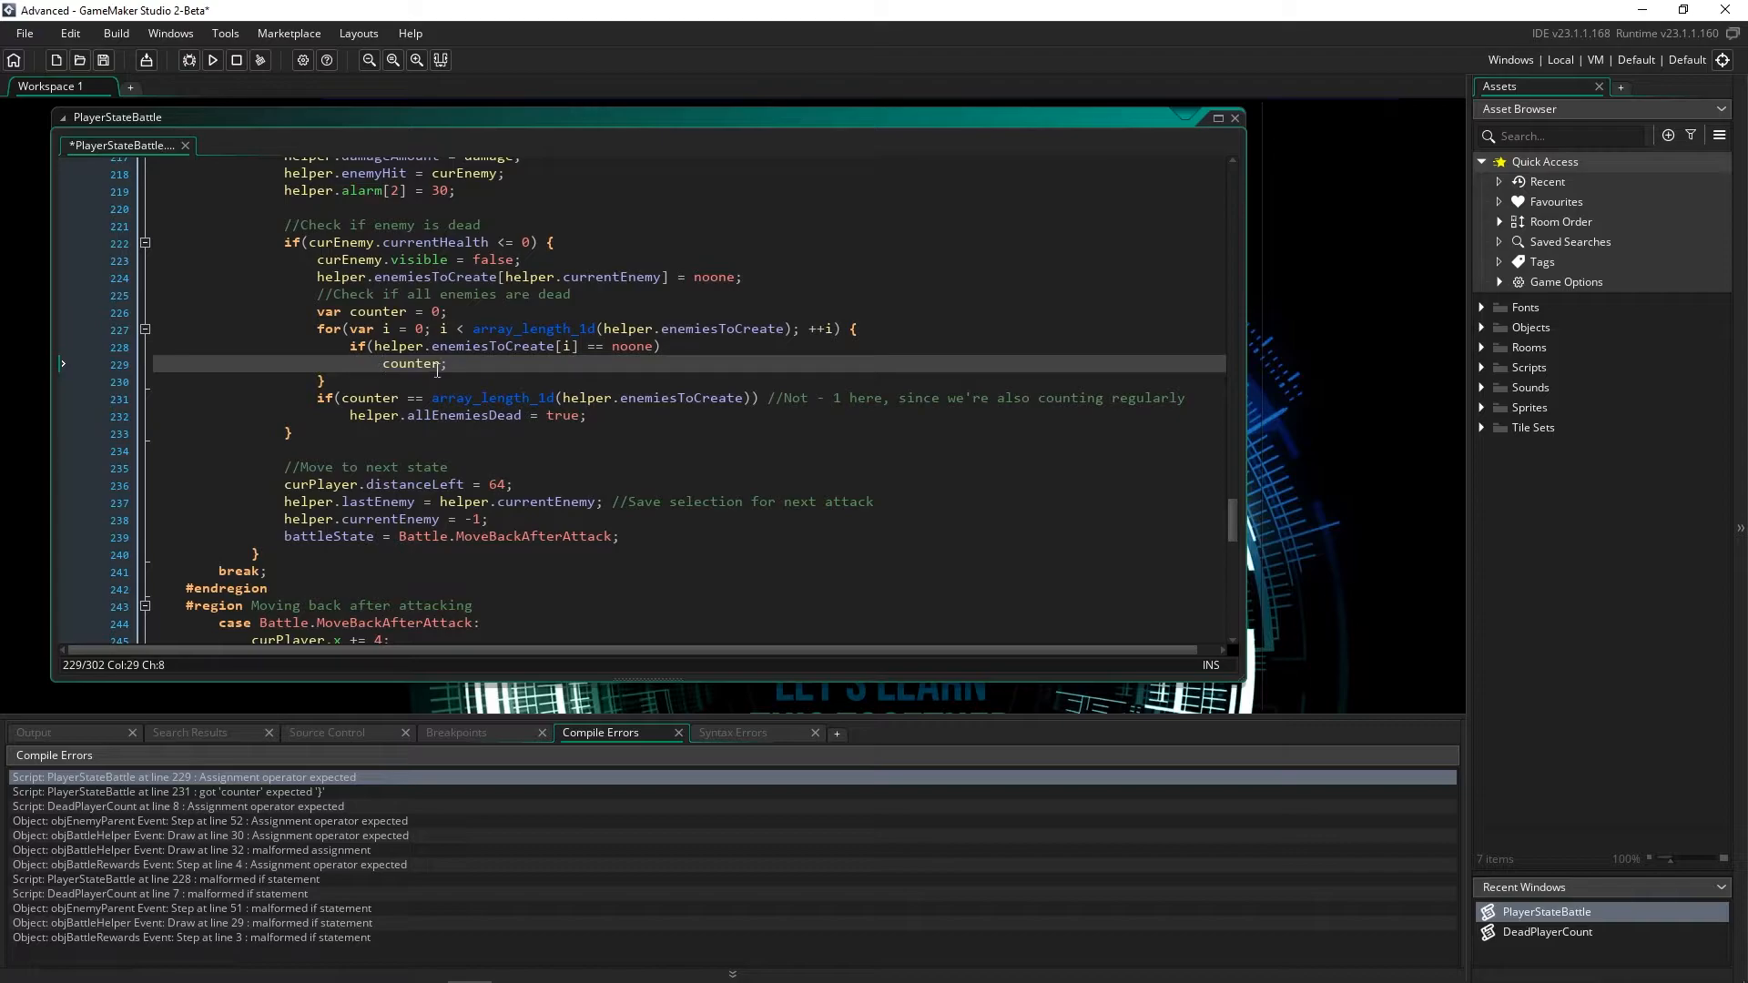
type("+= 1")
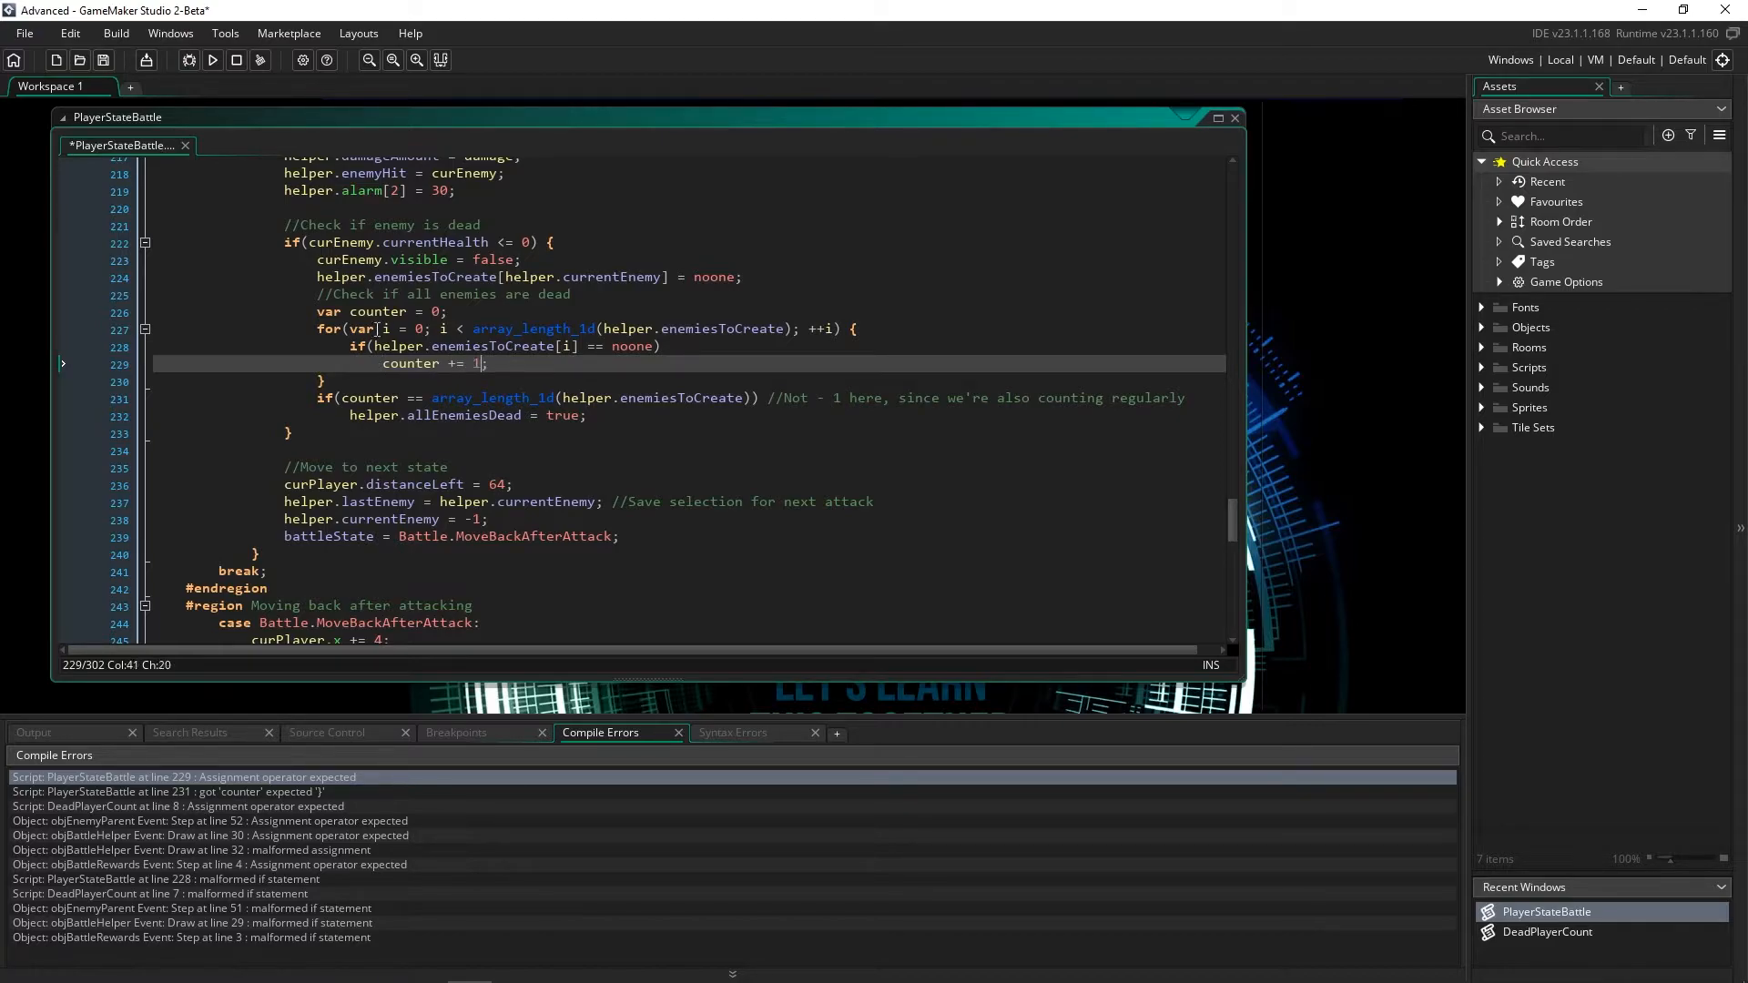
left_click(212, 60)
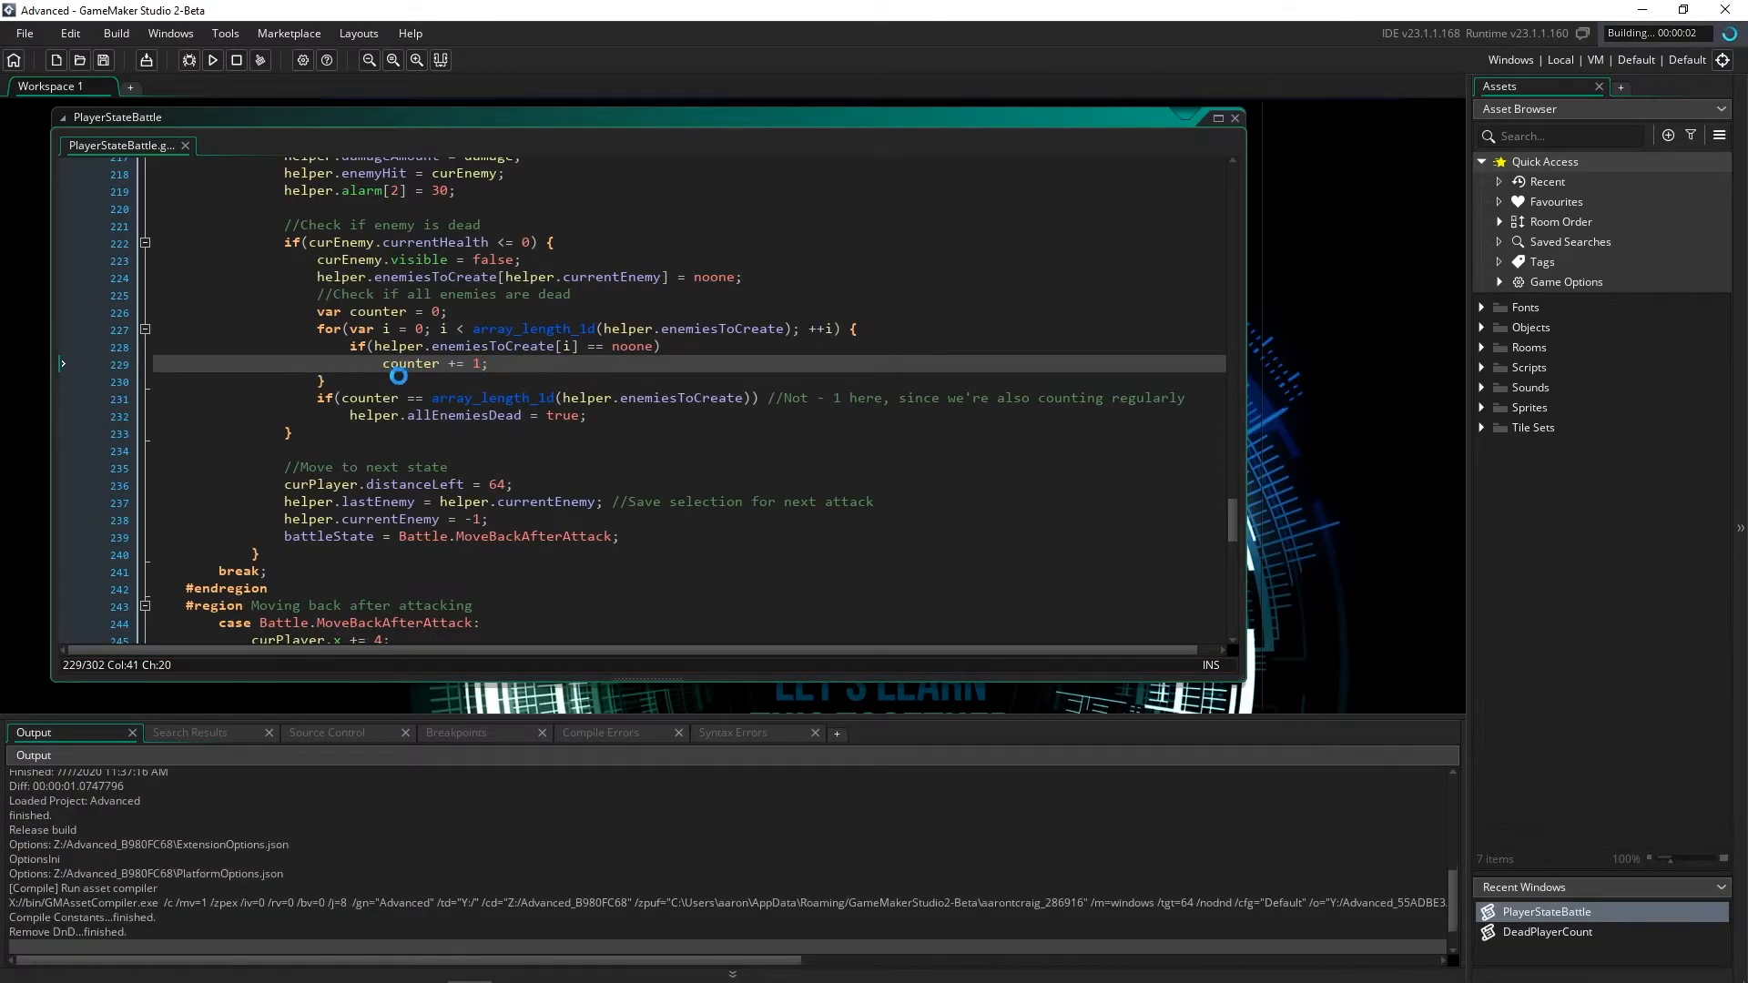
Brace ++amount in DeadPlayerCount's if block, rebuild, and open objEnemyParent's Step error
left_click(600, 732)
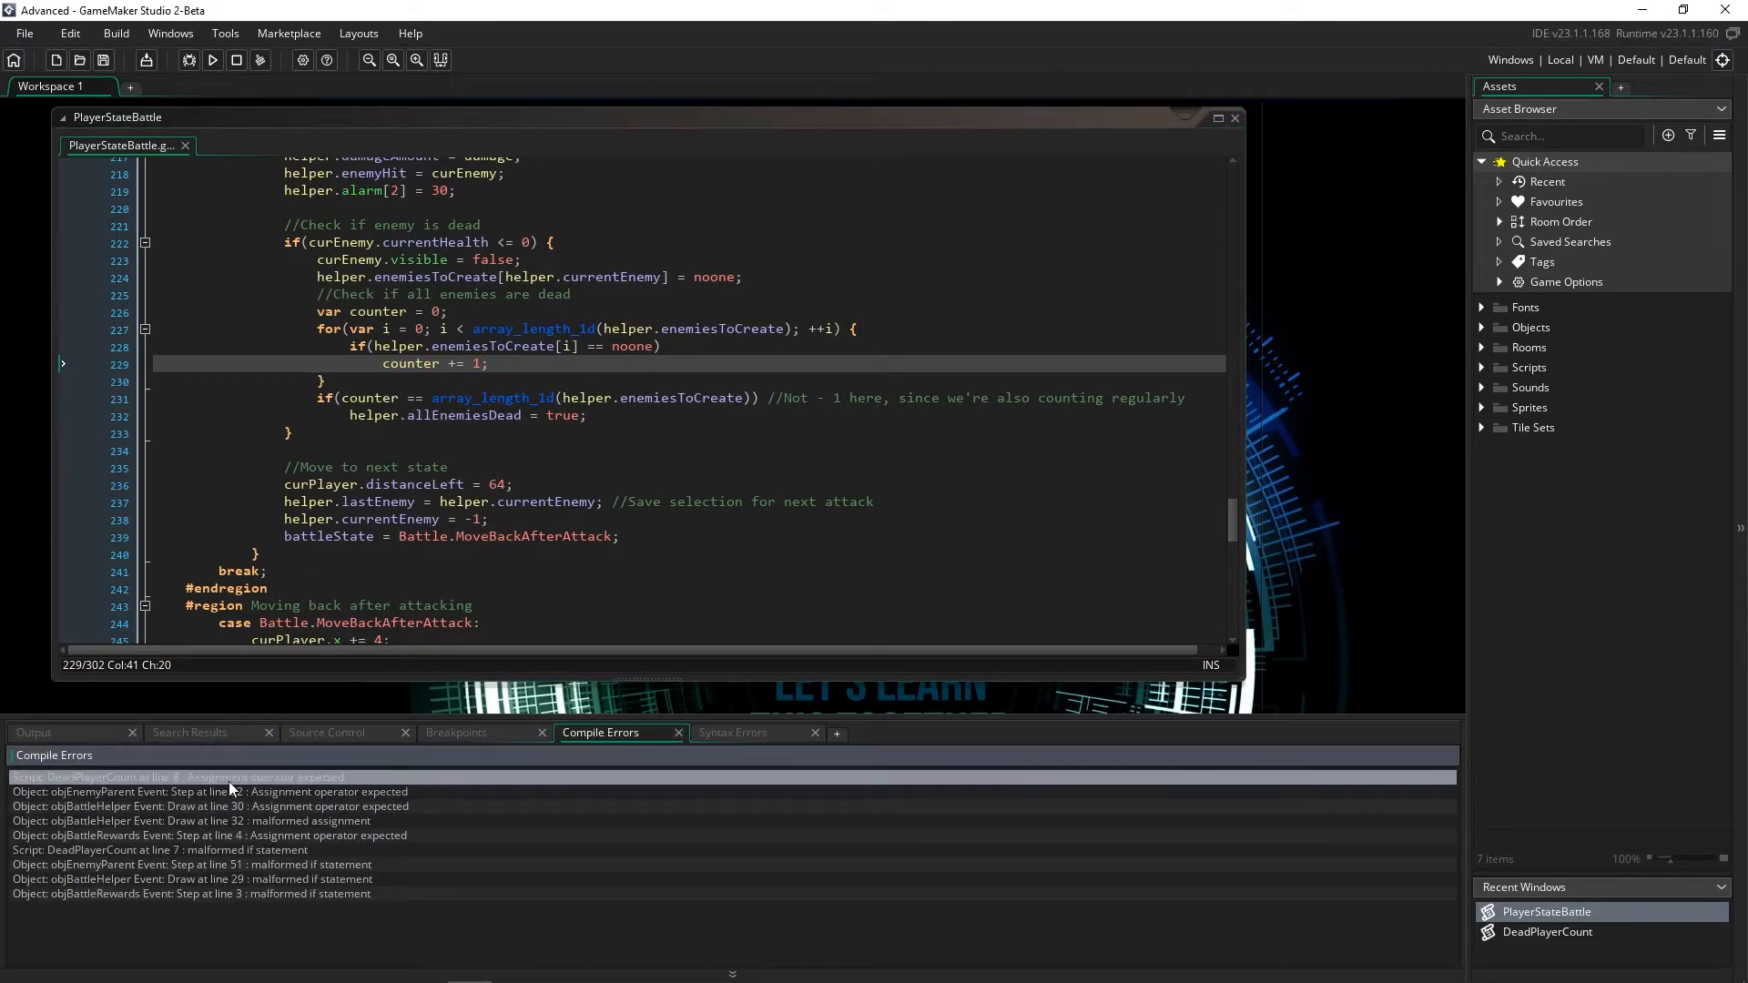
scroll("down", 3)
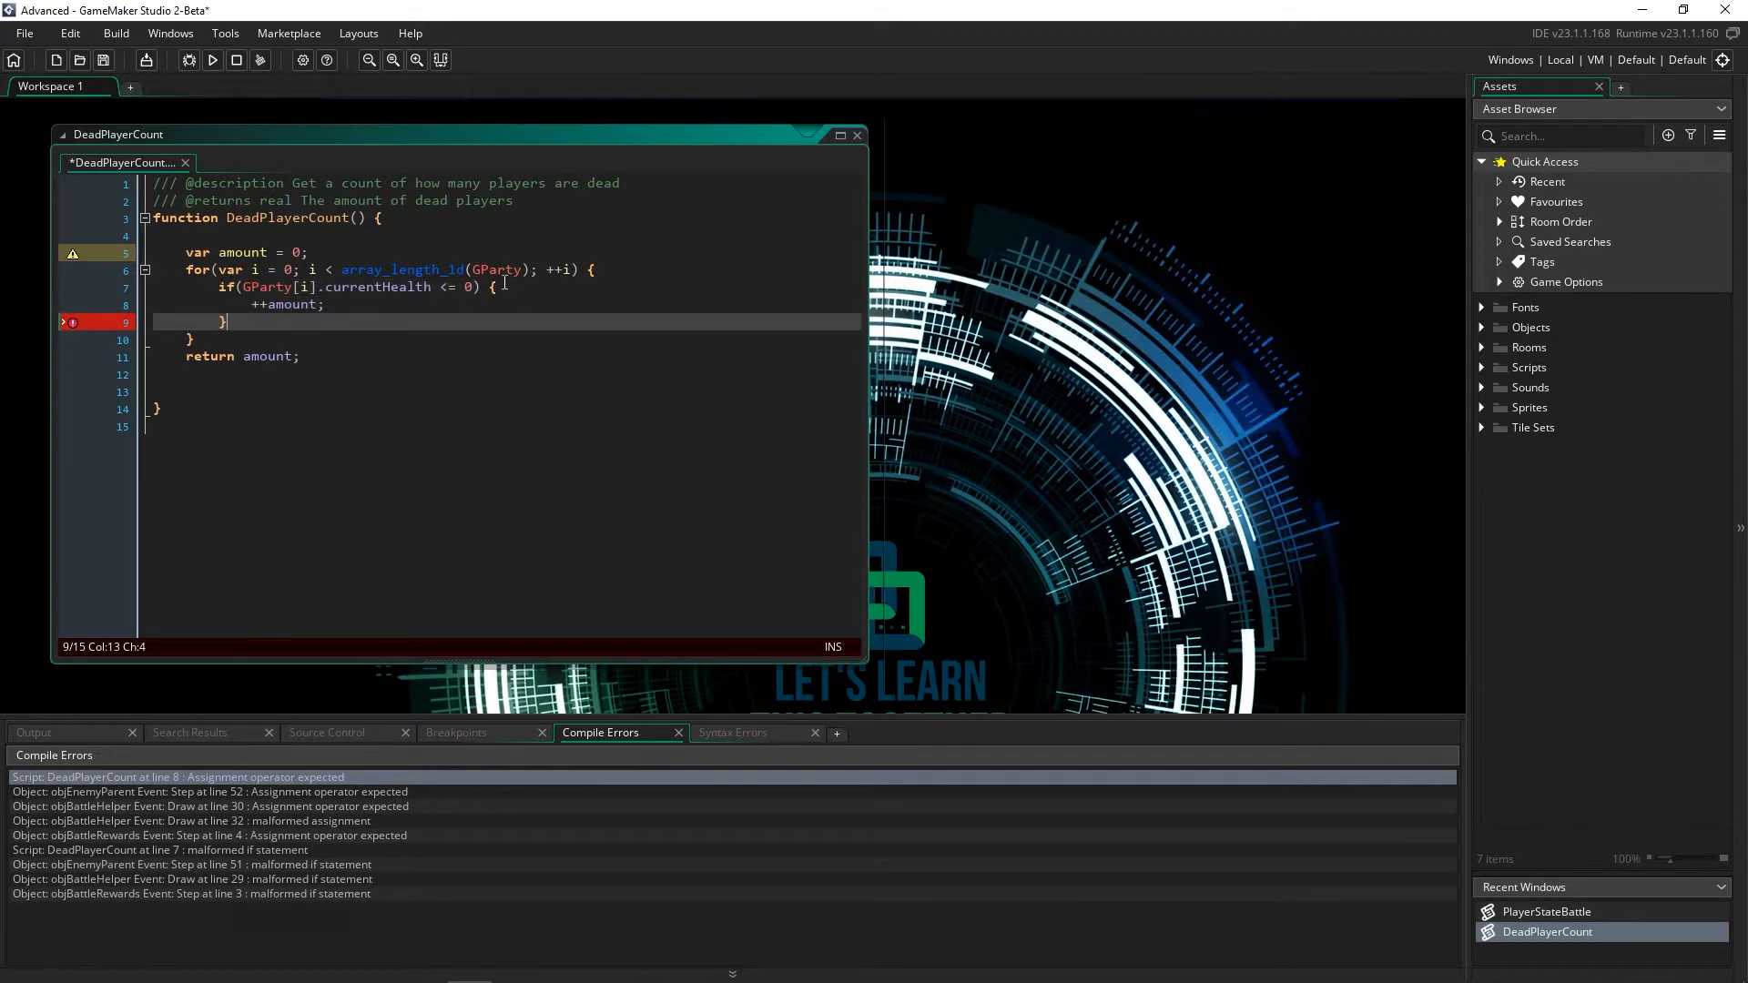
left_click(323, 304)
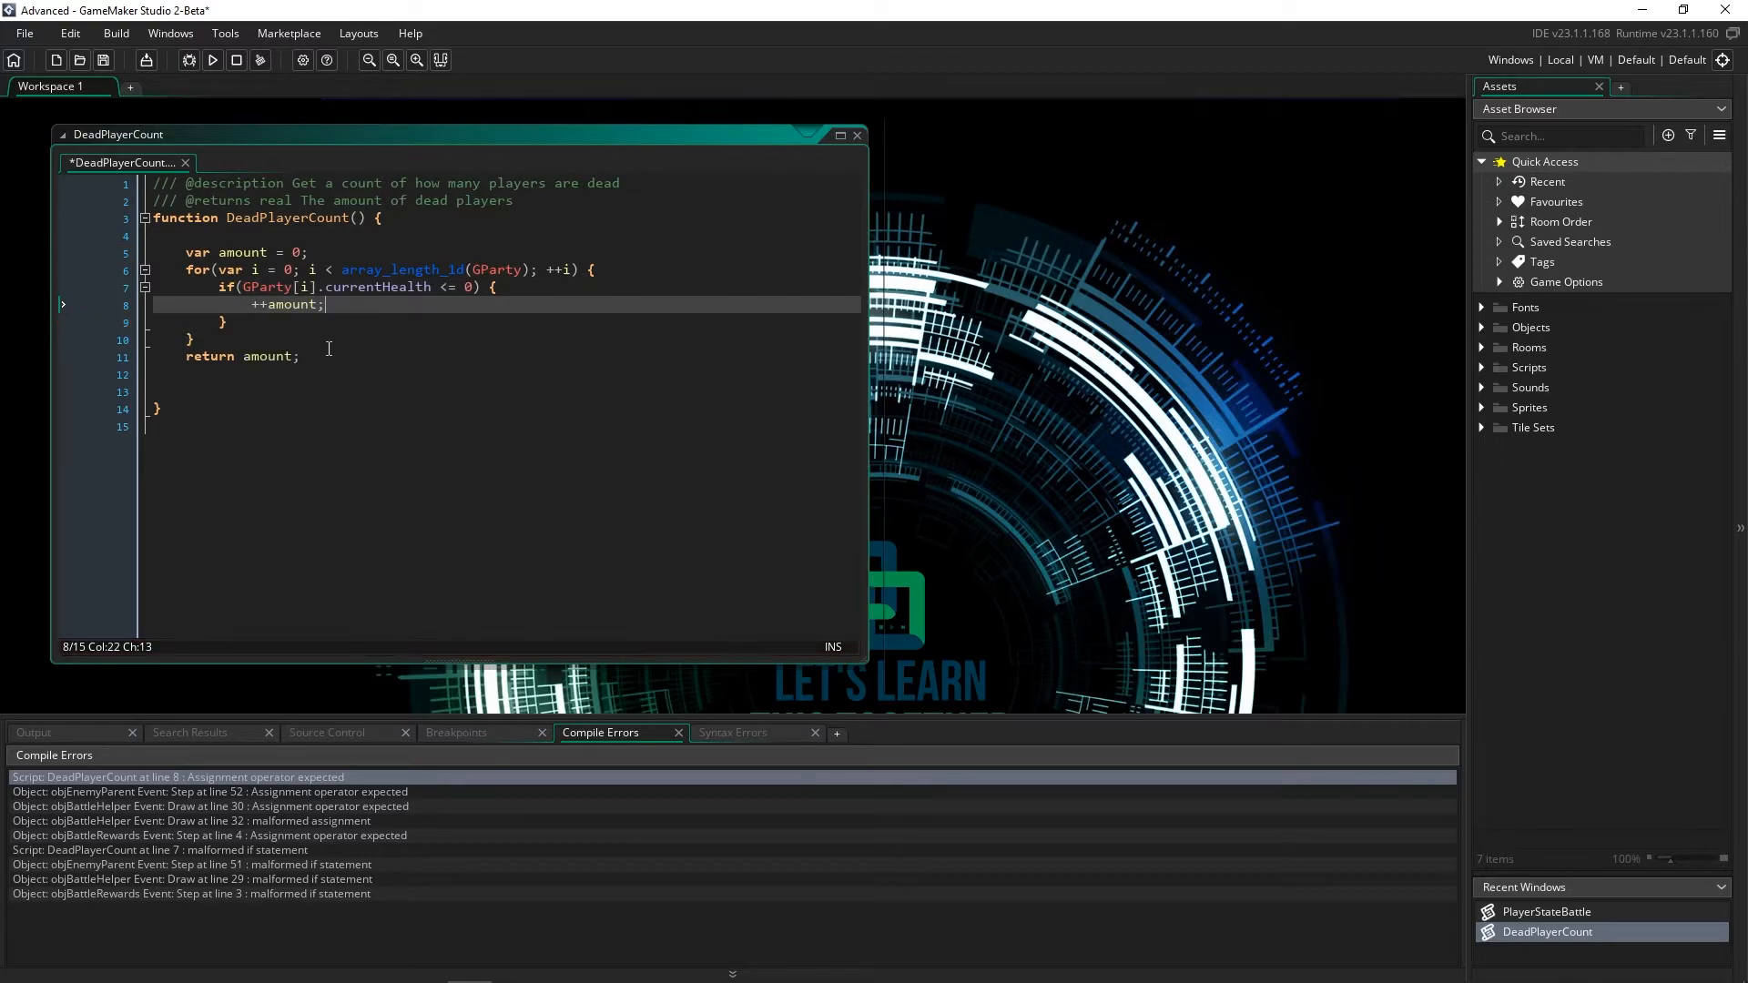
left_click(239, 322)
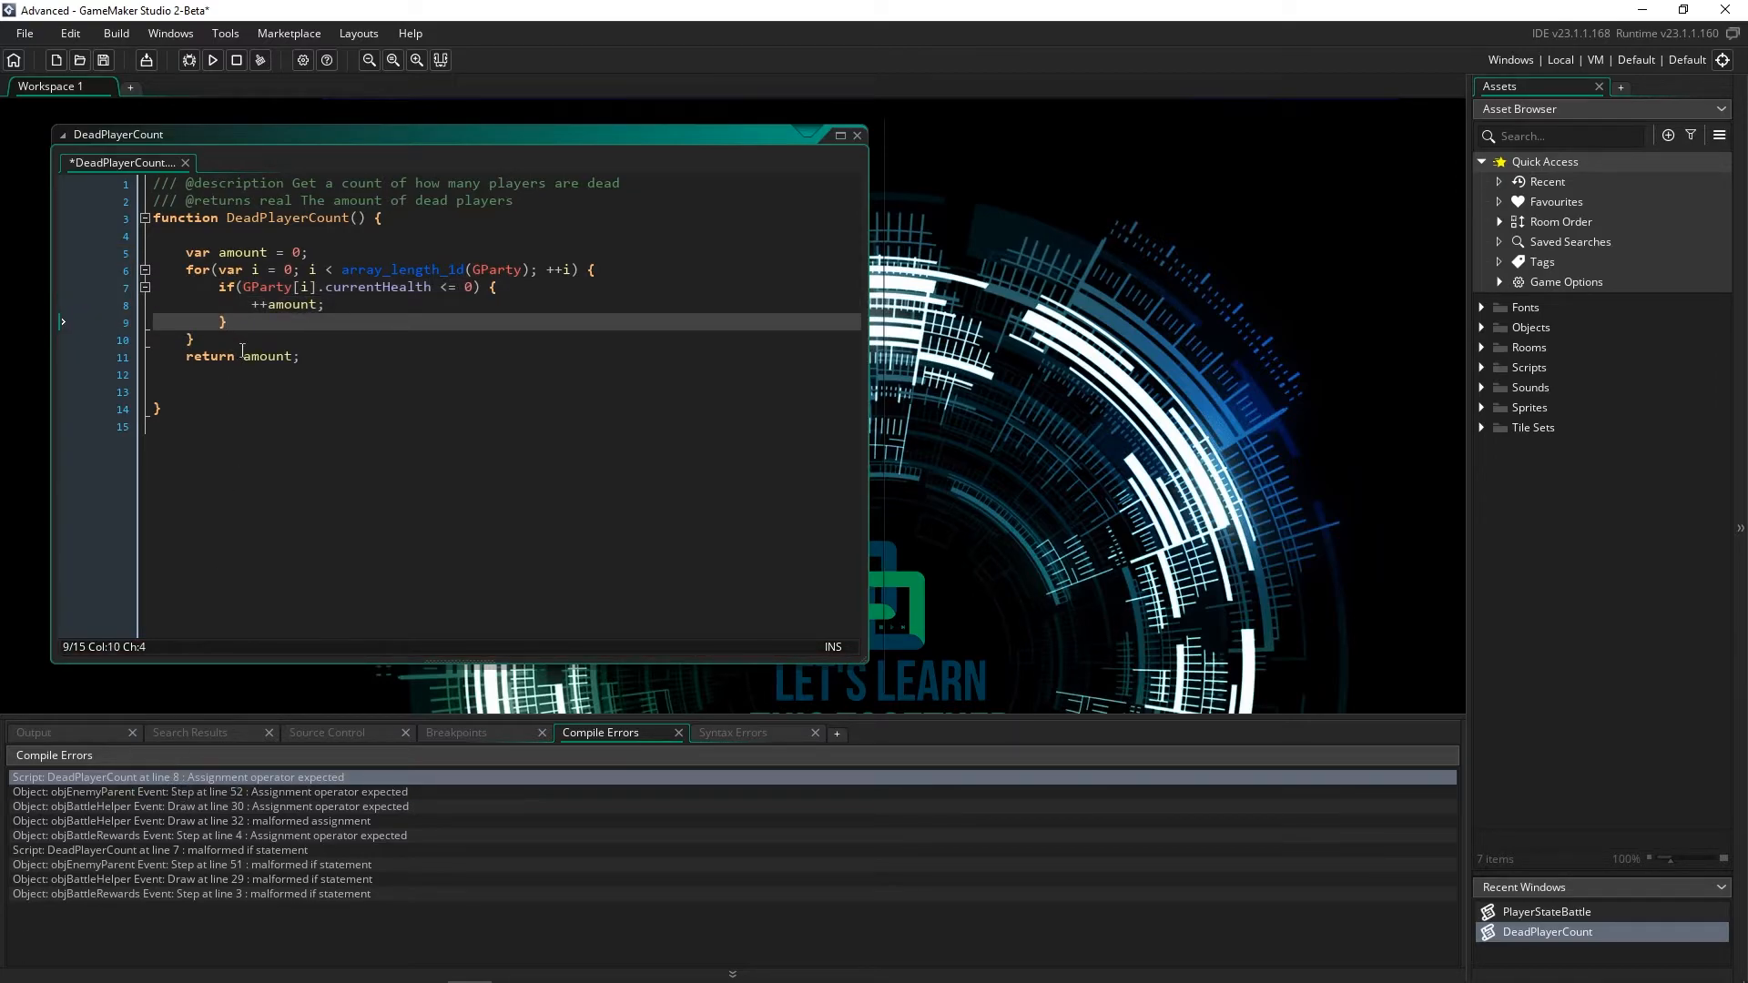
left_click(212, 60)
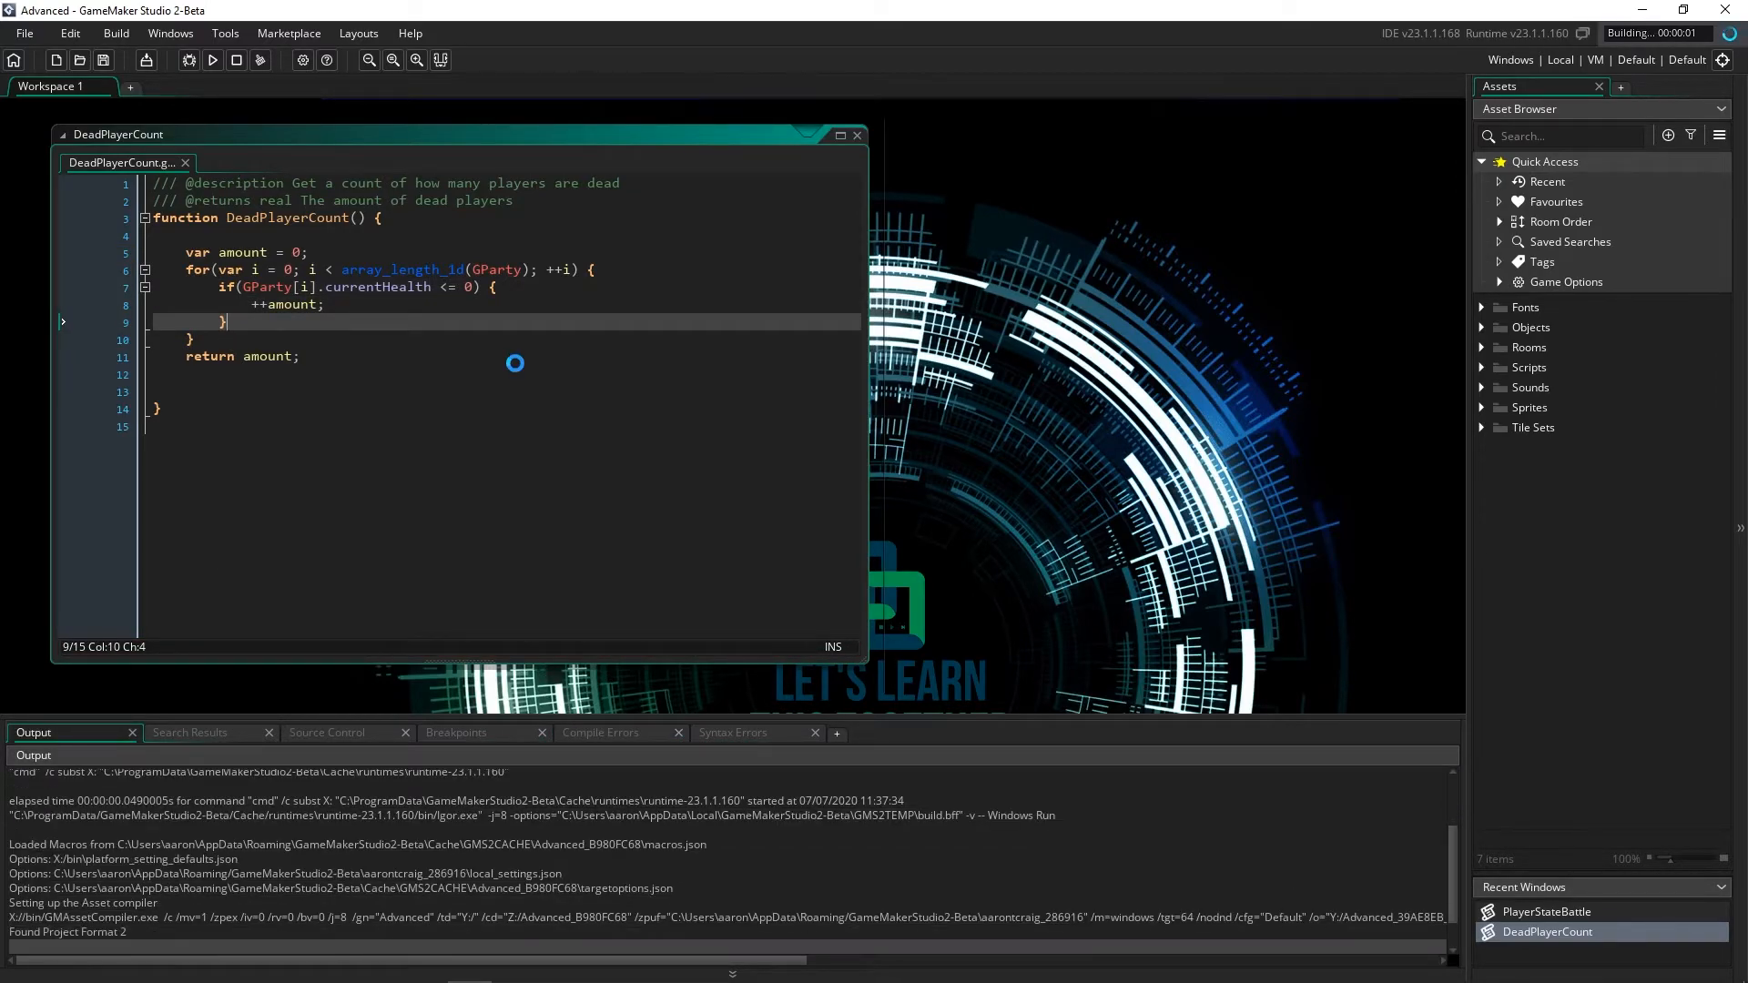
left_click(601, 732)
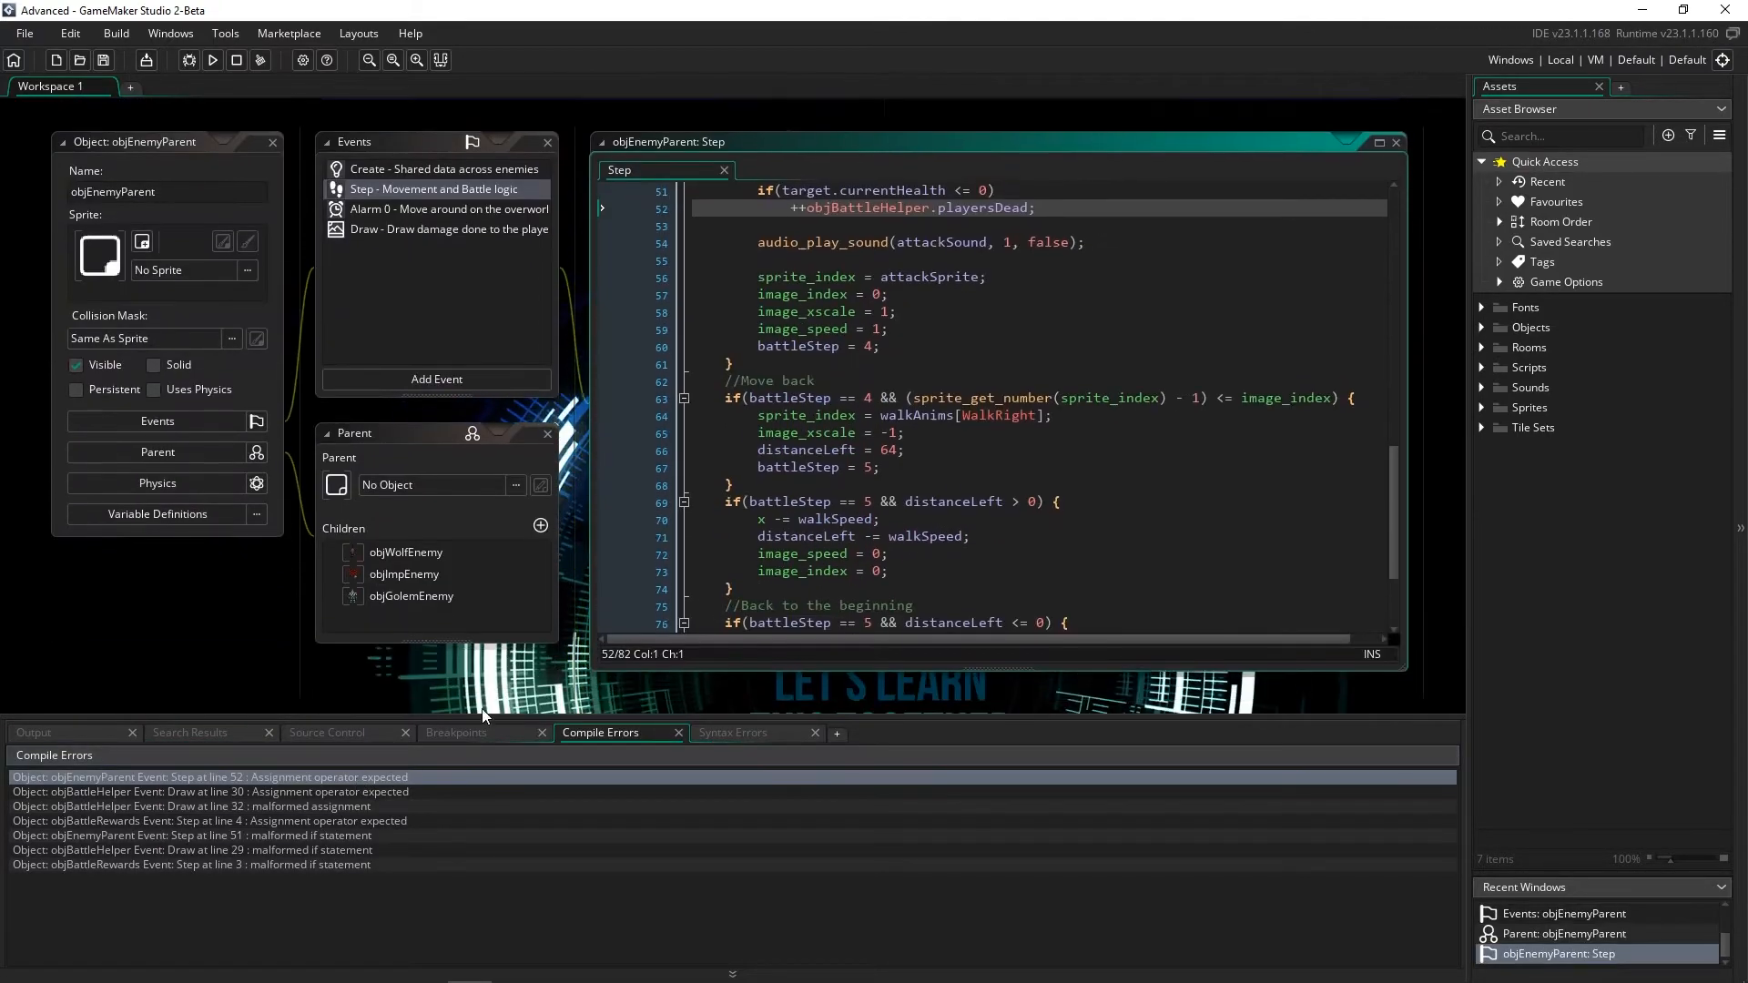
Wrap ++objBattleHelper.playersDead in braces under the line 51 if in objEnemyParent Step
scroll("up", 3)
type(" {")
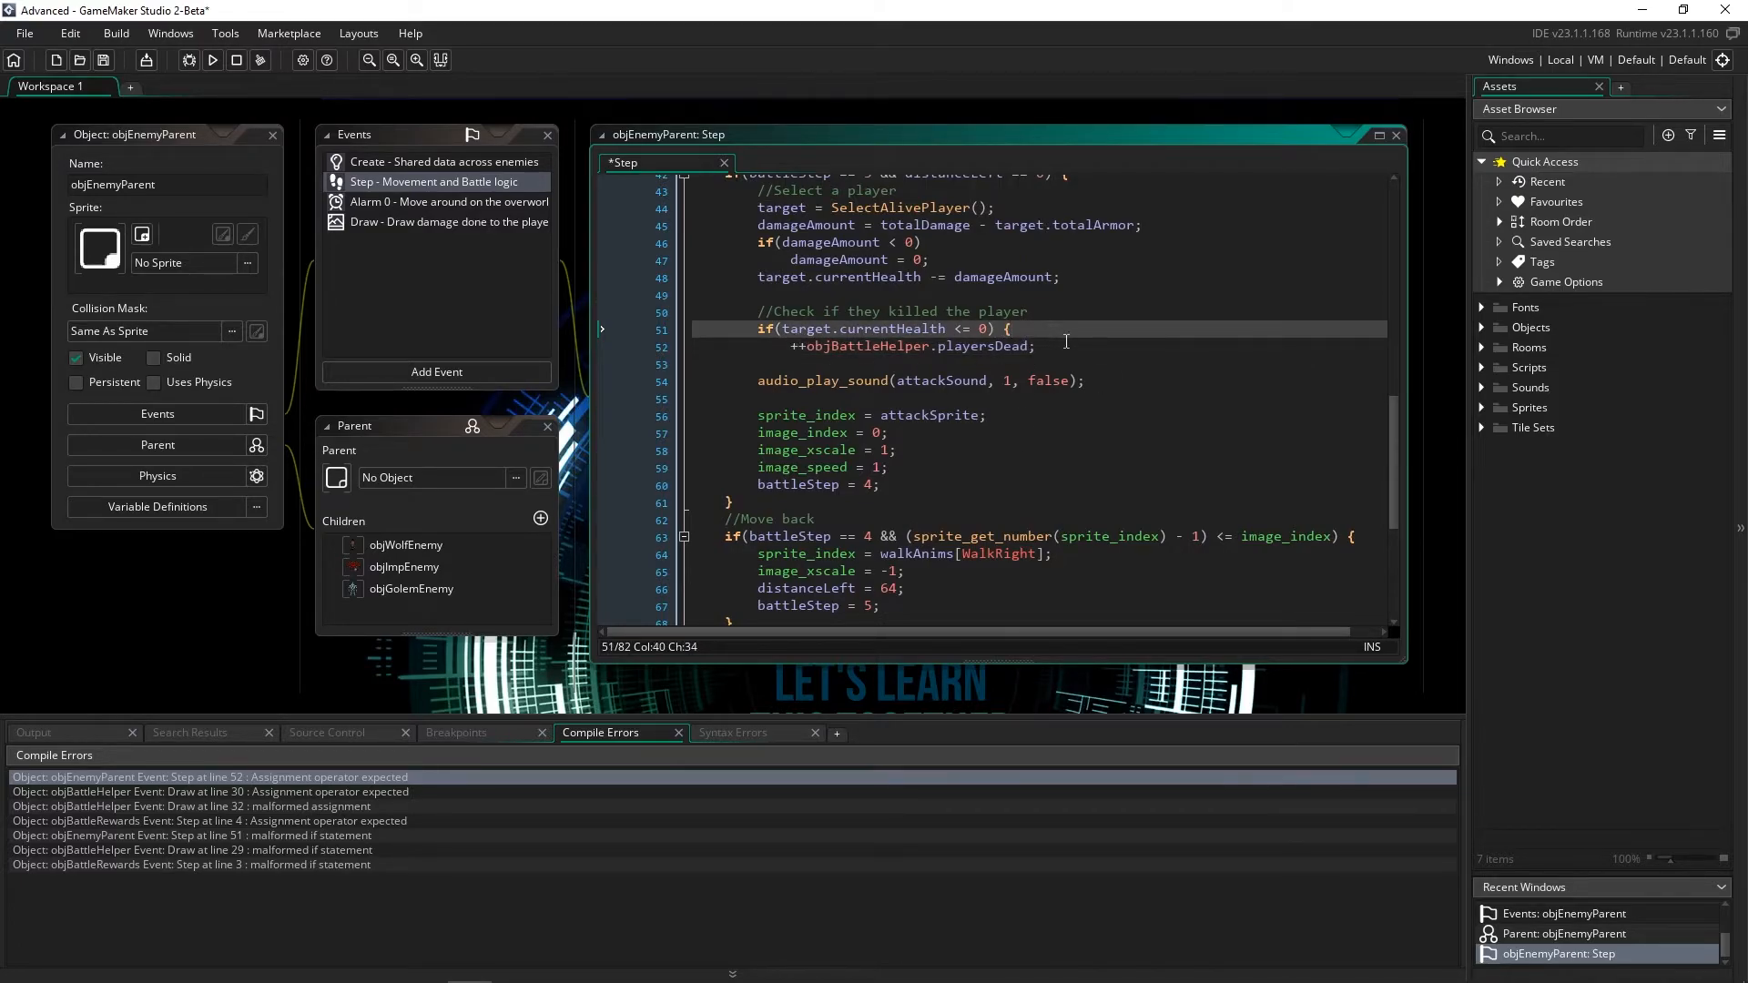
key("Enter")
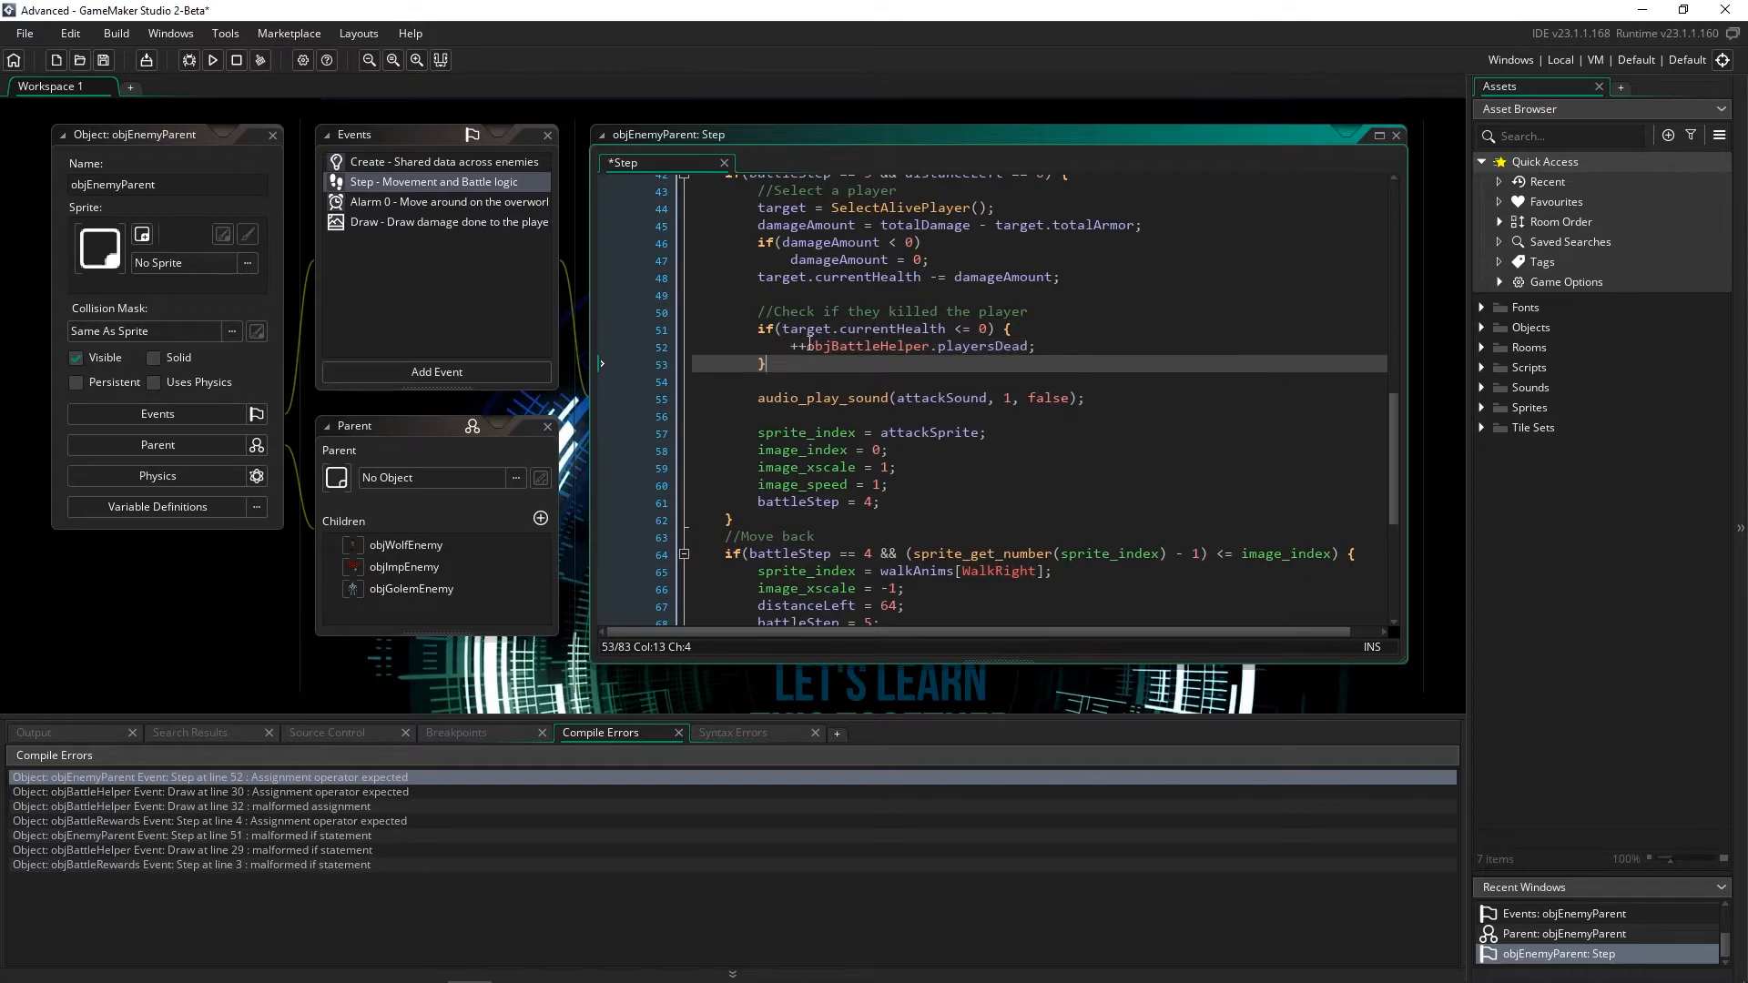
mouse_move(1076, 495)
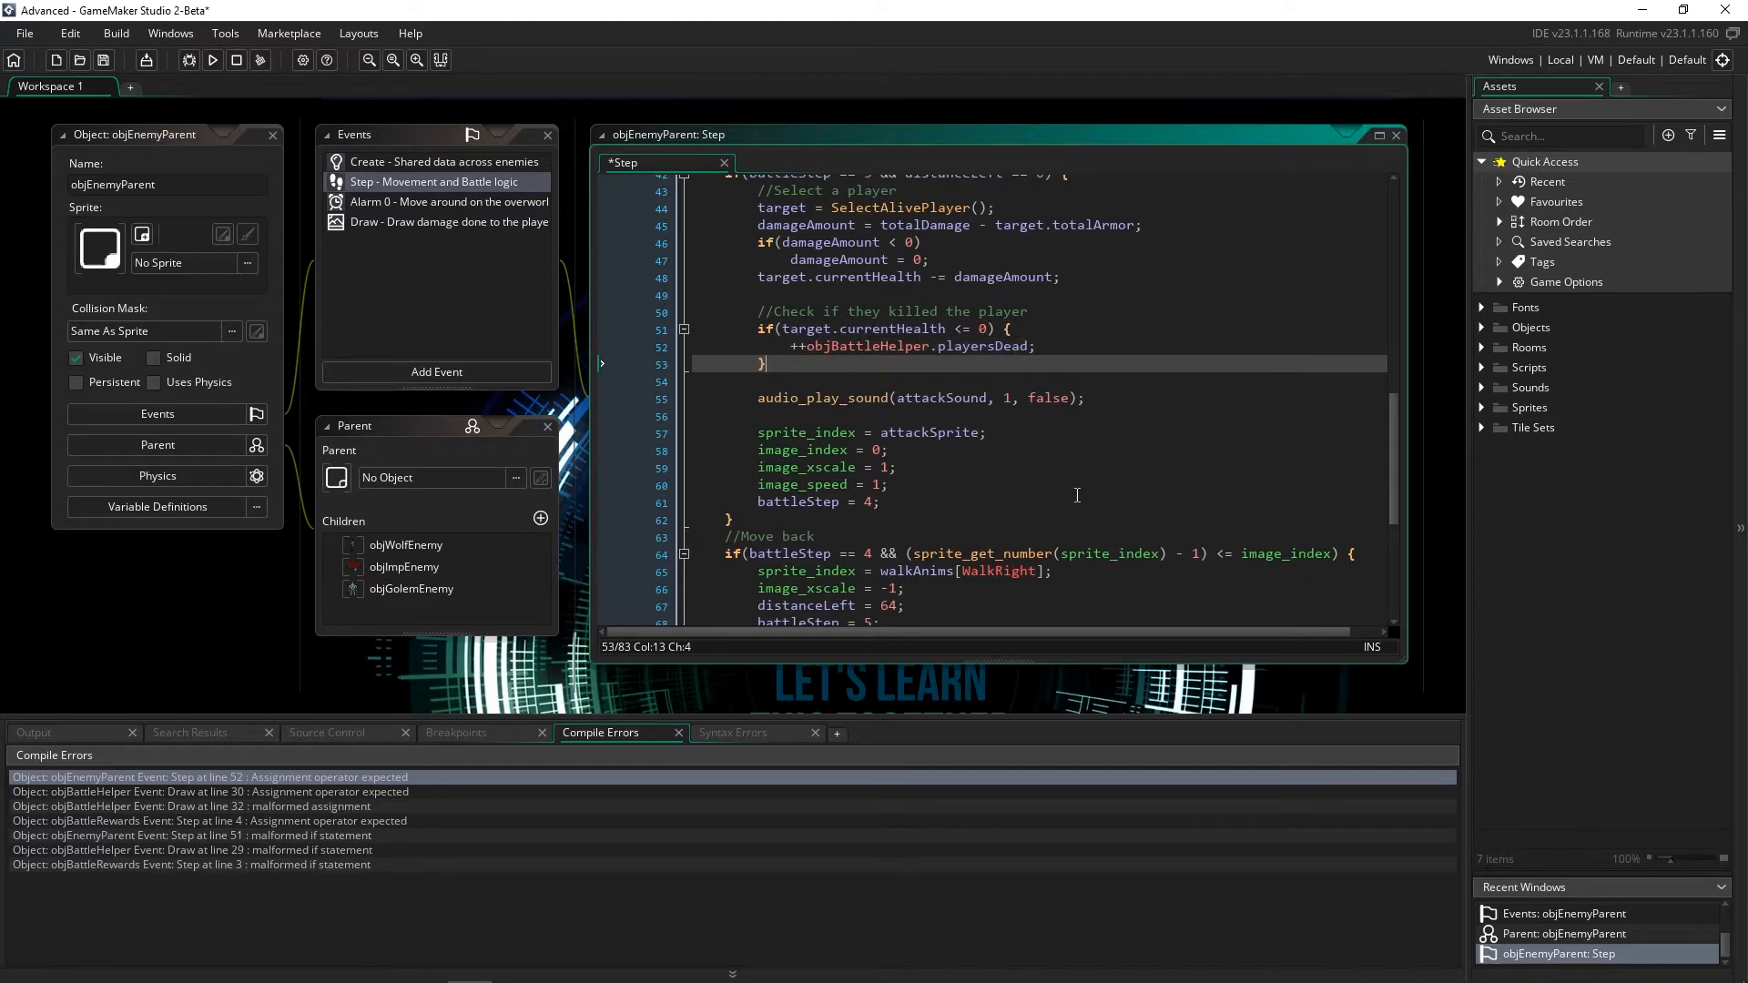
left_click(761, 329)
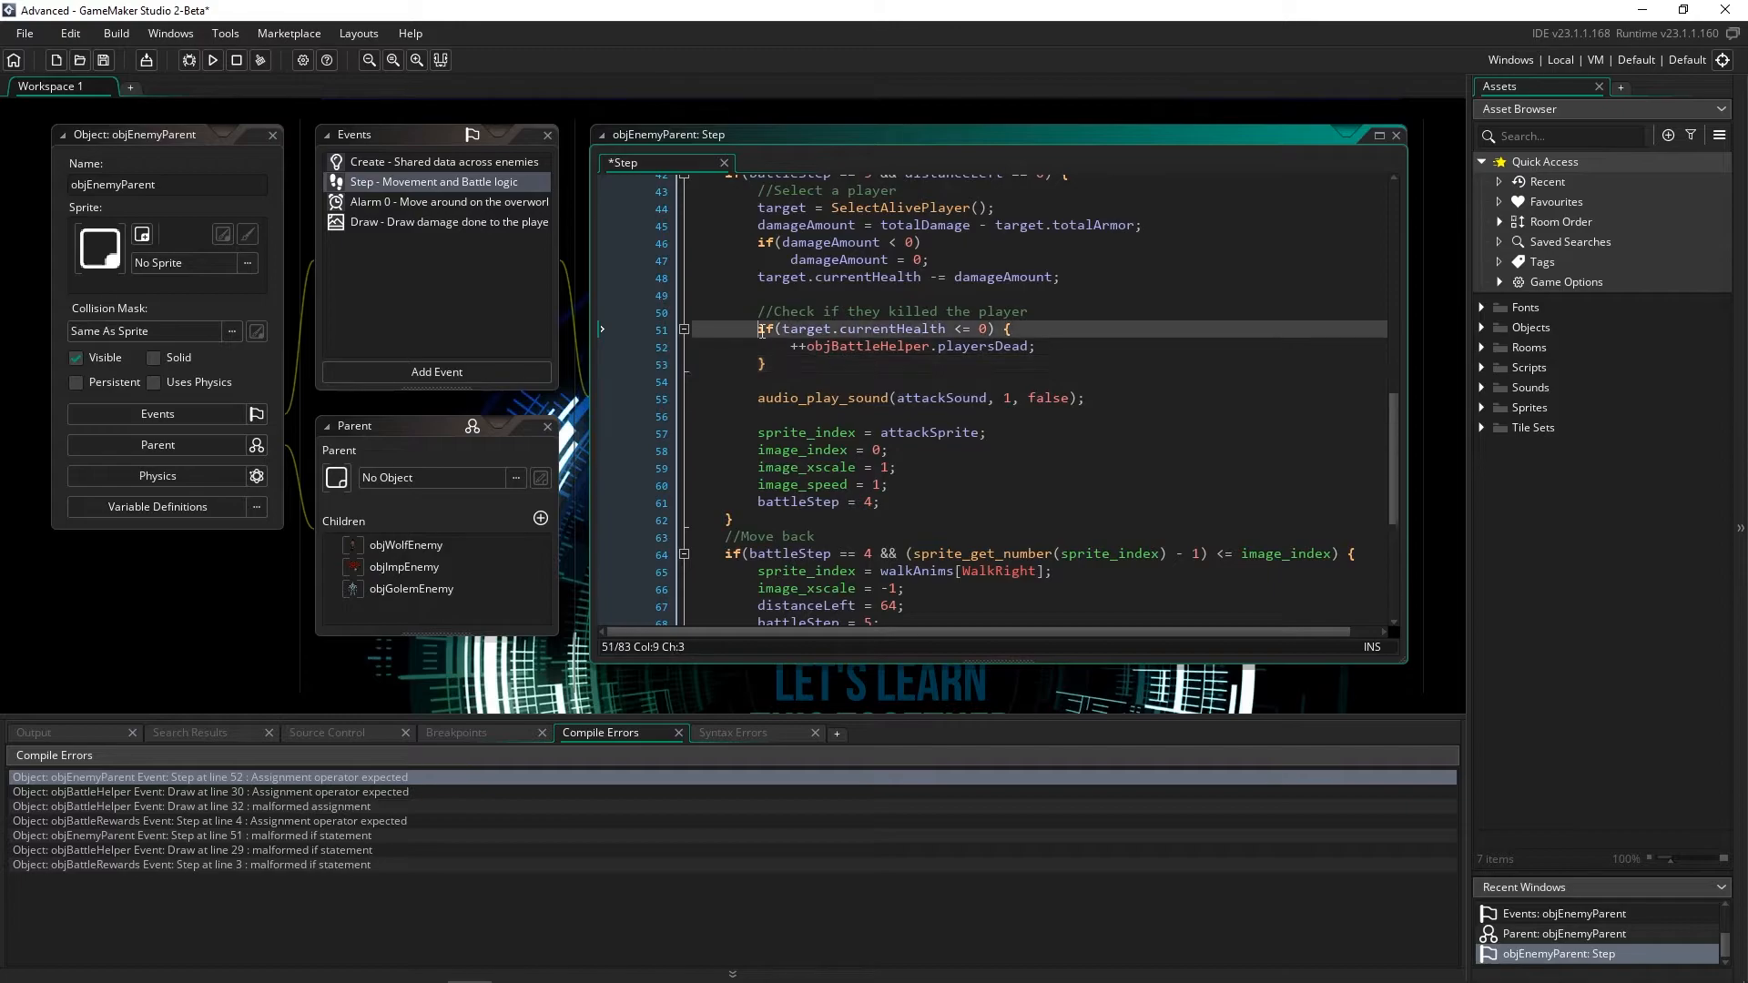
mouse_move(1057, 339)
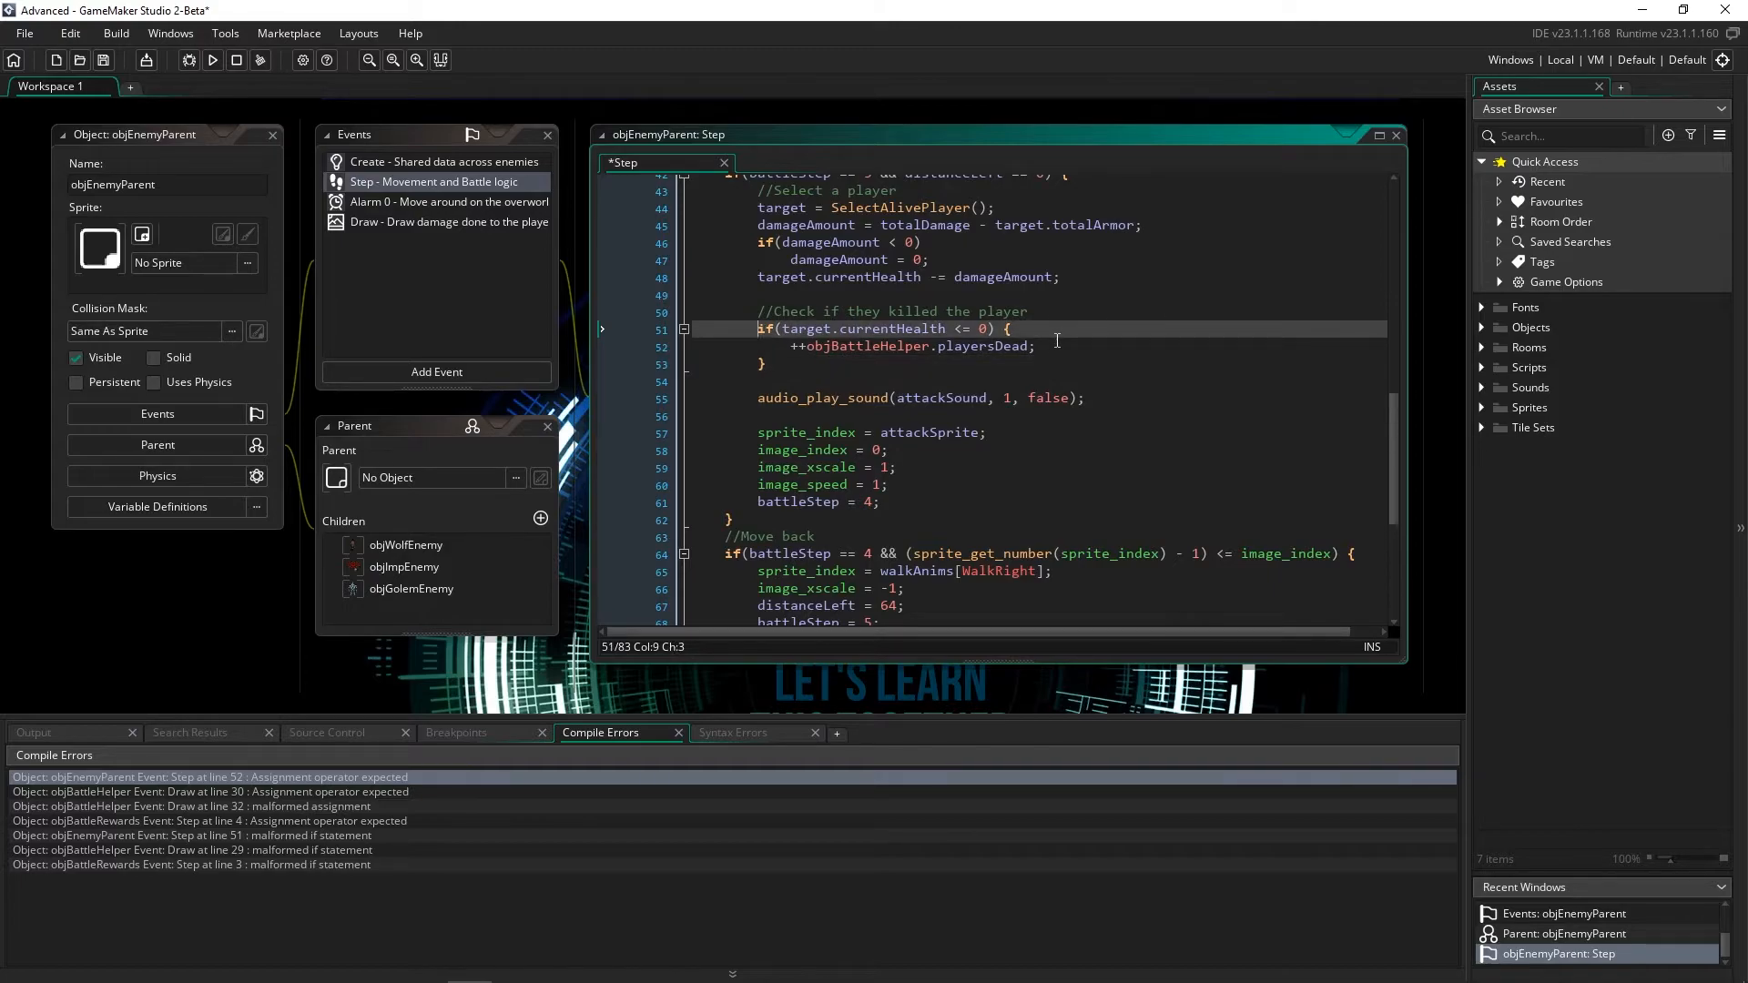
scroll("up", 3)
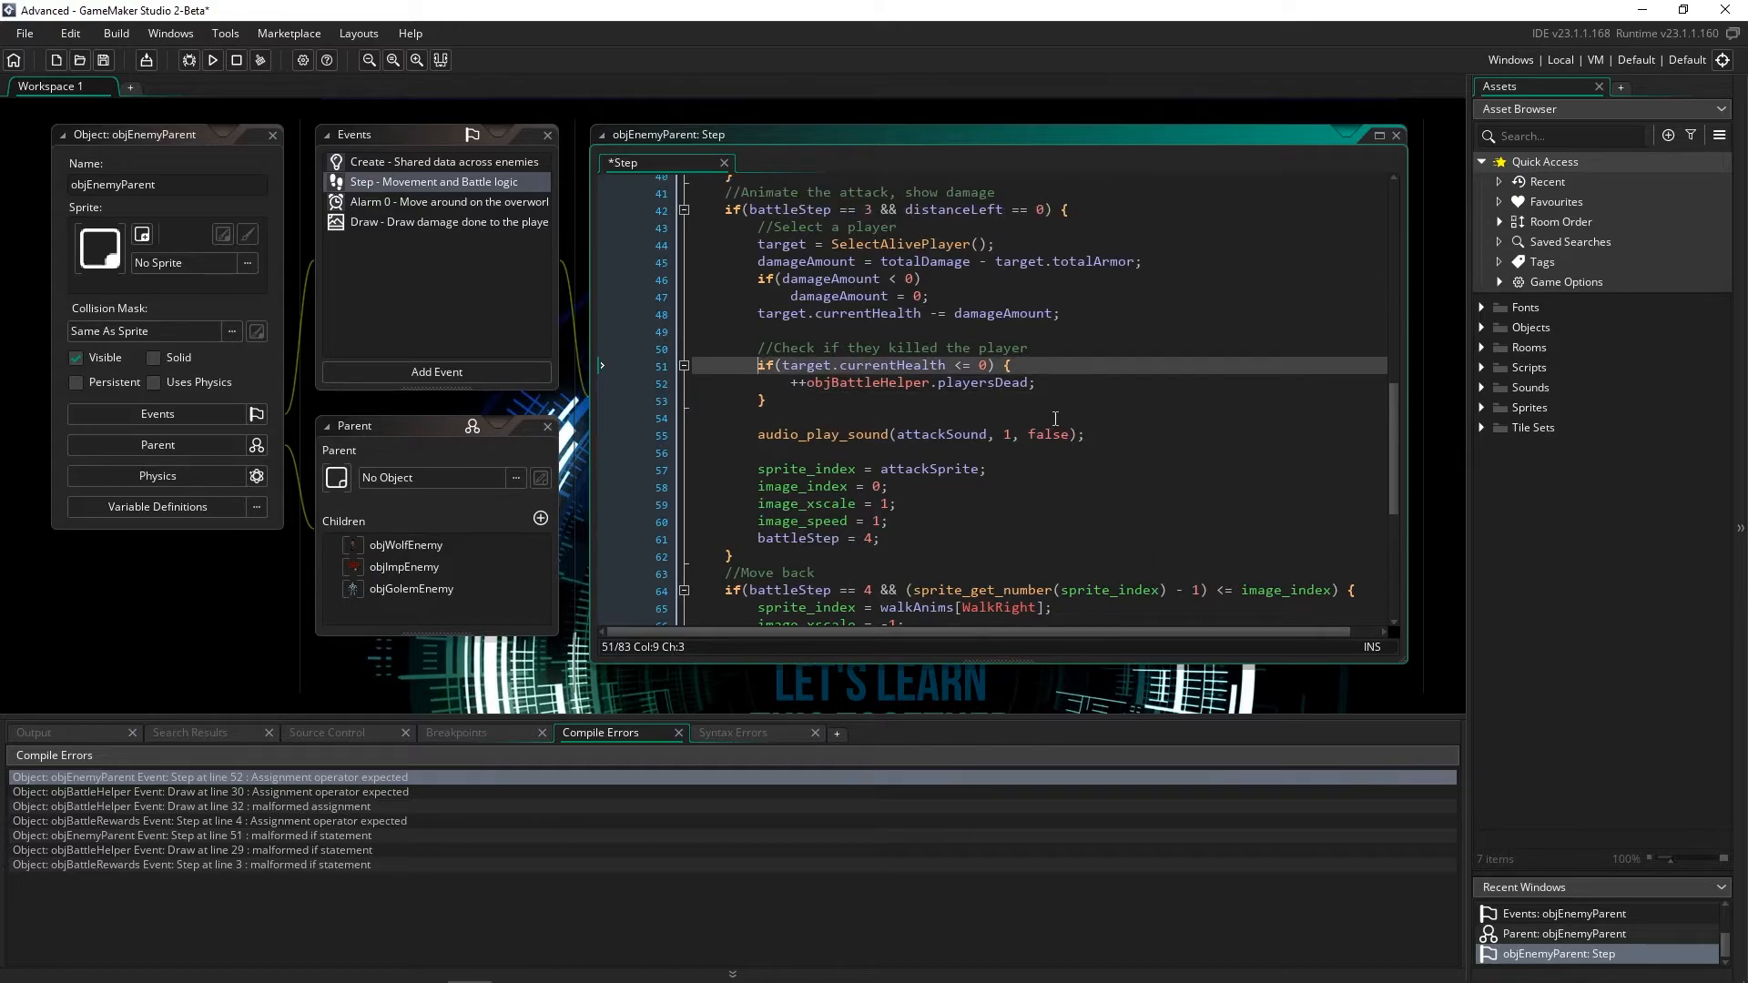
scroll("up", 3)
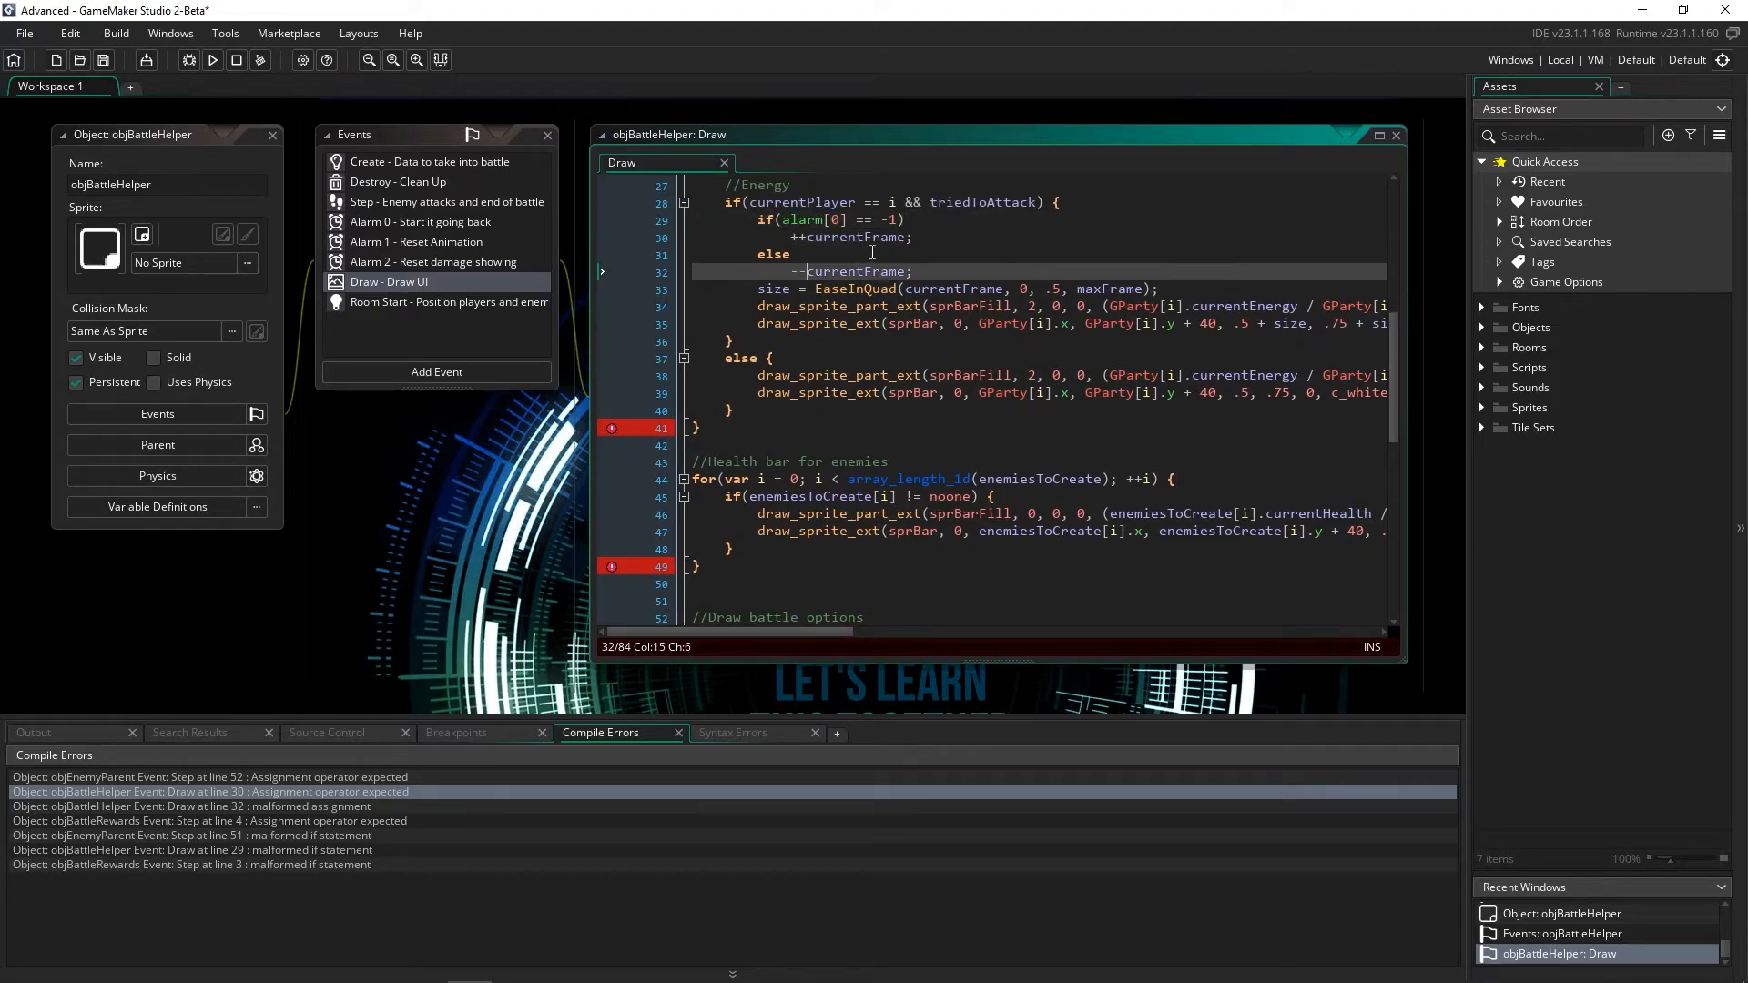
Brace currentFrame in objBattleHelper Draw and ++displayStep in objBattleRewards Step, then rebuild
scroll("up", 3)
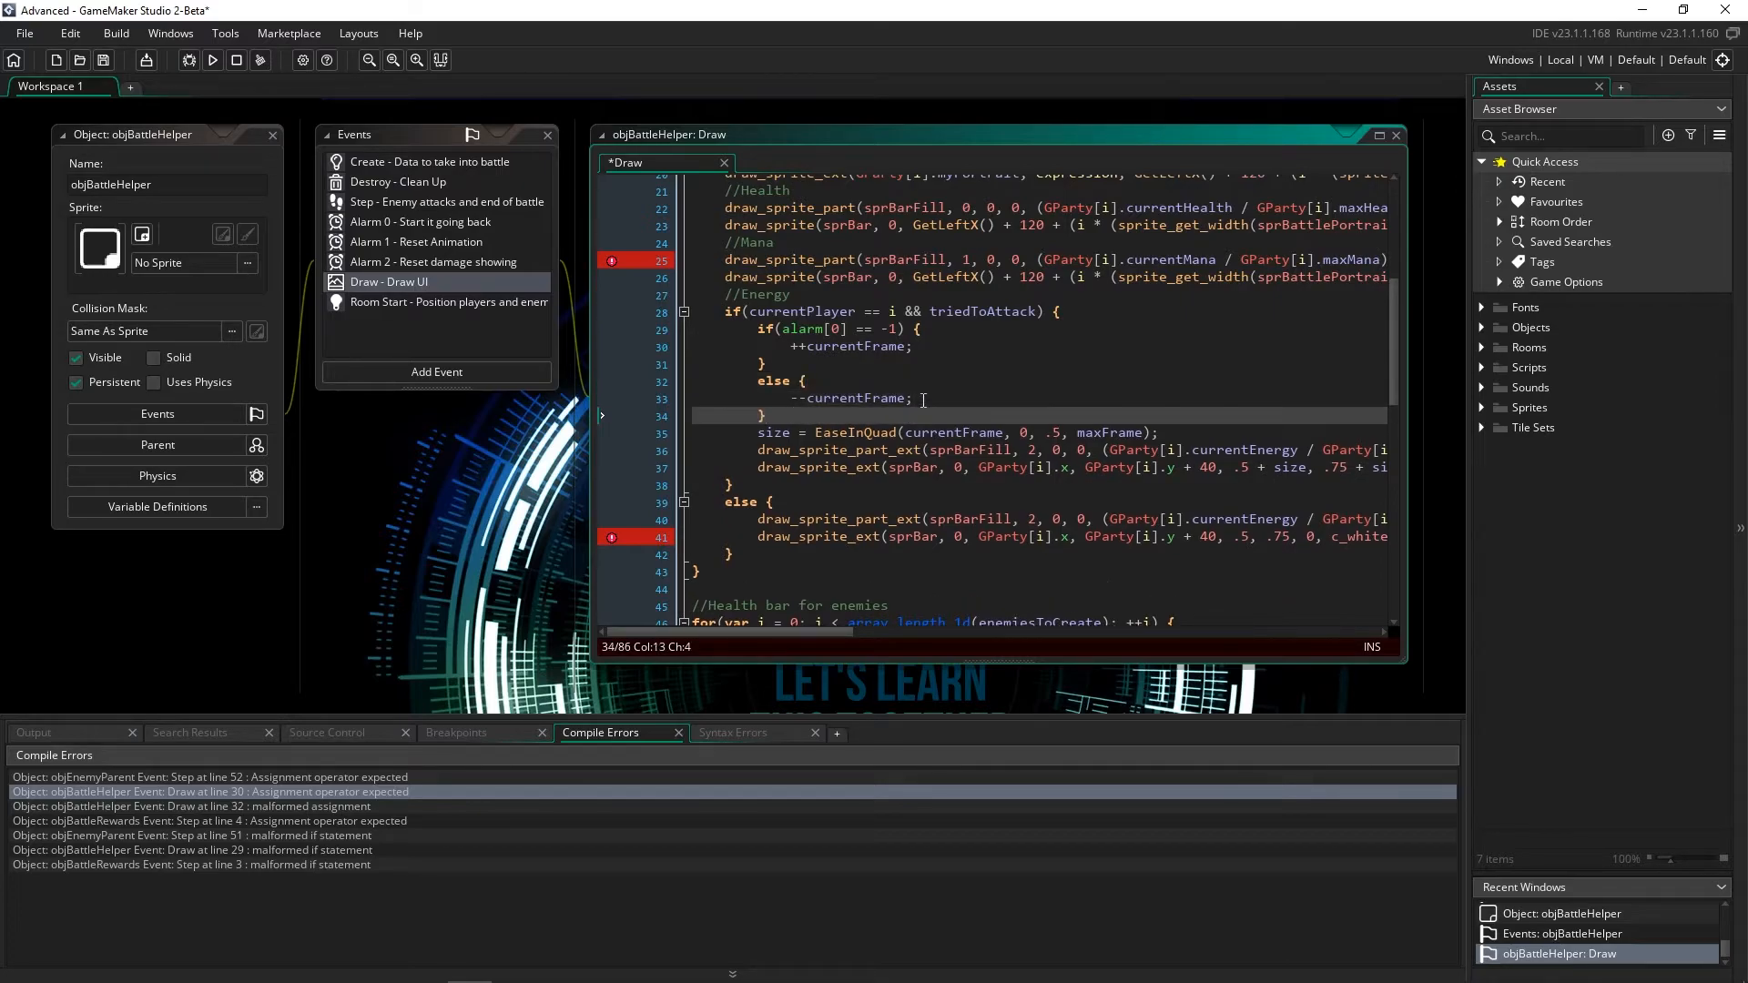
left_click(200, 805)
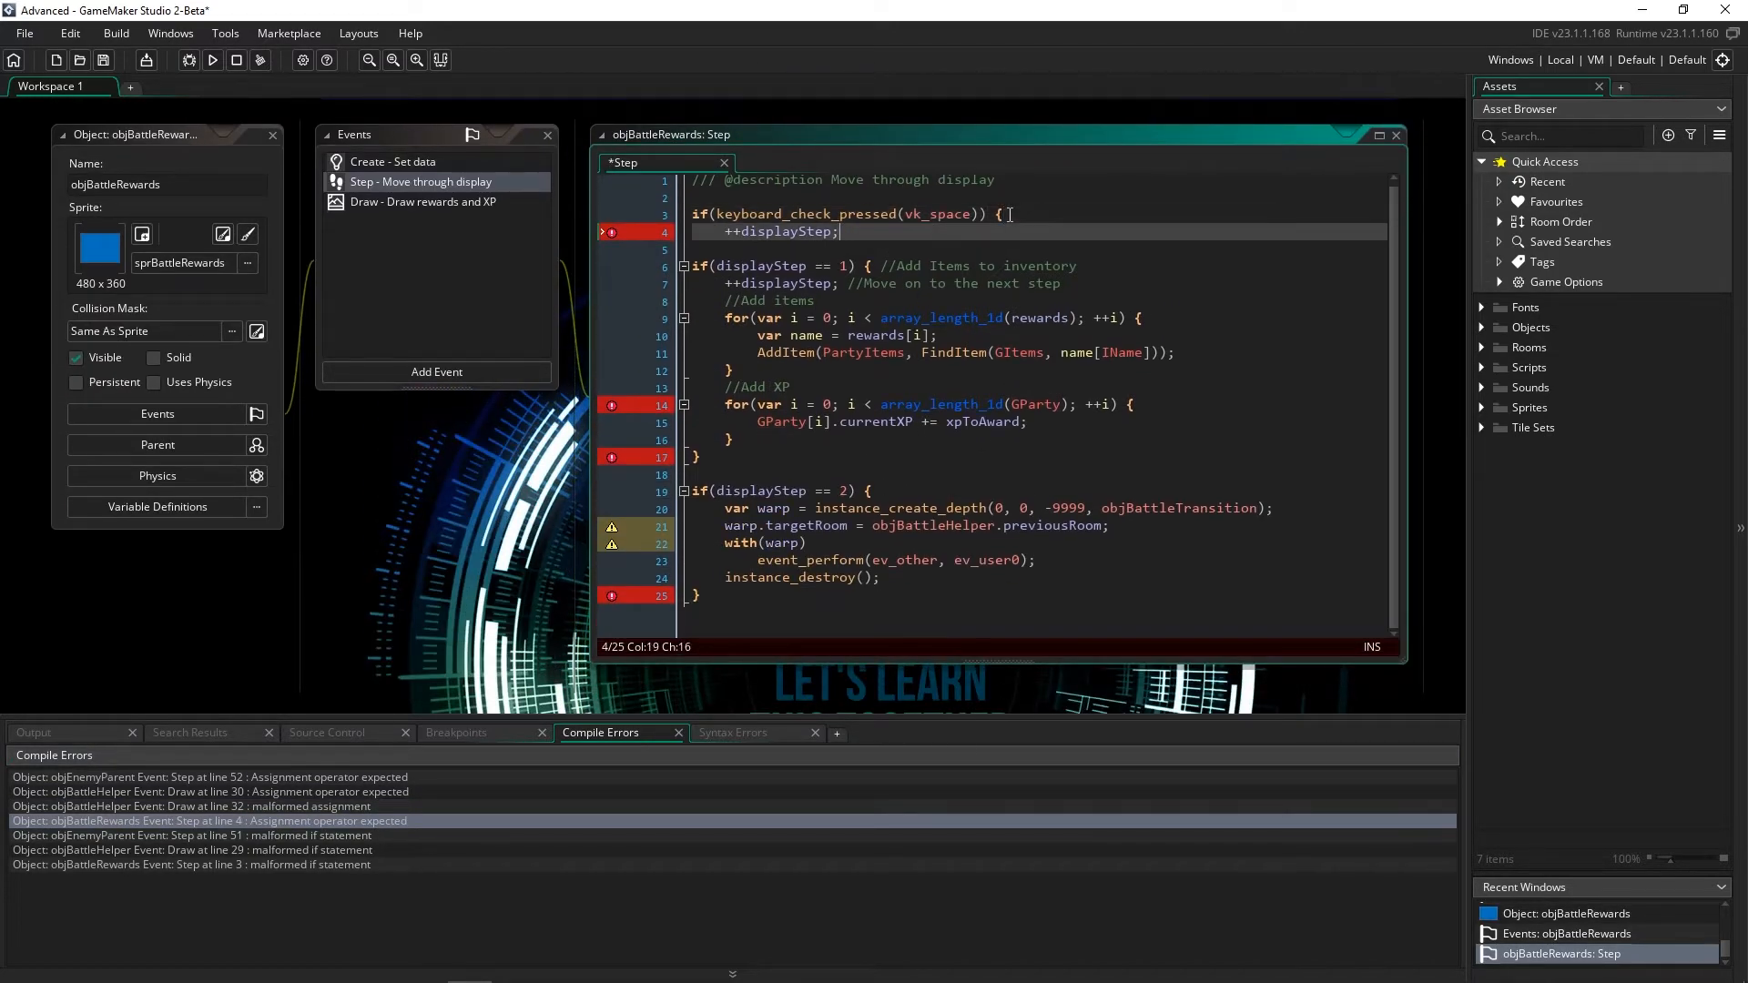
left_click(212, 60)
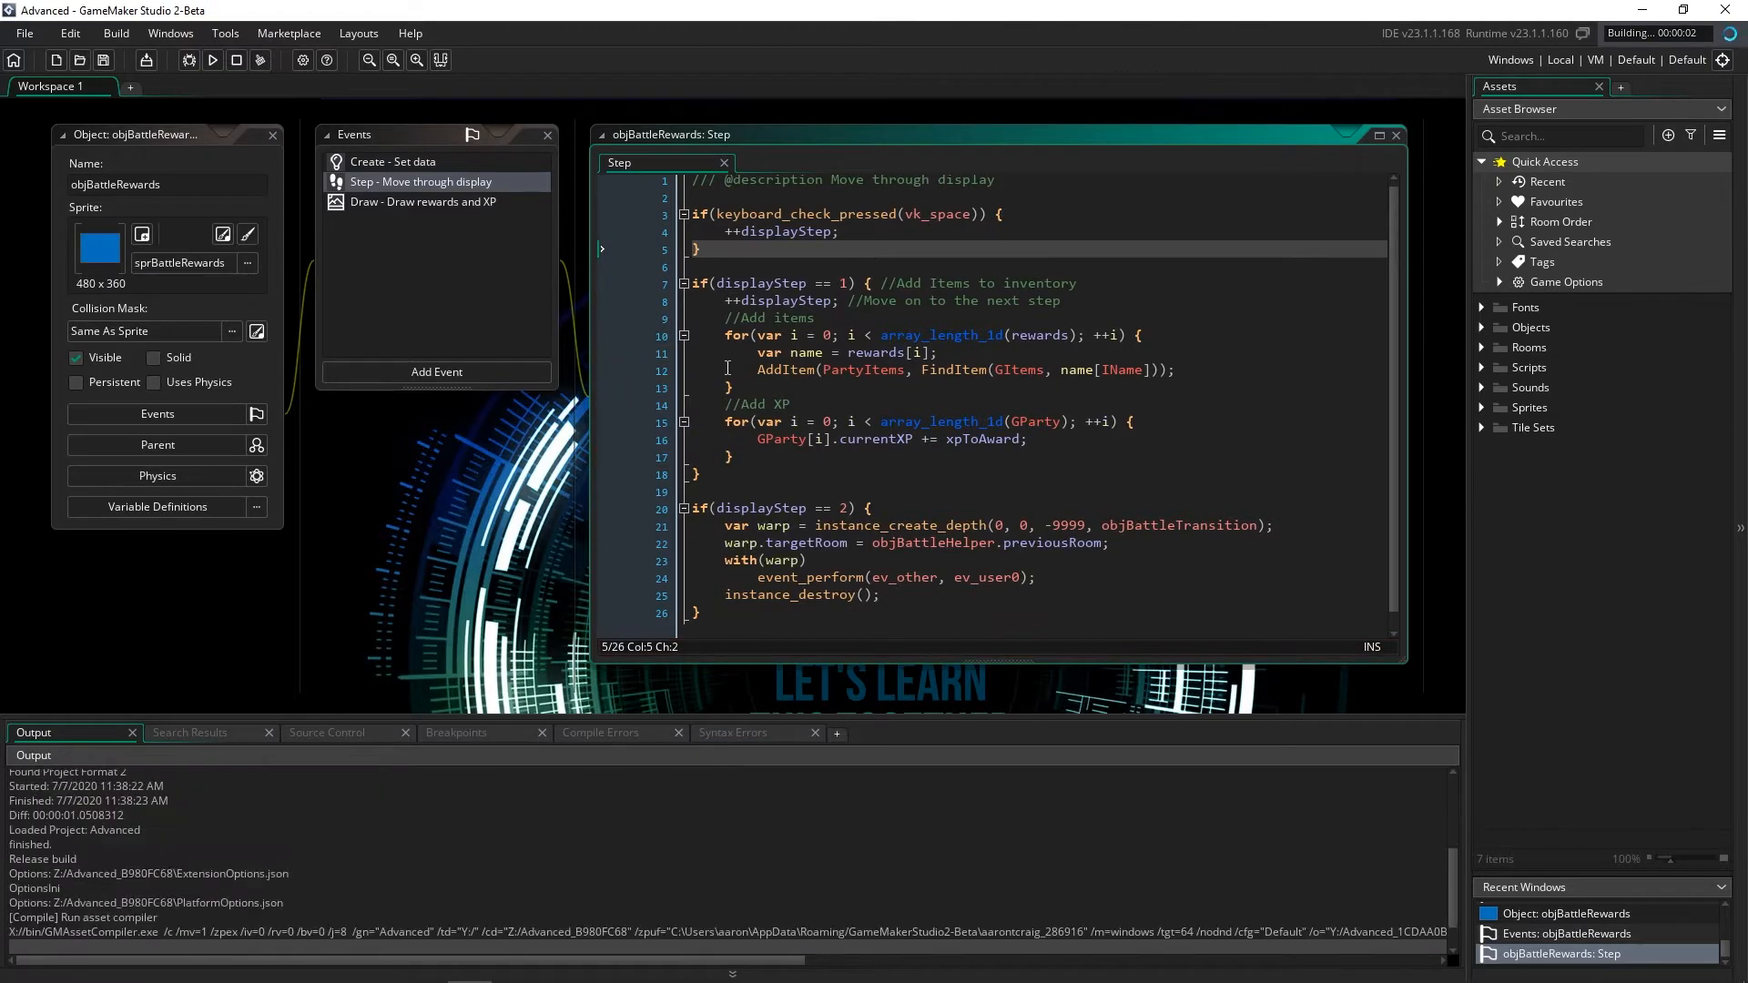
Brace the alarm[2] currentFrame increment on line 82 of objBattleHelper Draw and rebuild
left_click(600, 731)
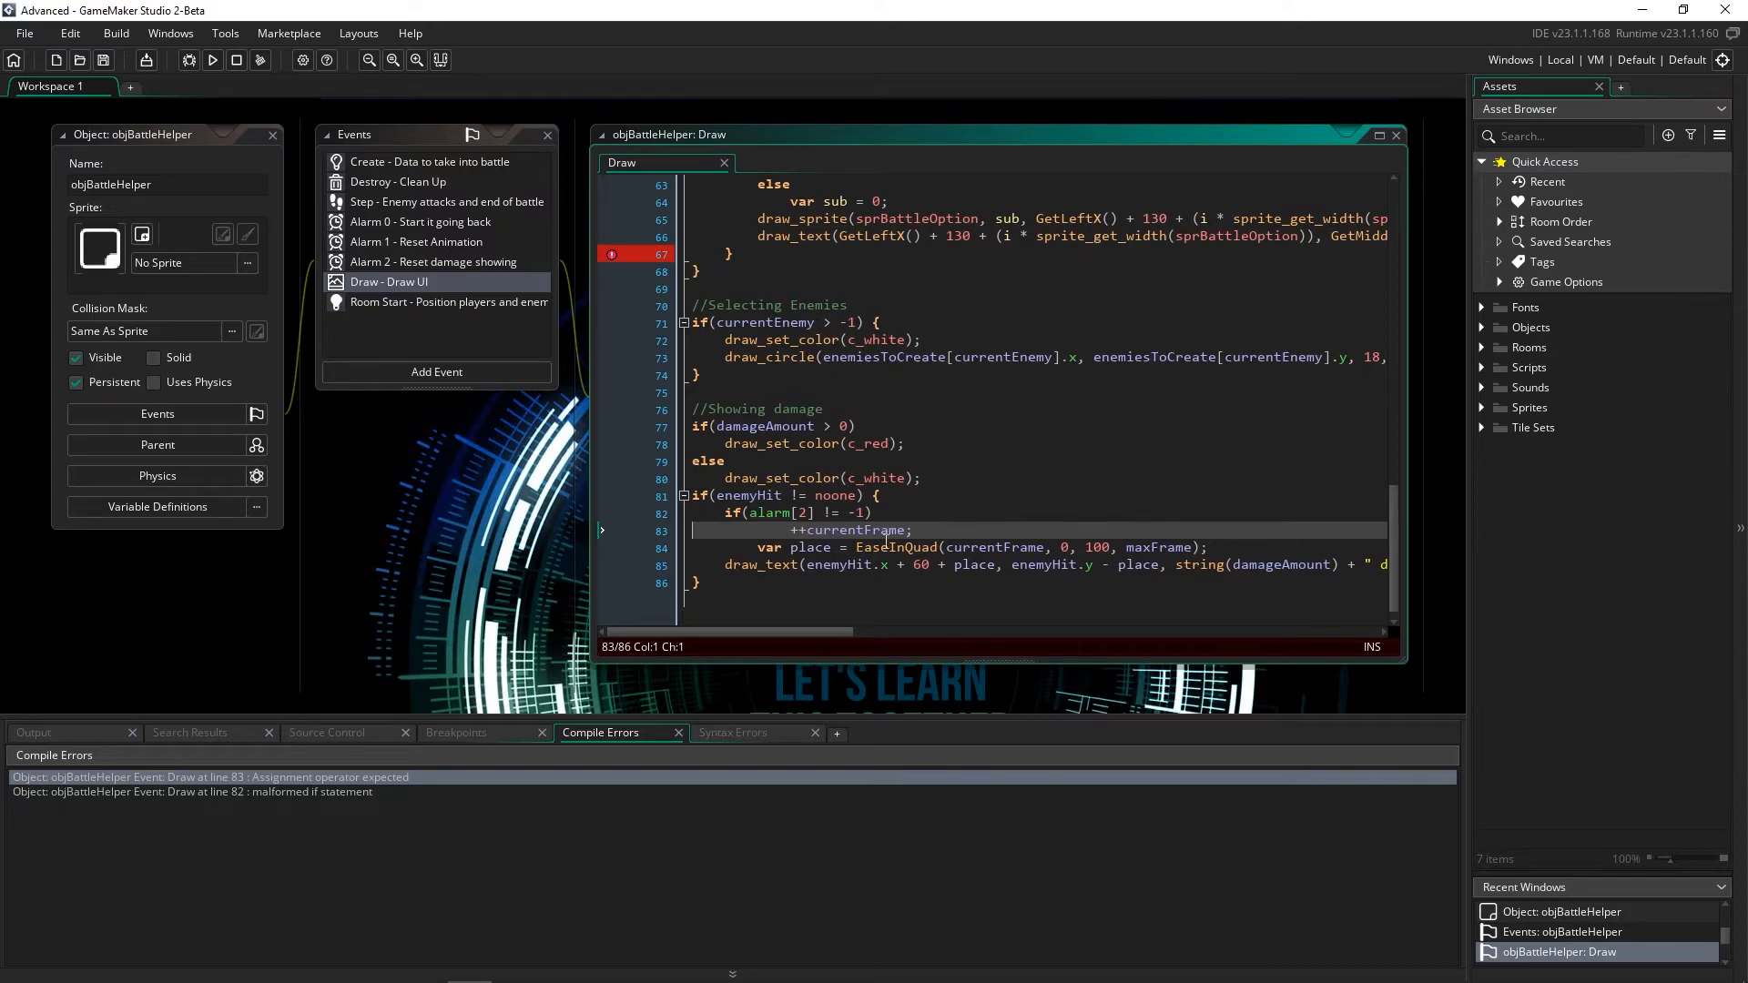
left_click(874, 512)
type(" {")
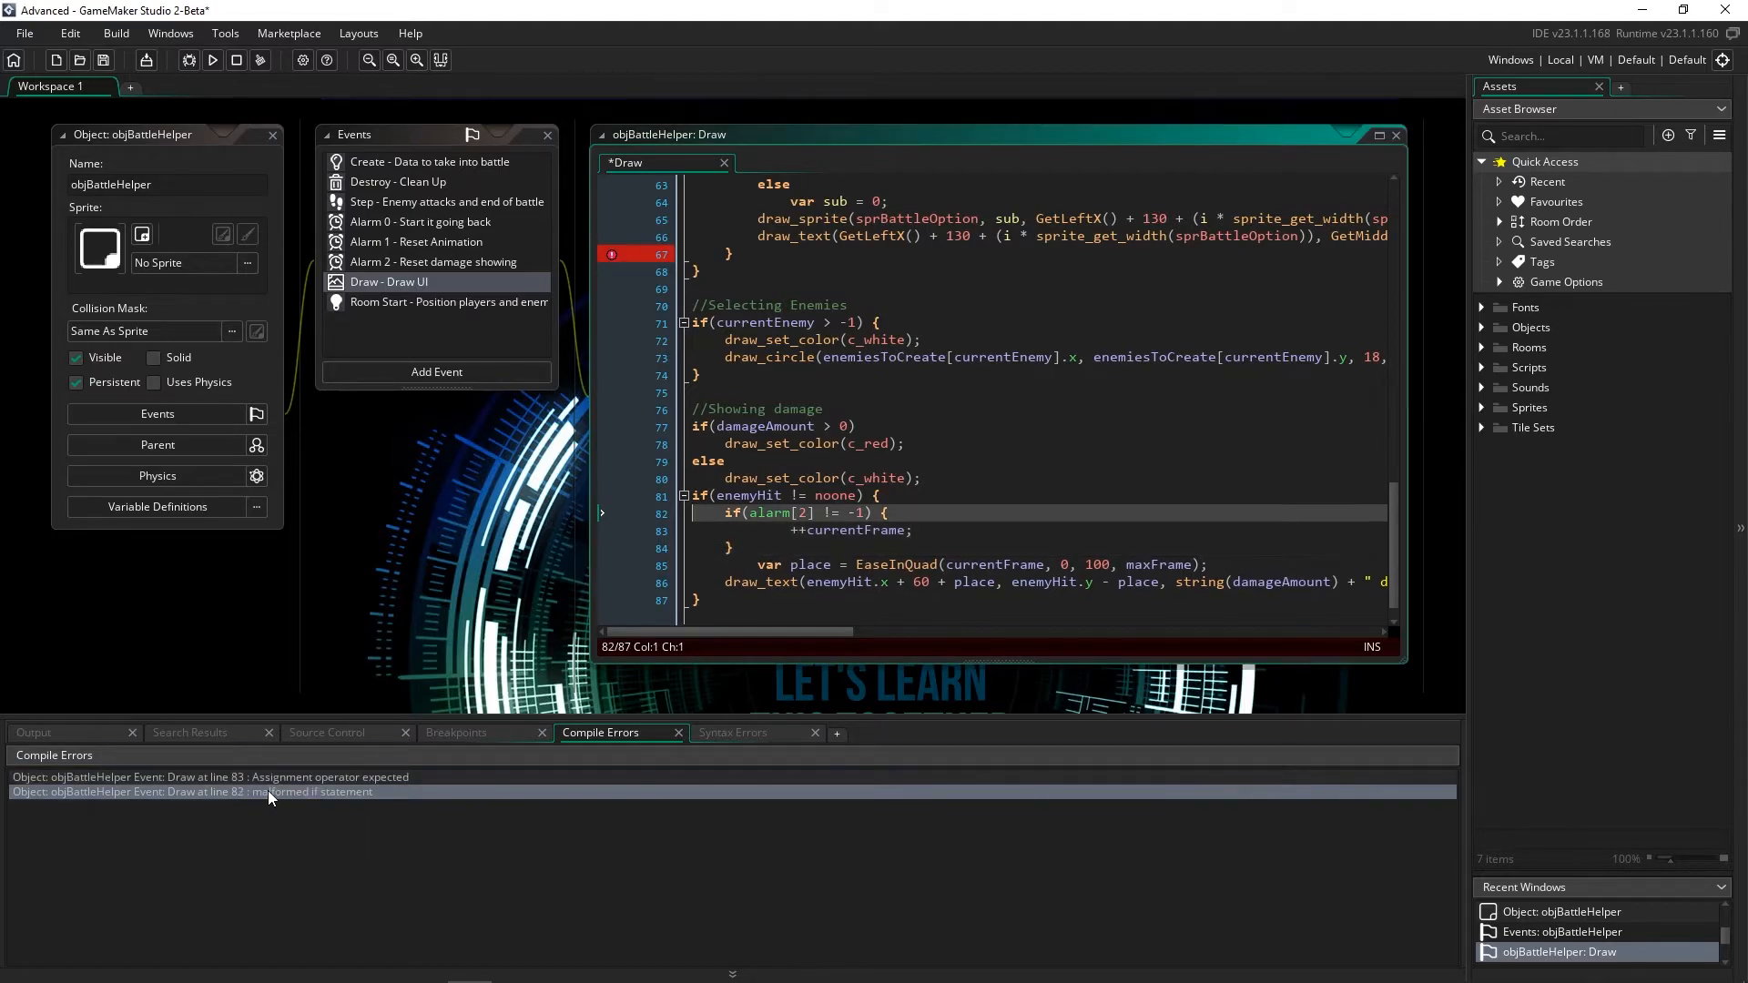
left_click(212, 60)
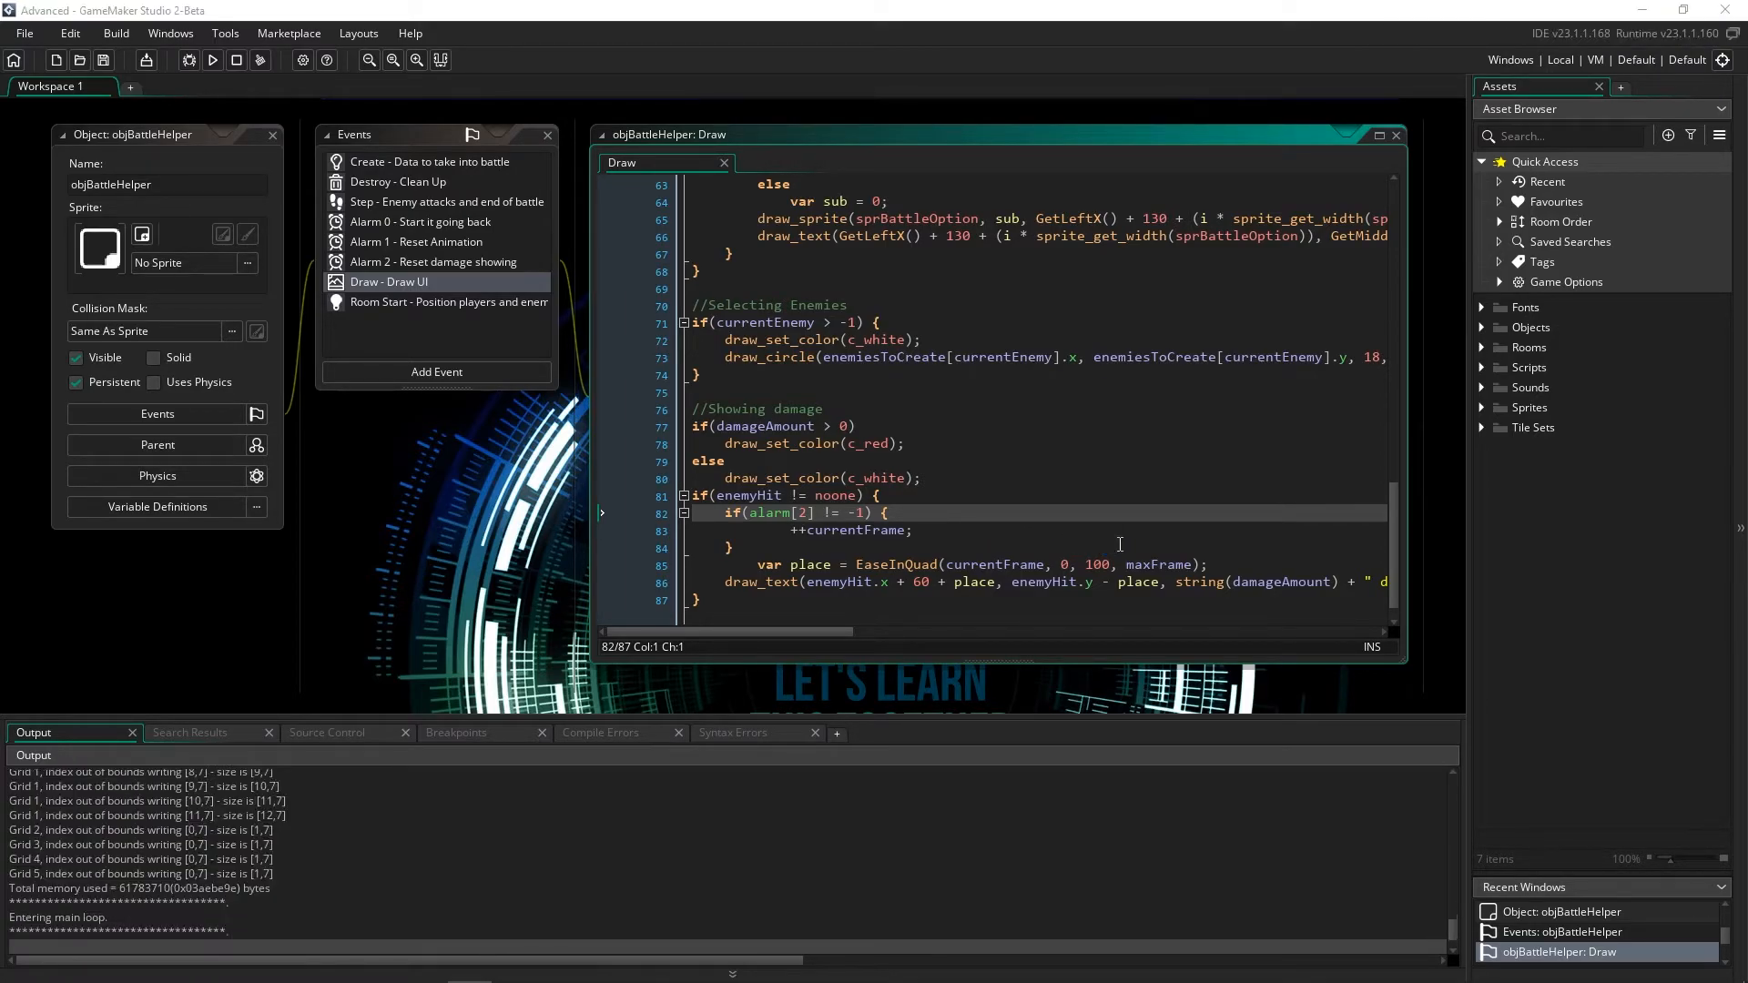
Run Advanced to a successful Run Program Complete, then expand the Objects asset folder
left_click(212, 60)
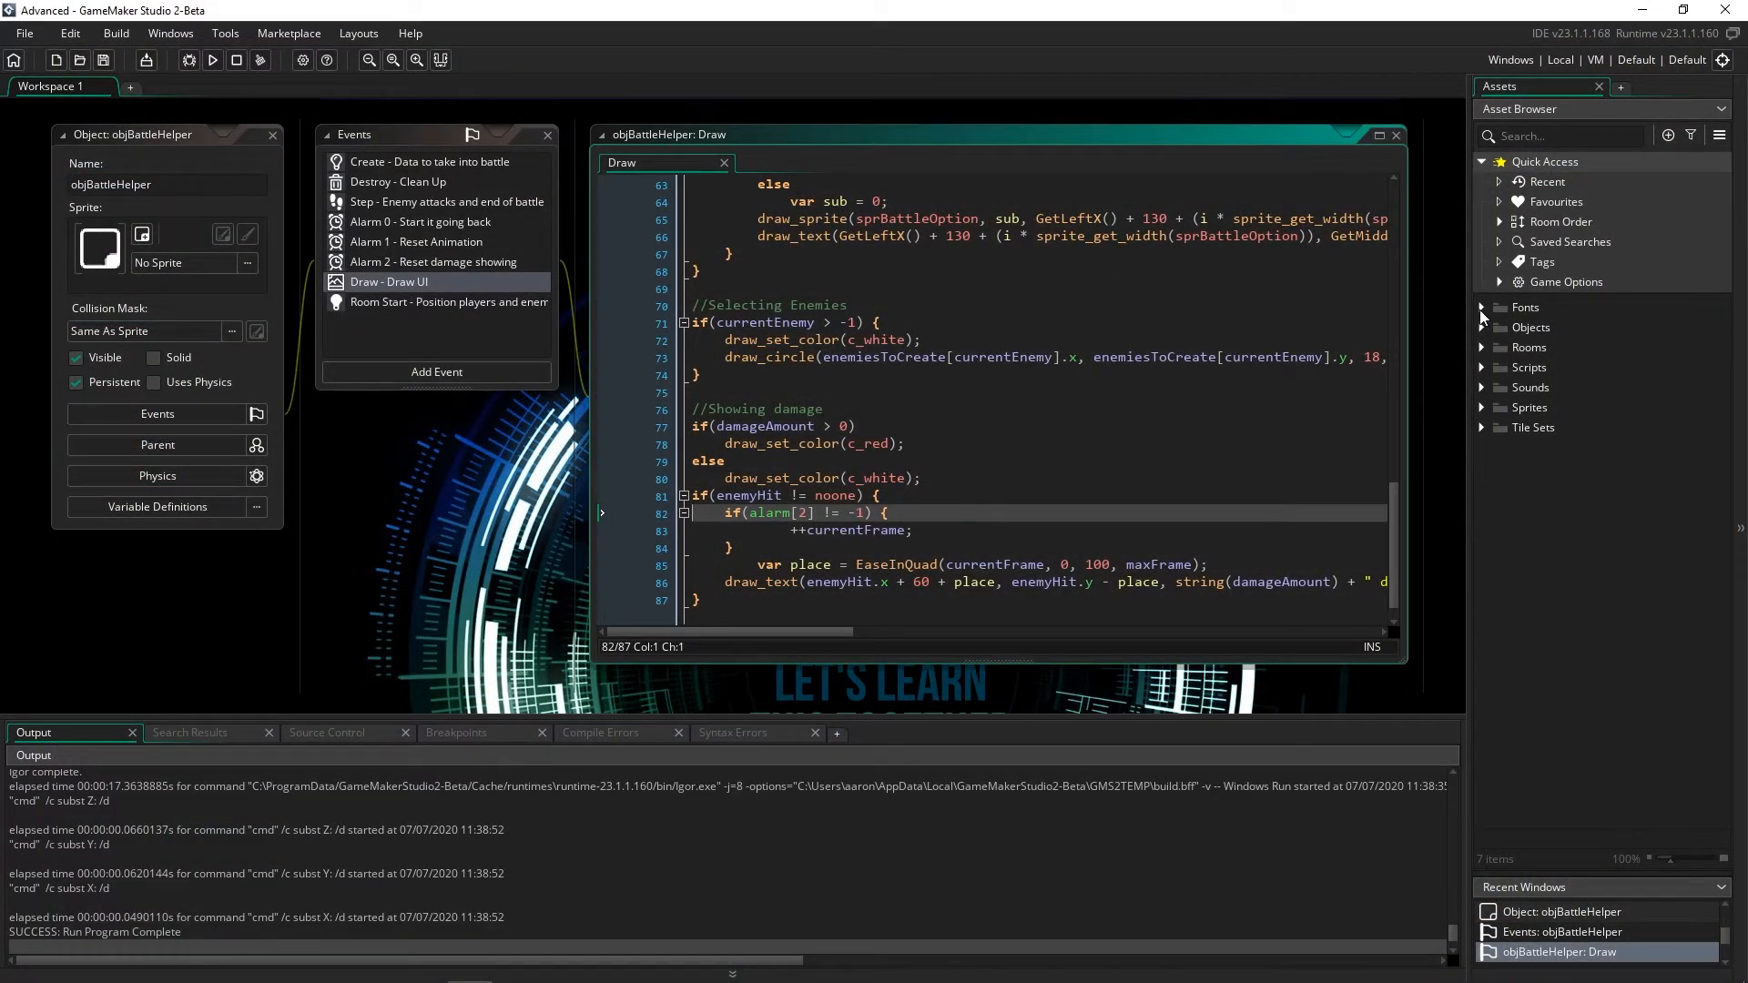
left_click(1480, 327)
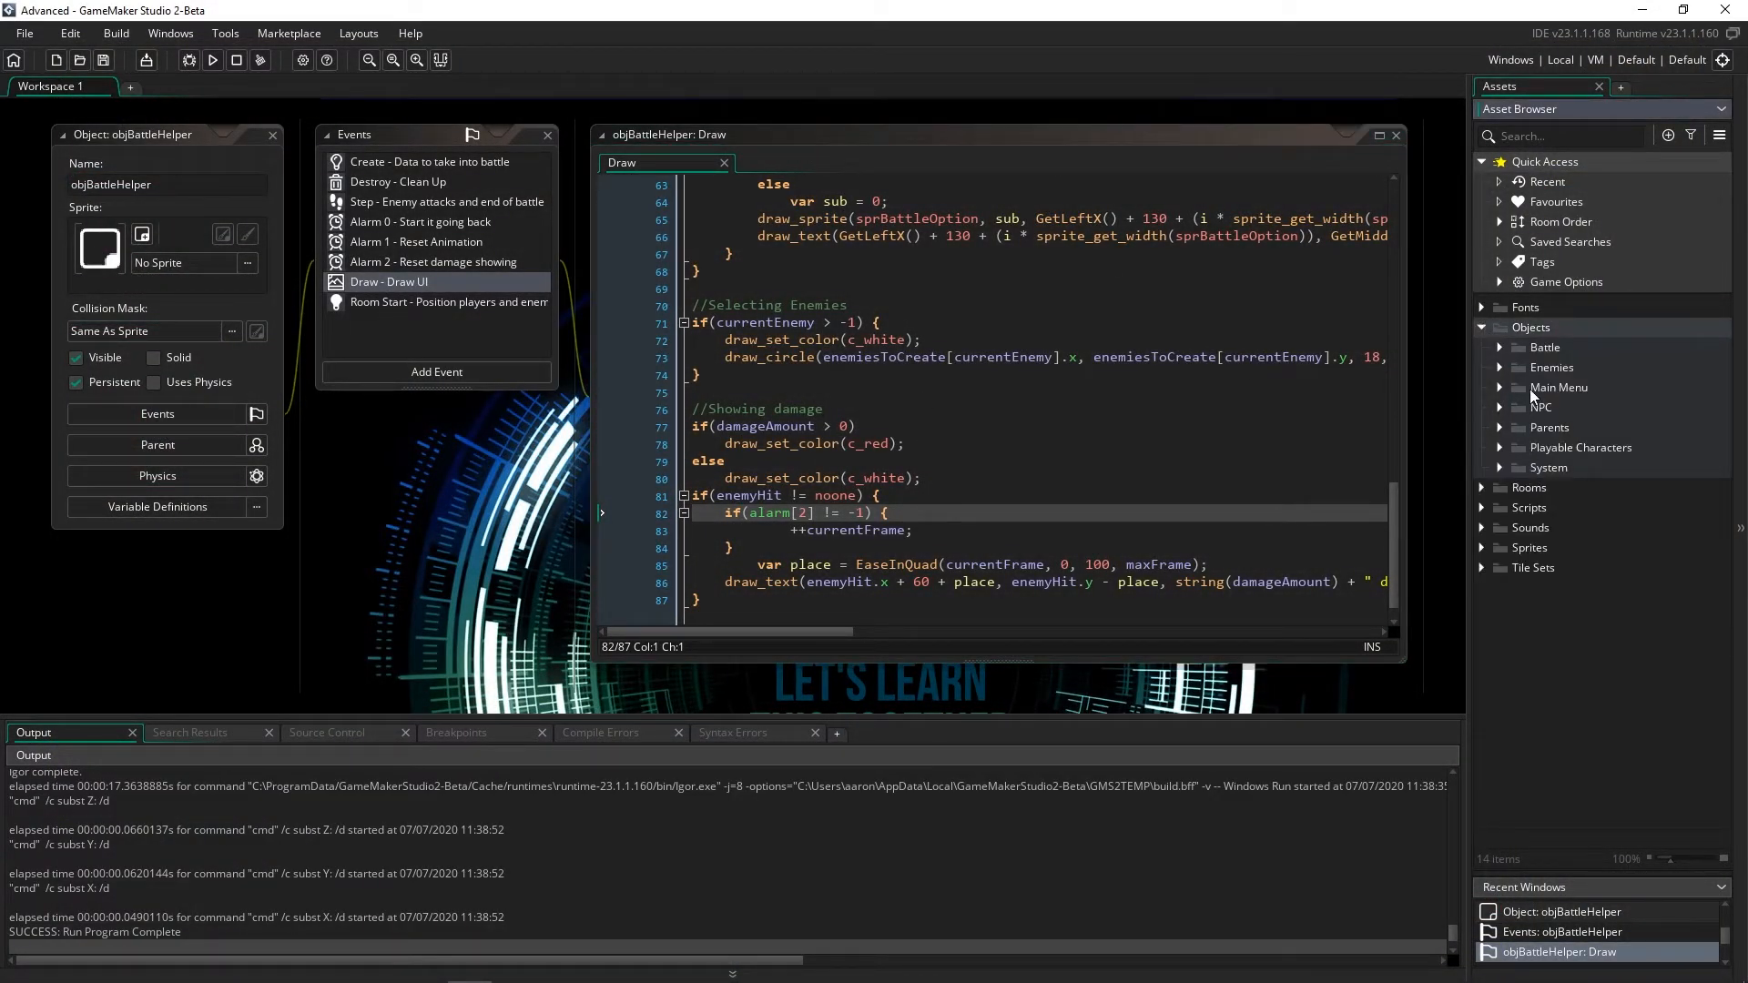
left_click(1481, 327)
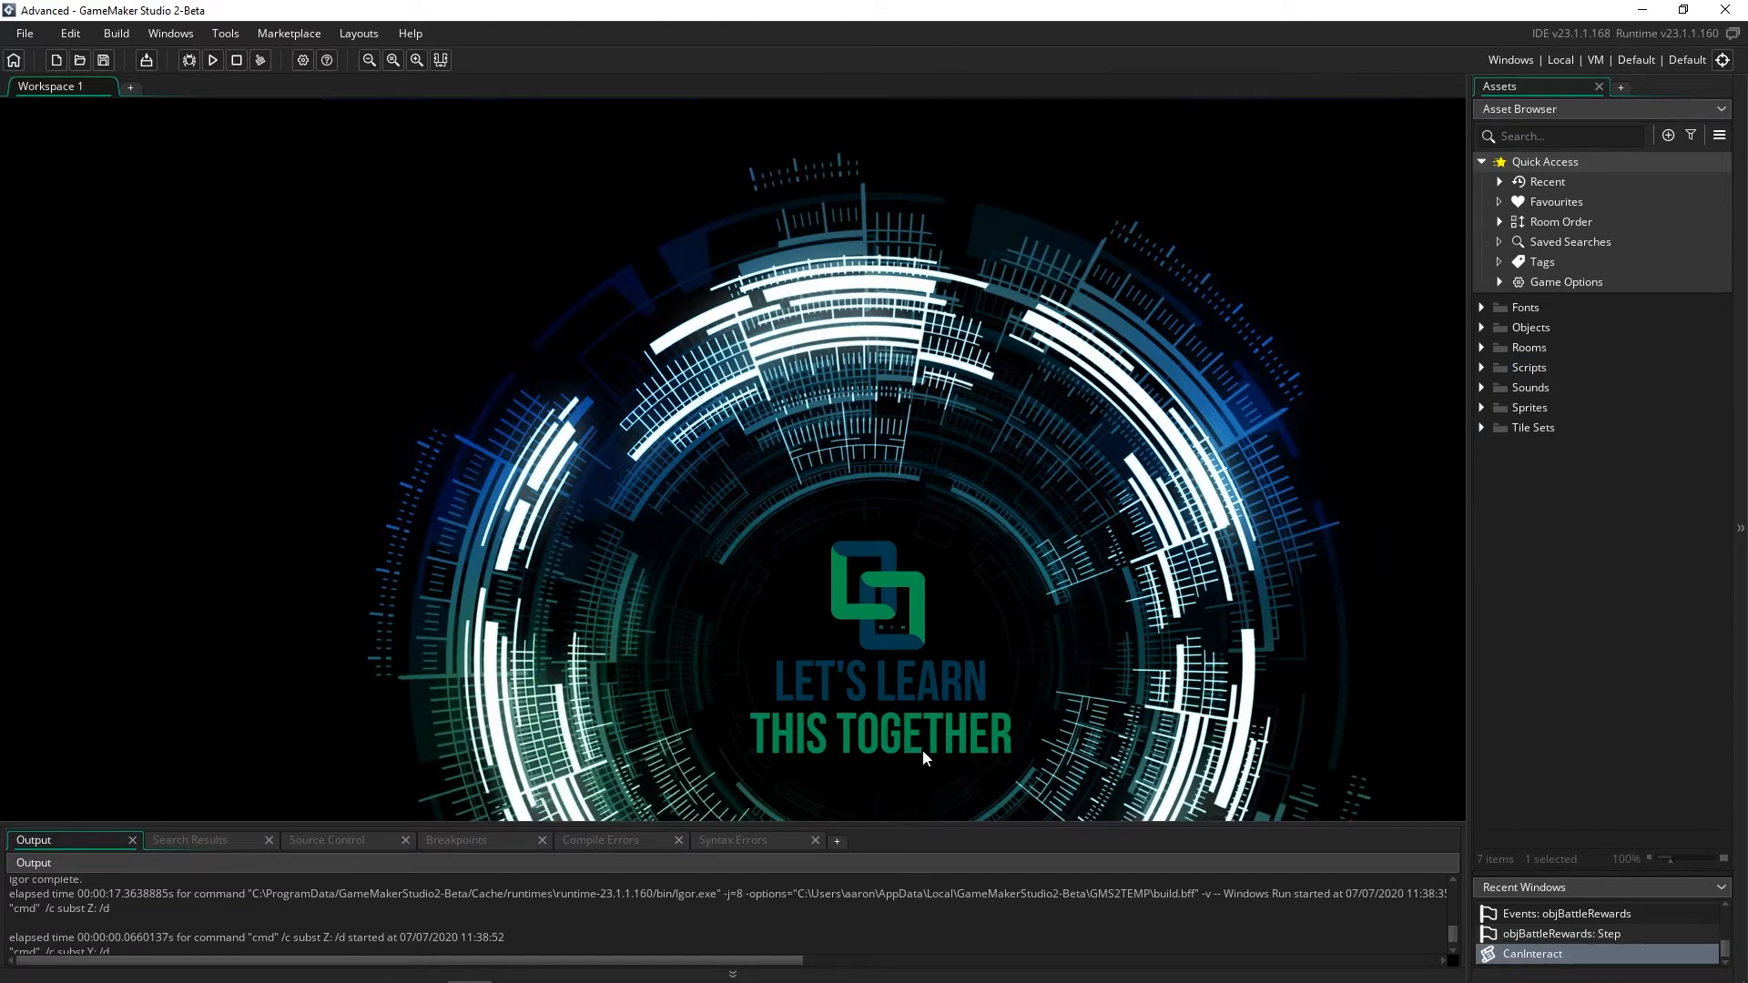
mouse_move(850, 624)
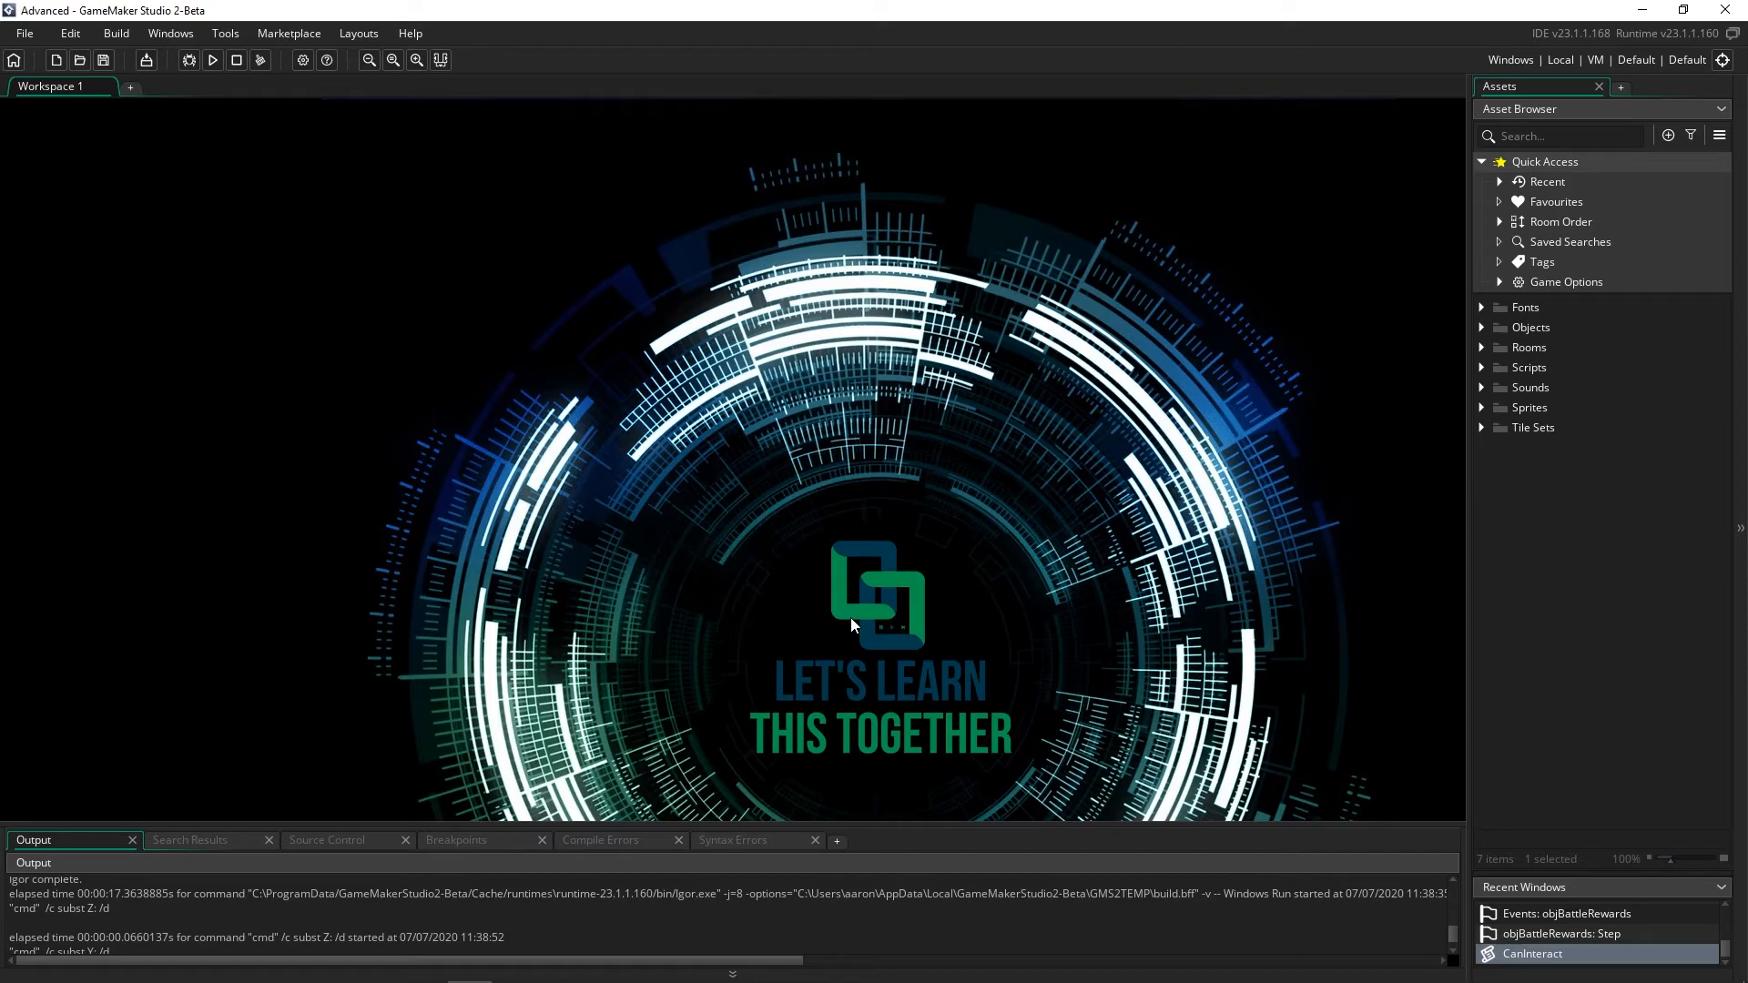
mouse_move(912, 458)
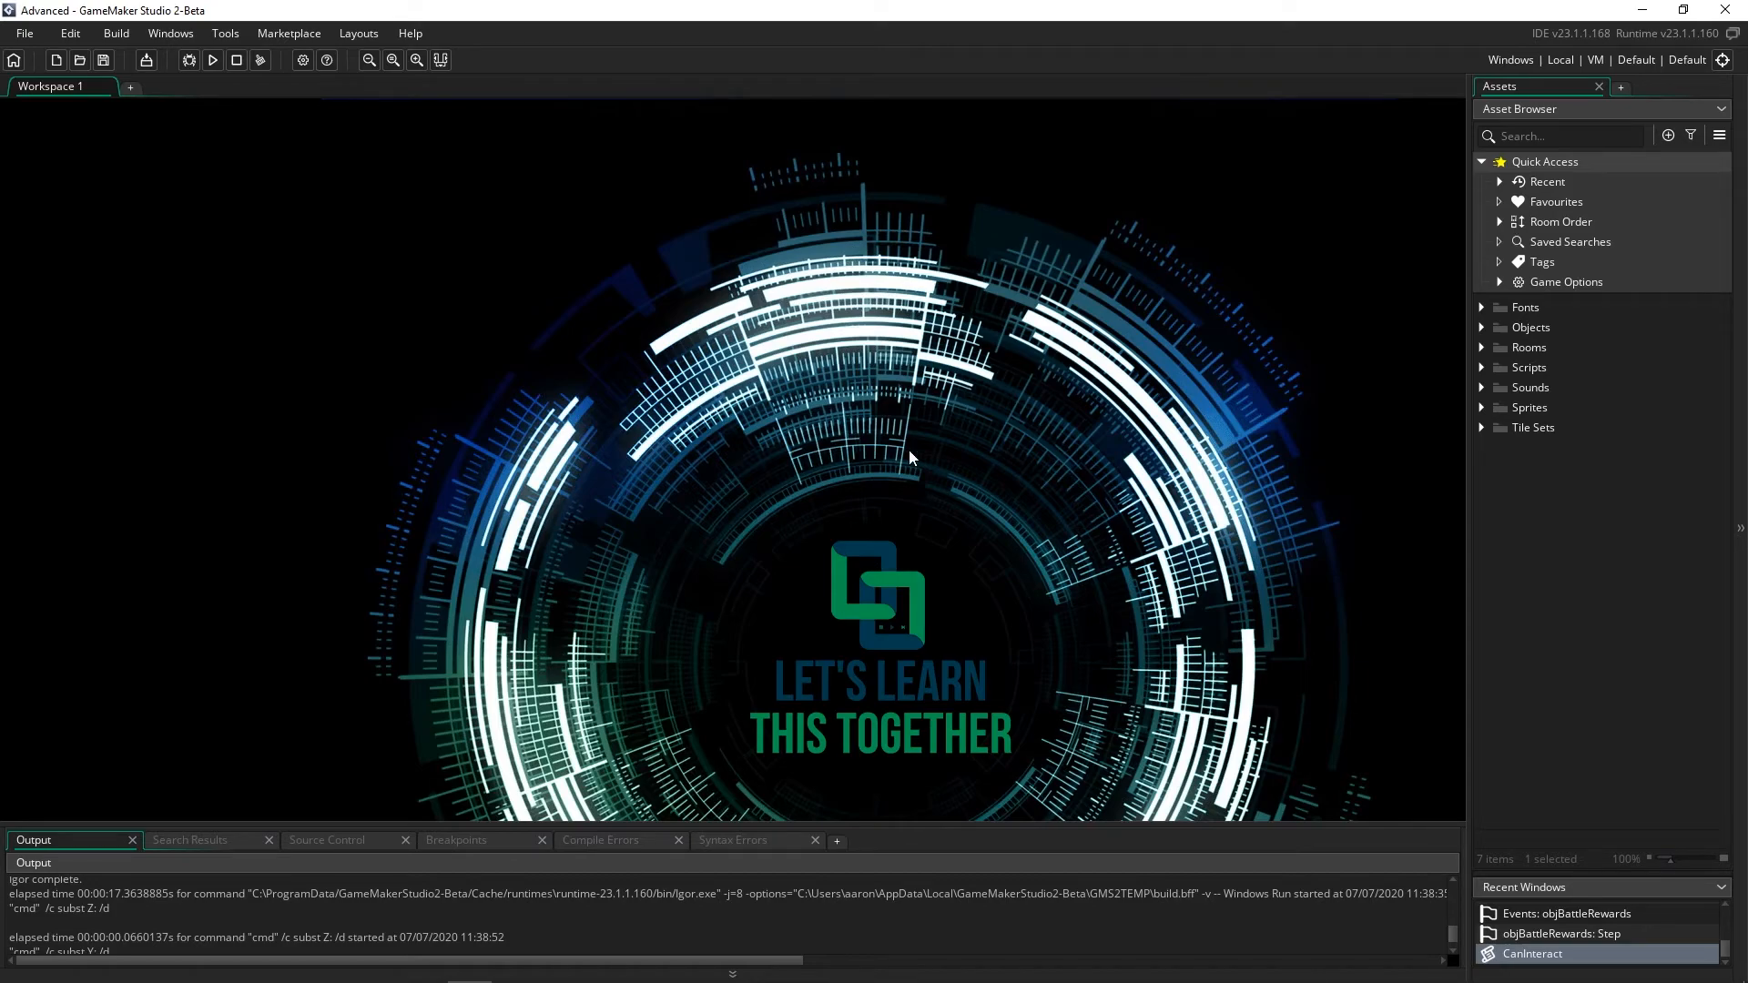